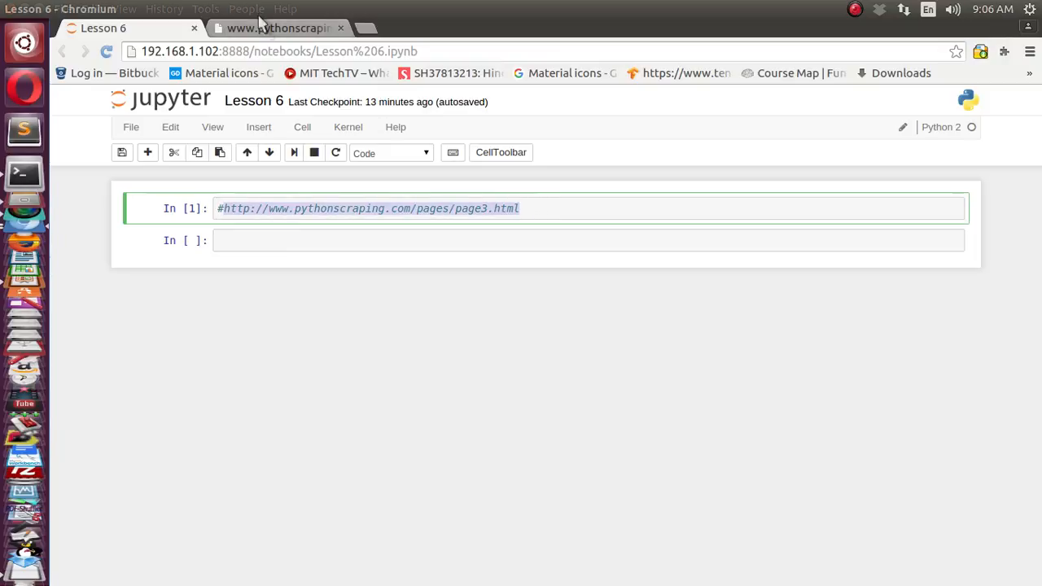
Switch to the pythonscraping.com gifts tab and open the page's context menu.
{"action": "left_click", "coordinate": [277, 27]}
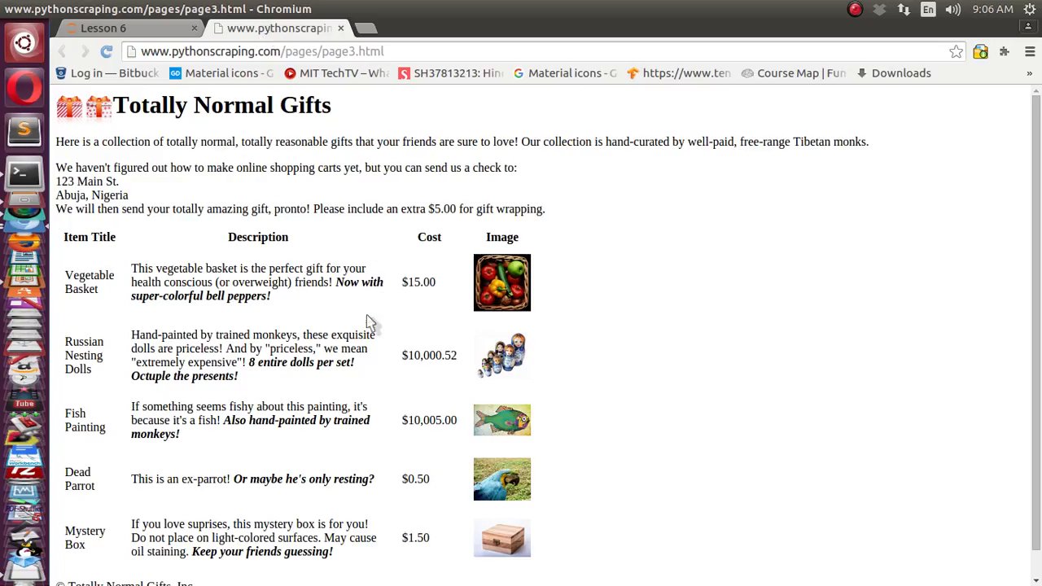
{"action": "right_click", "coordinate": [366, 320]}
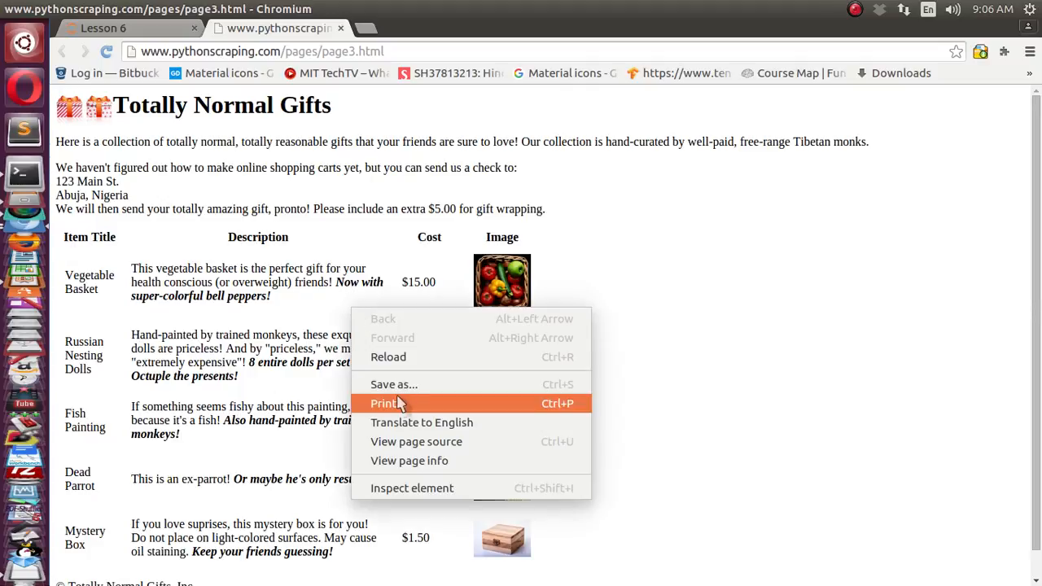
Open the page3 HTML source and select the word img in a gift row.
{"action": "left_click", "coordinate": [416, 441]}
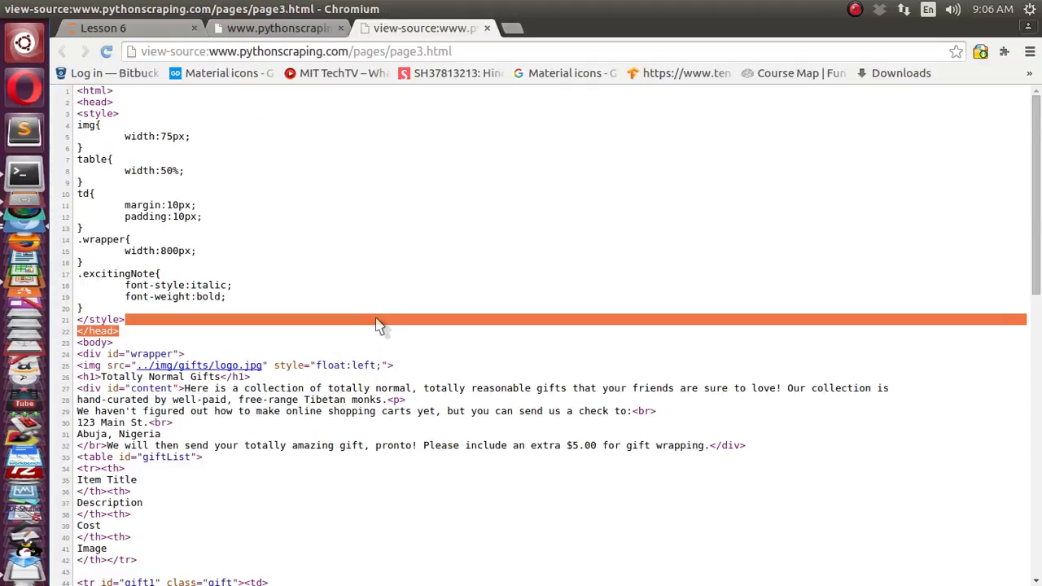
{"action": "scroll", "scroll_direction": "down", "scroll_amount": 3}
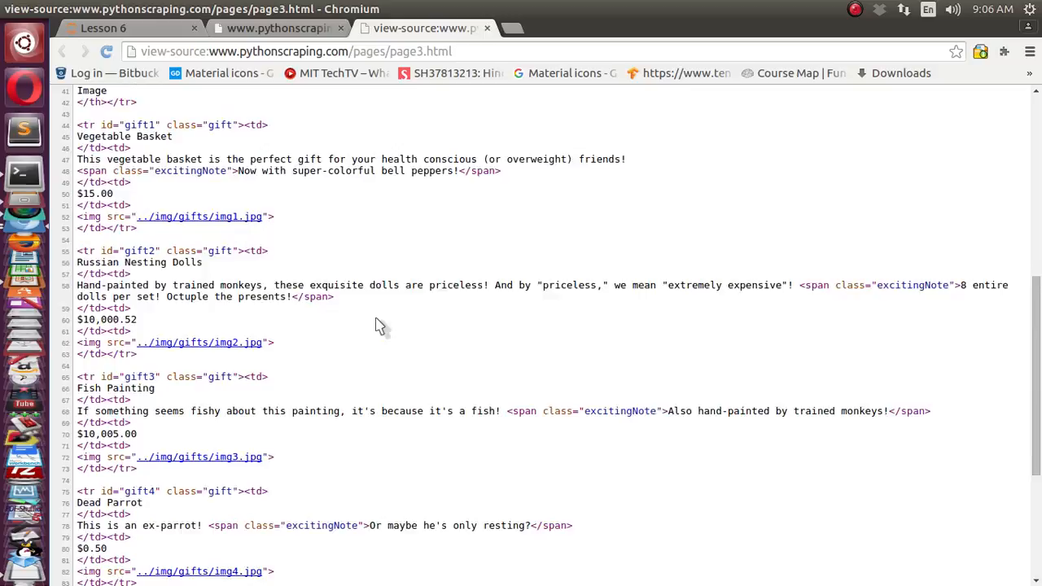
{"action": "scroll", "scroll_direction": "up", "scroll_amount": 3}
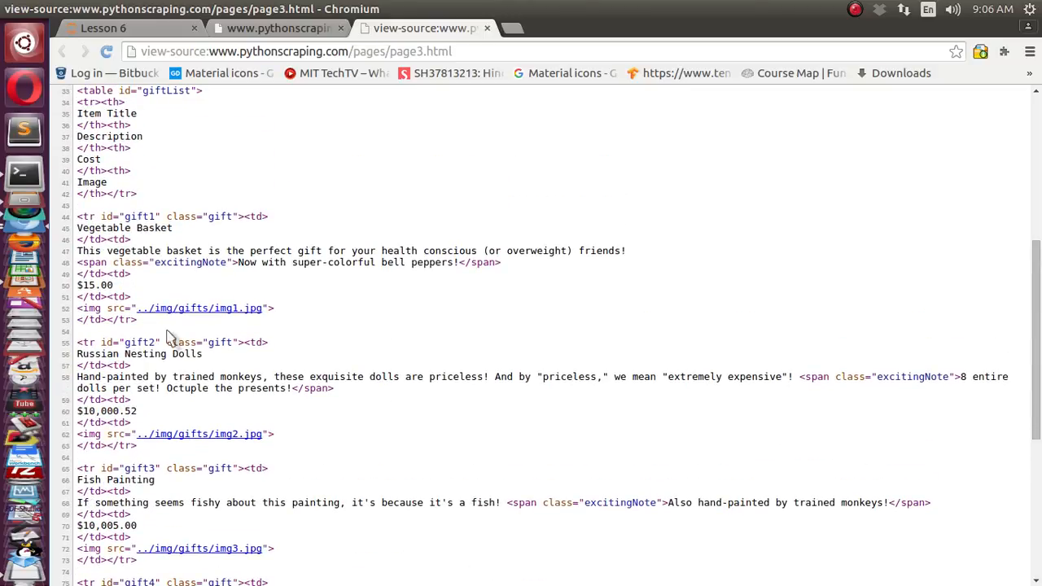
{"action": "double_click", "coordinate": [90, 307]}
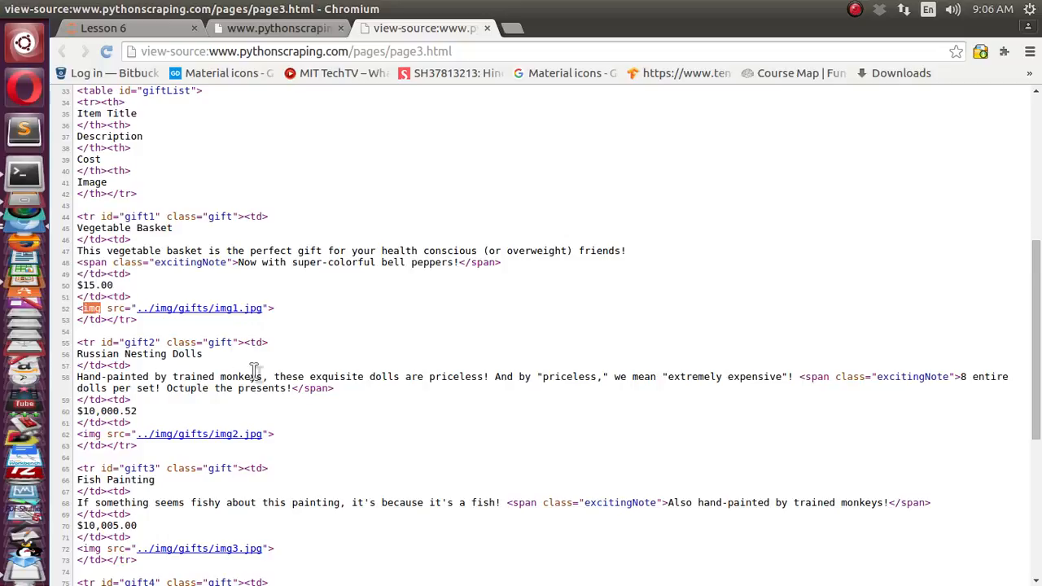
Search the page source for img and scroll through the six gift image tags.
{"action": "key", "text": "ctrl+f"}
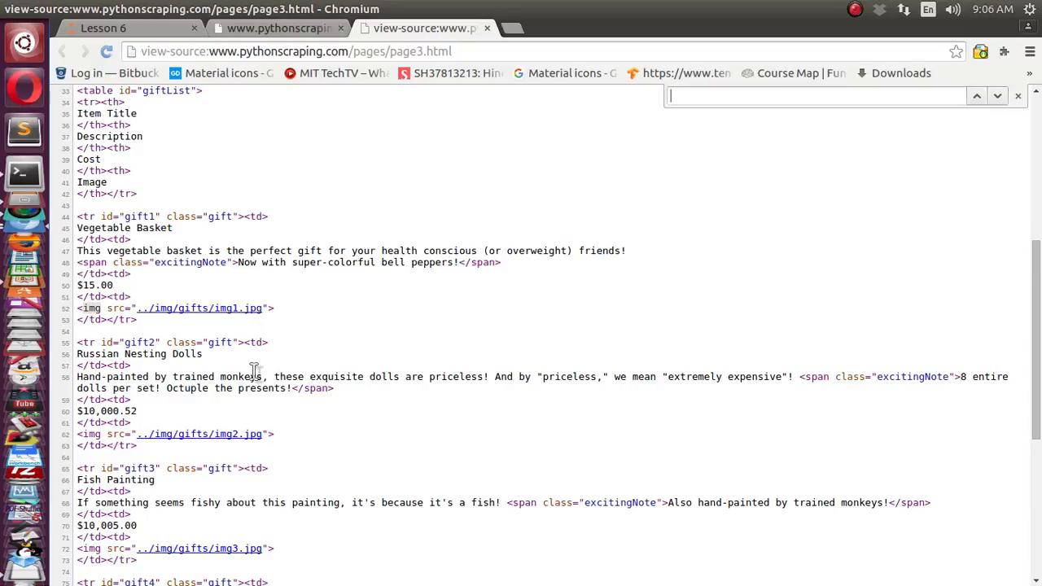
{"action": "type", "text": "img"}
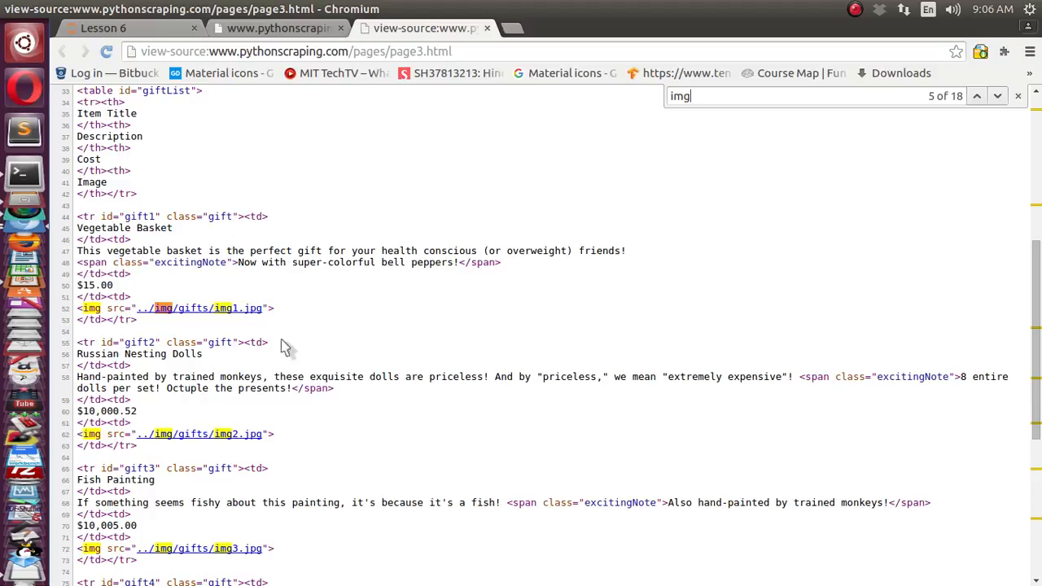
{"action": "mouse_move", "coordinate": [606, 167]}
{"action": "type", "text": "<"}
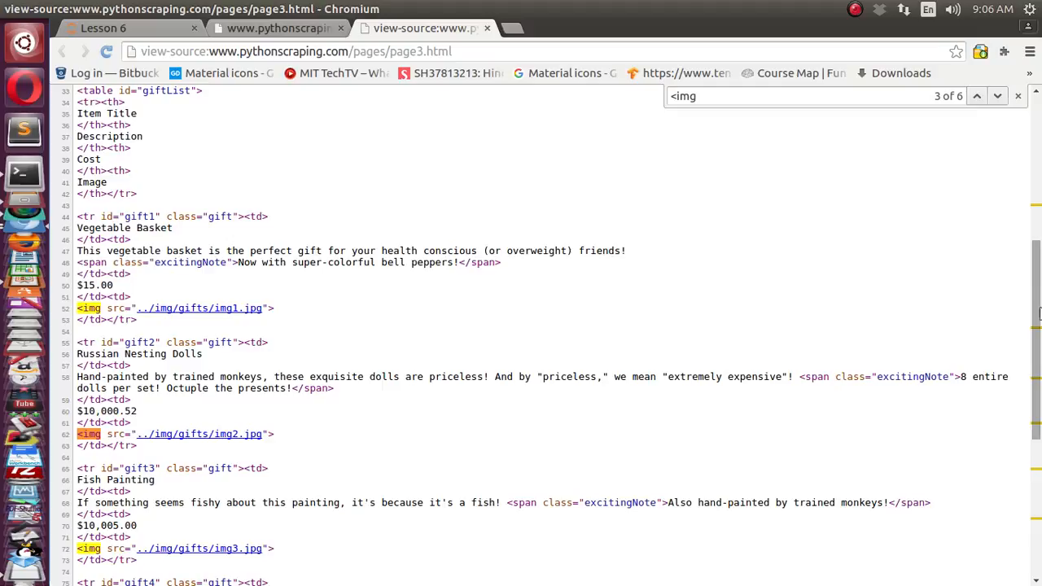
{"action": "scroll", "scroll_direction": "down", "scroll_amount": 3}
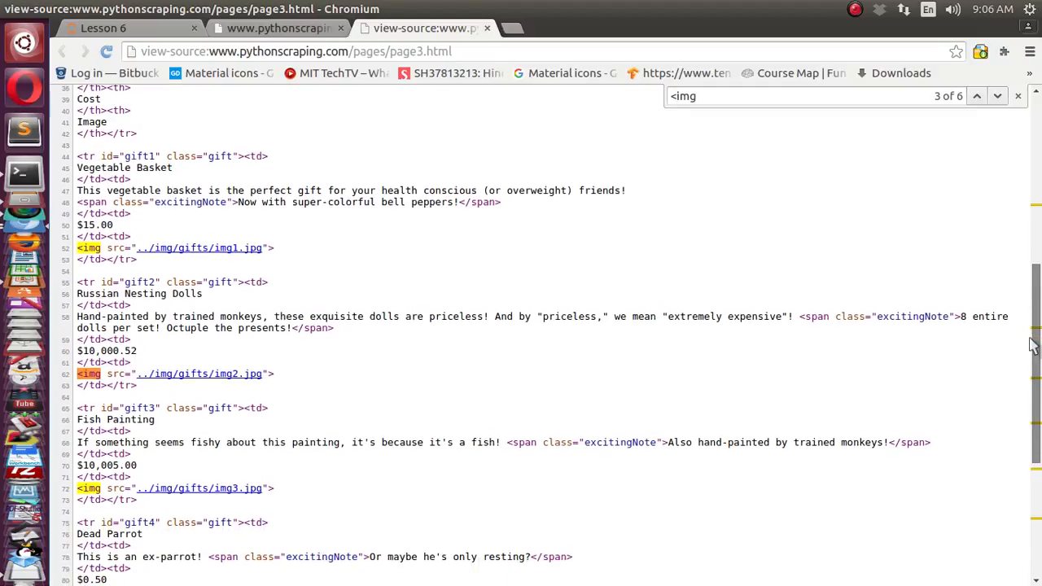
{"action": "scroll", "scroll_direction": "down", "scroll_amount": 3}
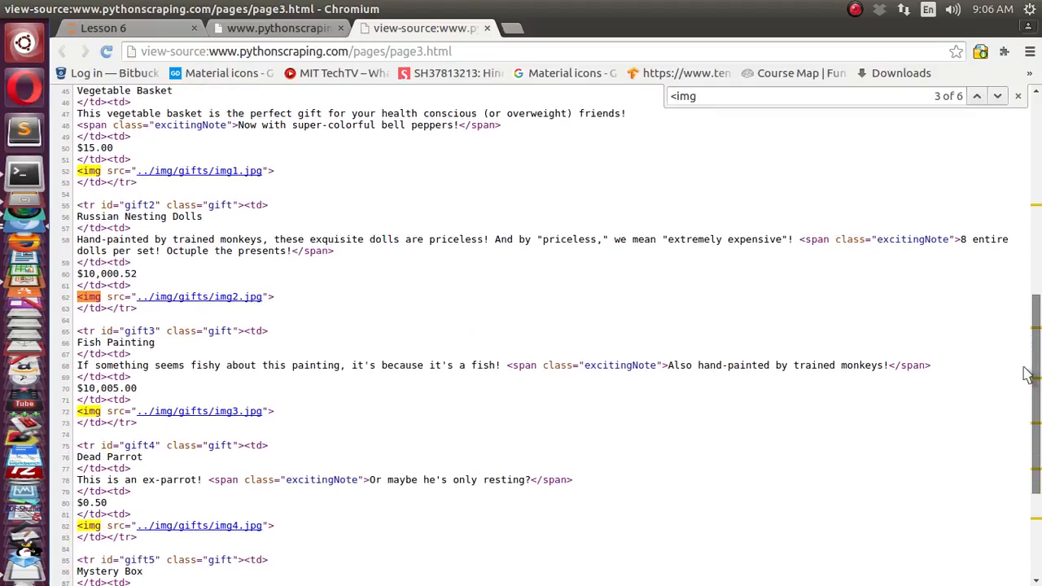
{"action": "scroll", "scroll_direction": "up", "scroll_amount": 3}
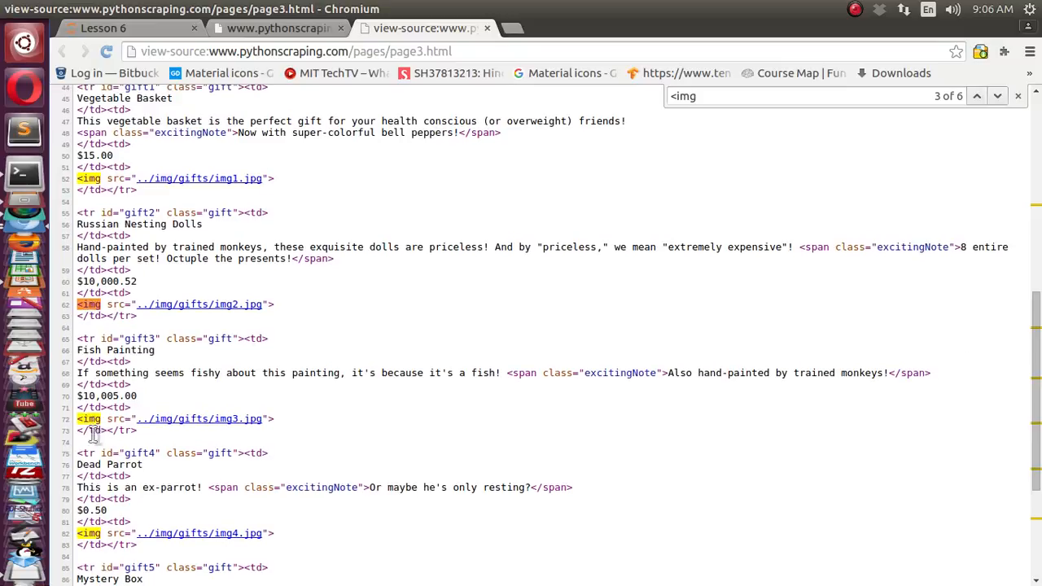
{"action": "scroll", "scroll_direction": "down", "scroll_amount": 3}
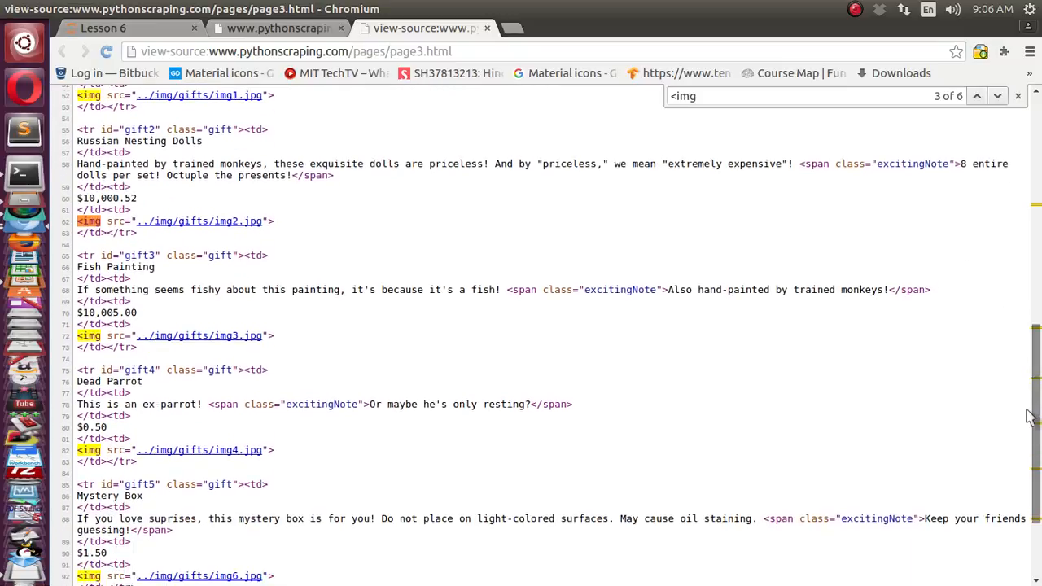
{"action": "scroll", "scroll_direction": "up", "scroll_amount": 3}
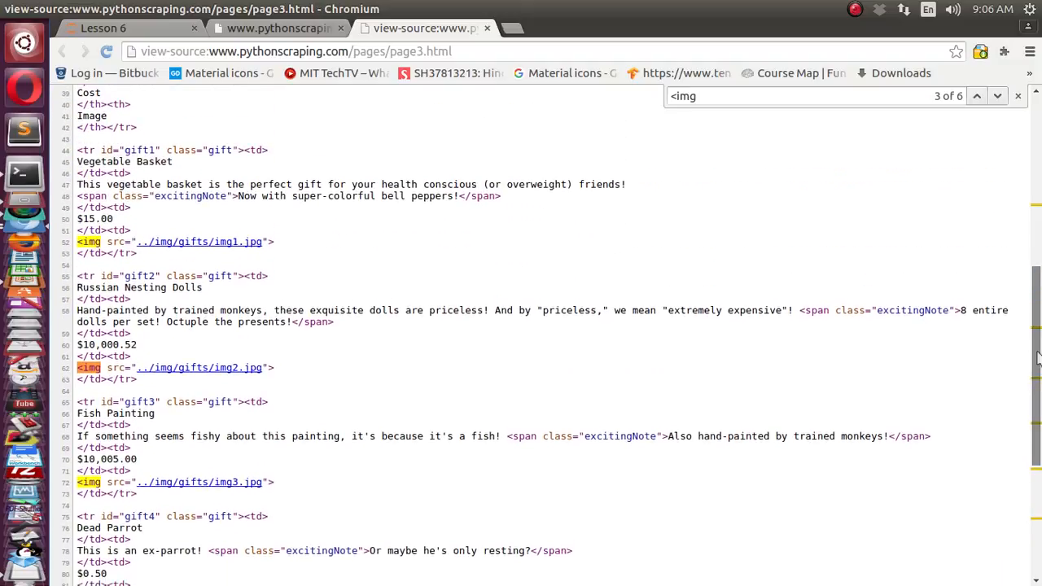
{"action": "scroll", "scroll_direction": "down", "scroll_amount": 3}
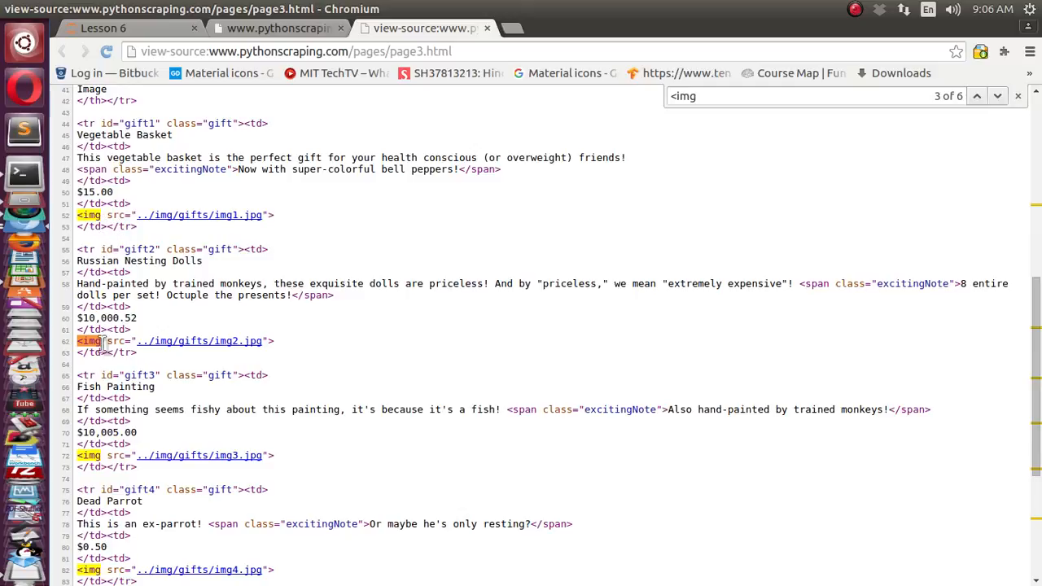
{"action": "mouse_move", "coordinate": [143, 224]}
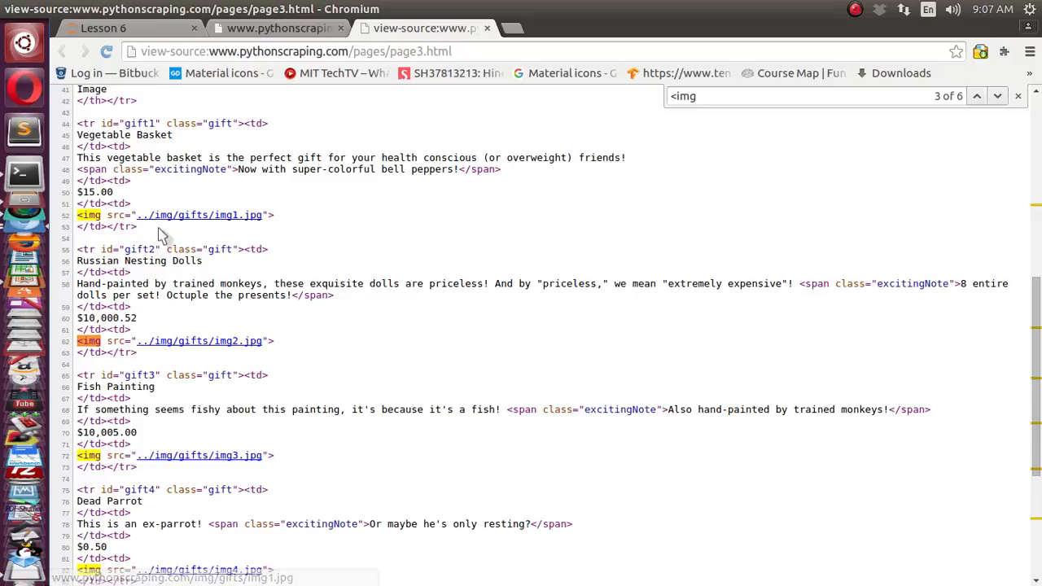
{"action": "mouse_move", "coordinate": [236, 232]}
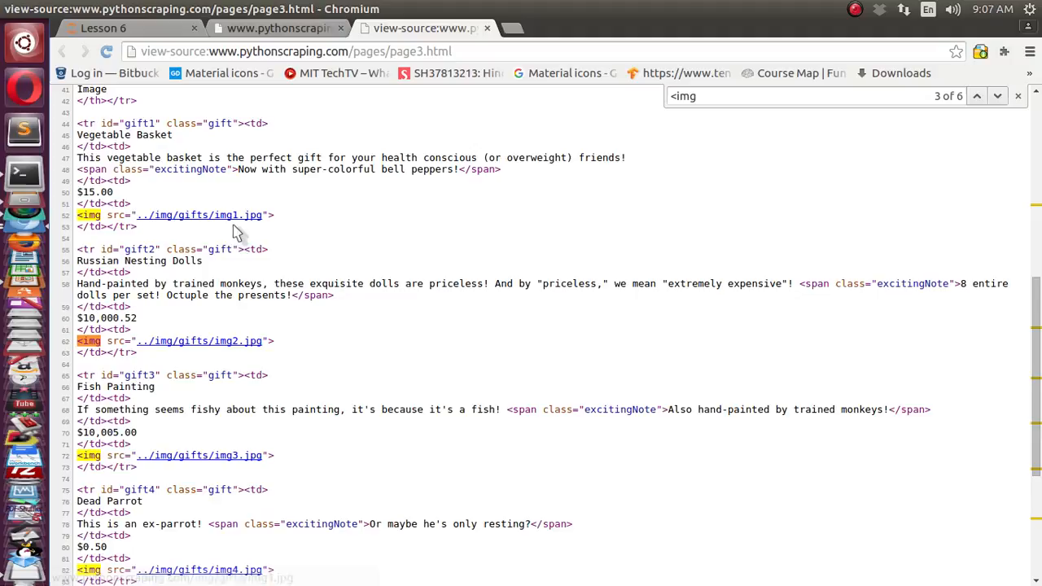
{"action": "mouse_move", "coordinate": [236, 248]}
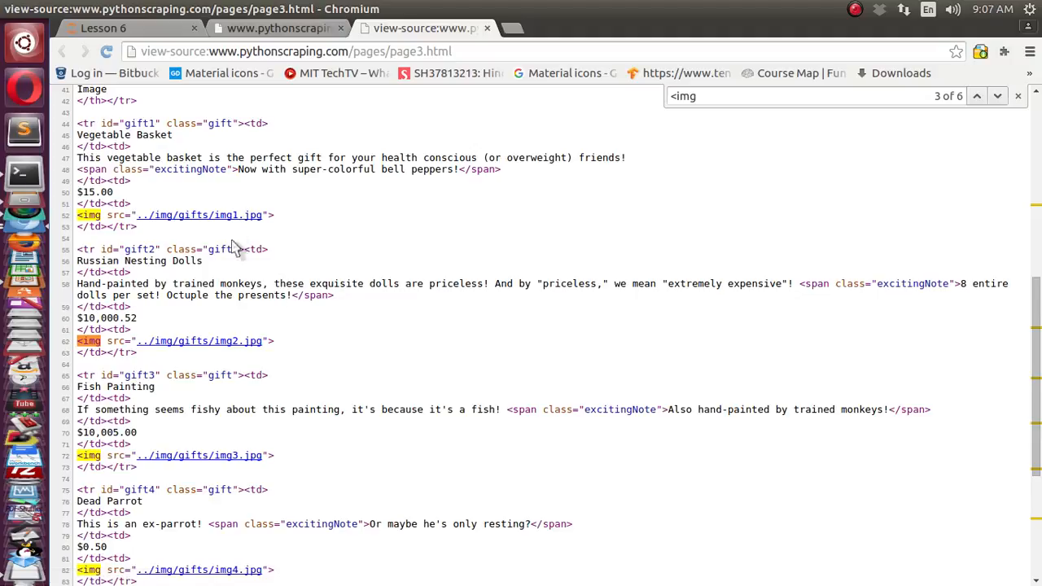
{"action": "mouse_move", "coordinate": [242, 468]}
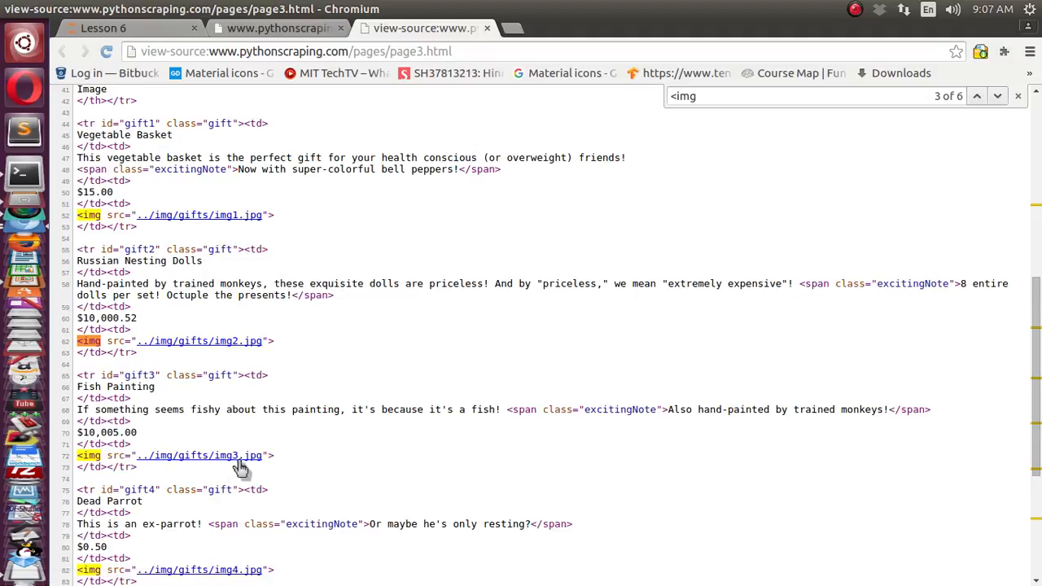
{"action": "mouse_move", "coordinate": [234, 226]}
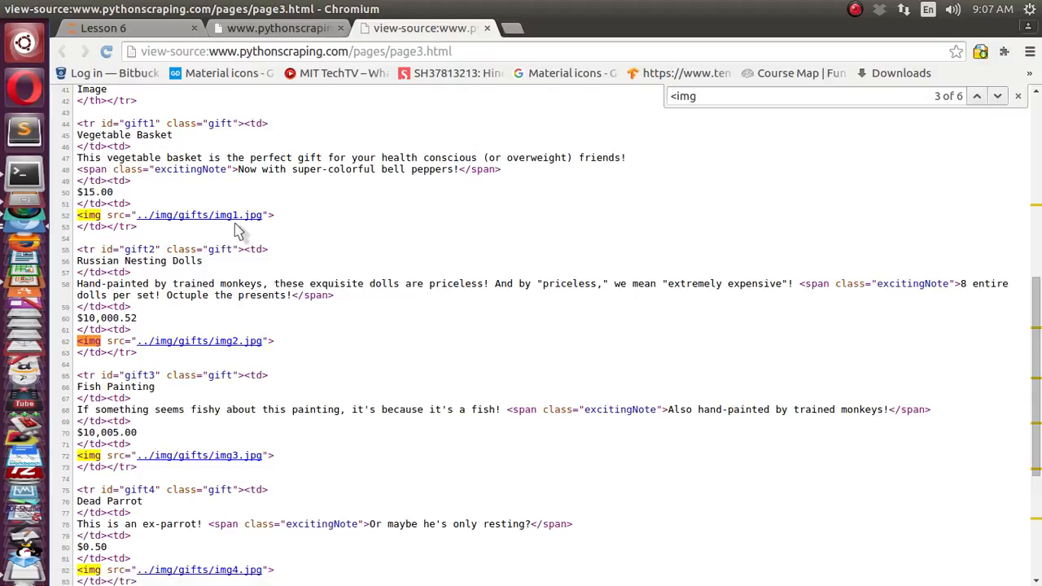
{"action": "mouse_move", "coordinate": [236, 215]}
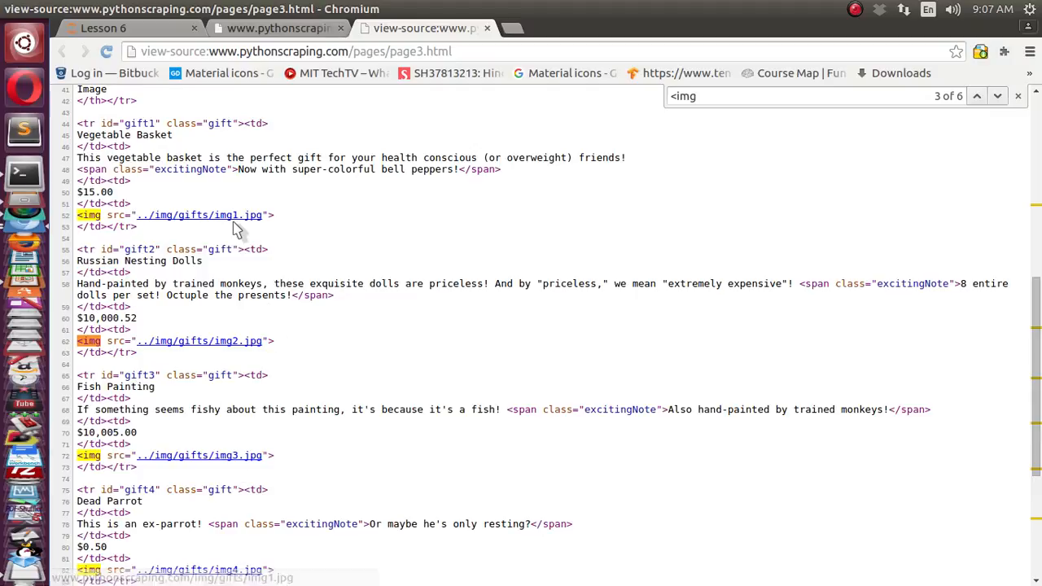
{"action": "mouse_move", "coordinate": [248, 454]}
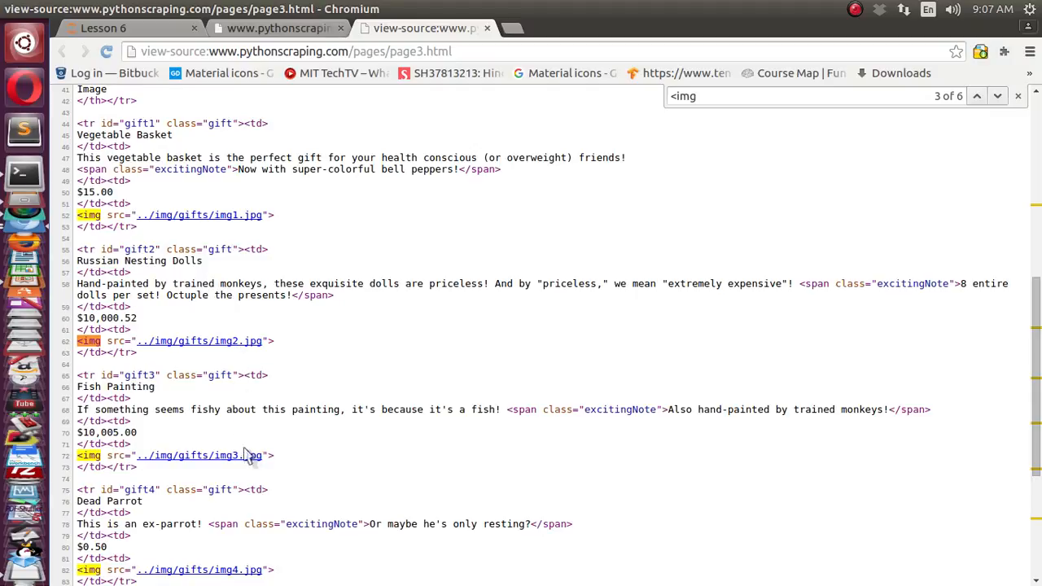
{"action": "mouse_move", "coordinate": [246, 237]}
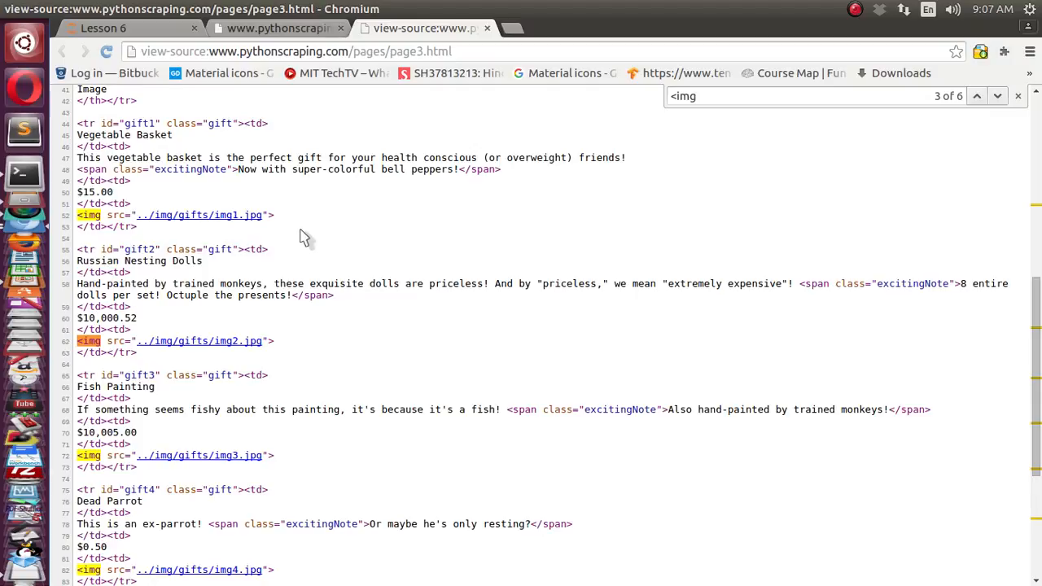
{"action": "mouse_move", "coordinate": [203, 220]}
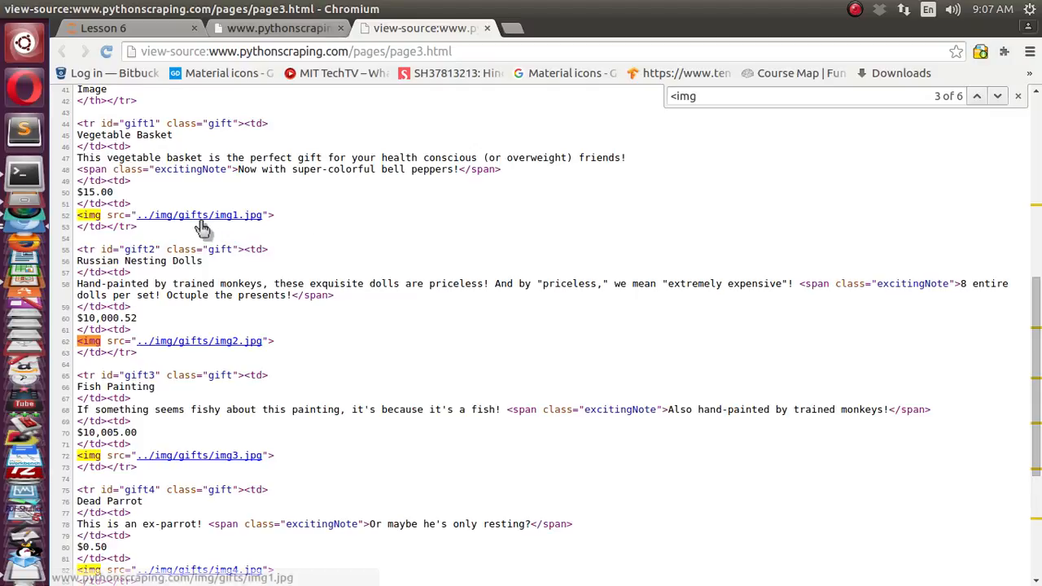
{"action": "mouse_move", "coordinate": [235, 421]}
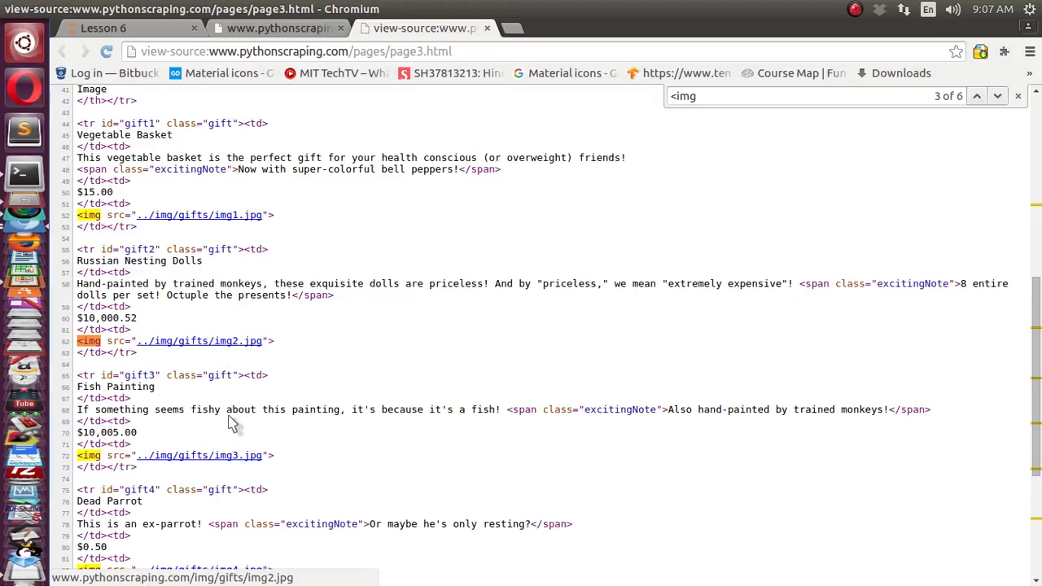
{"action": "mouse_move", "coordinate": [170, 460]}
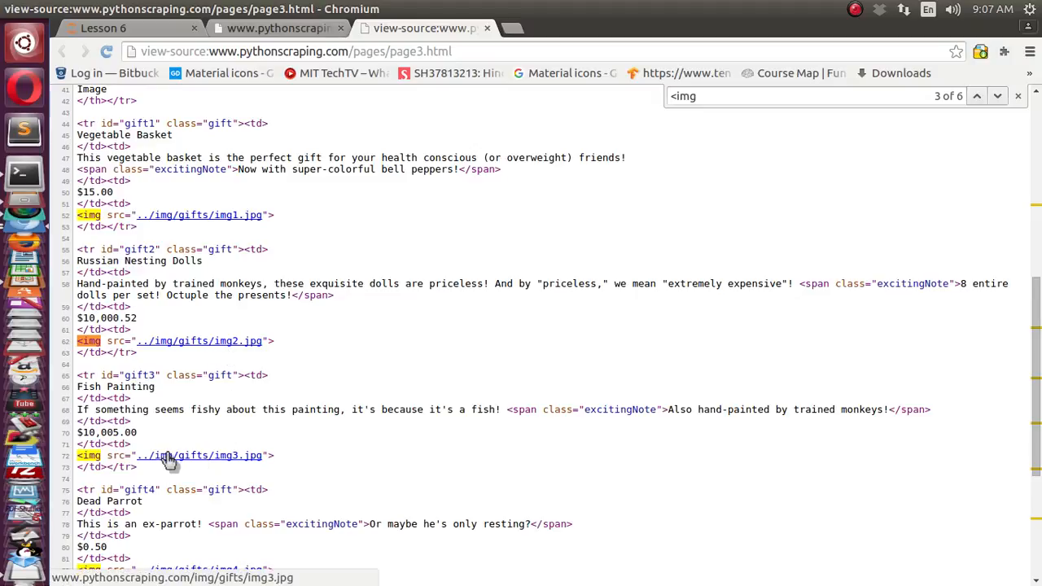
{"action": "mouse_move", "coordinate": [849, 265]}
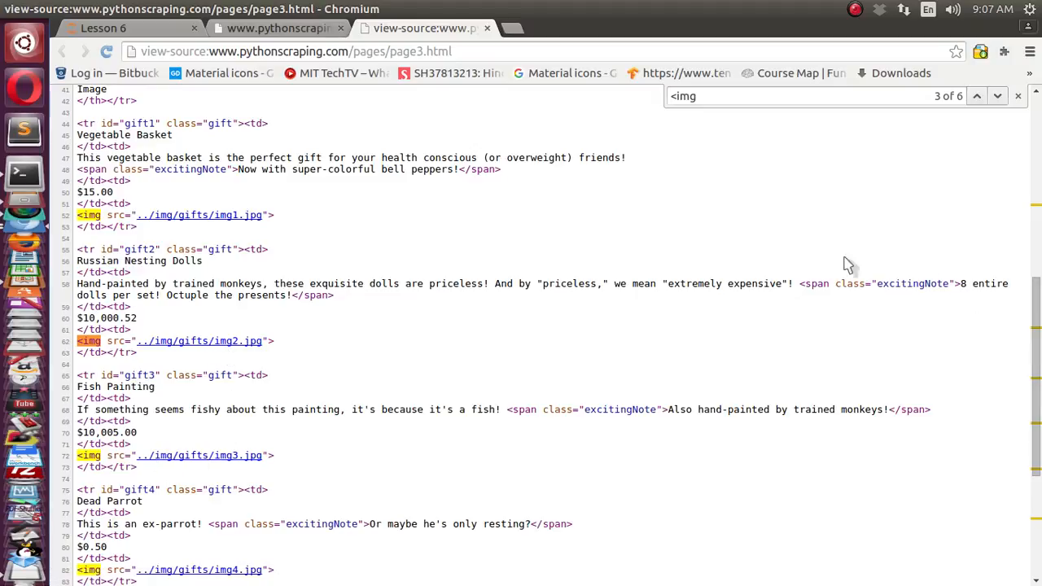
Back in the Lesson 6 notebook, import urllib2 and BeautifulSoup from bs4.
{"action": "left_click", "coordinate": [131, 28]}
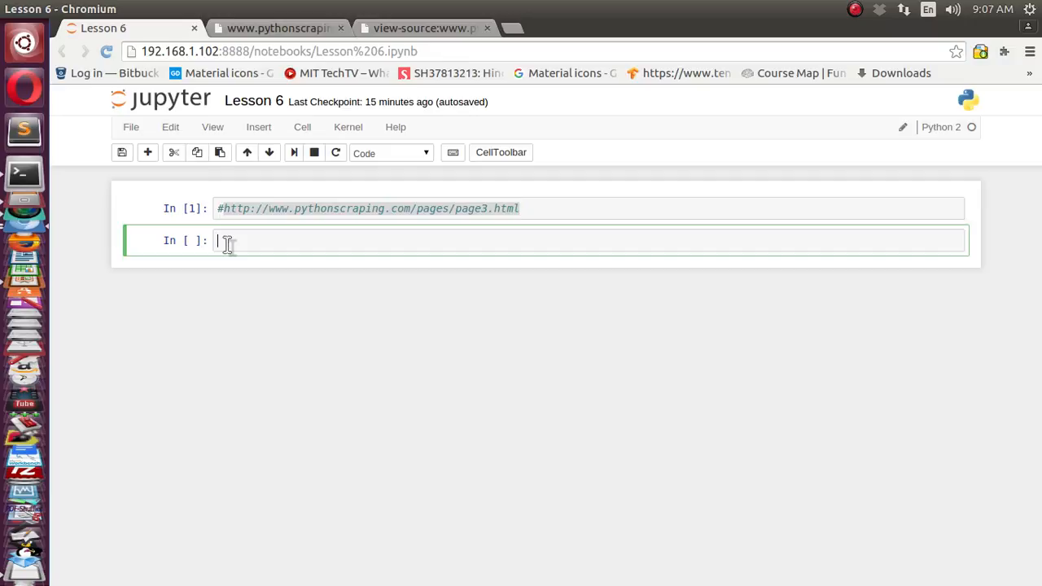
{"action": "type", "text": "impor"}
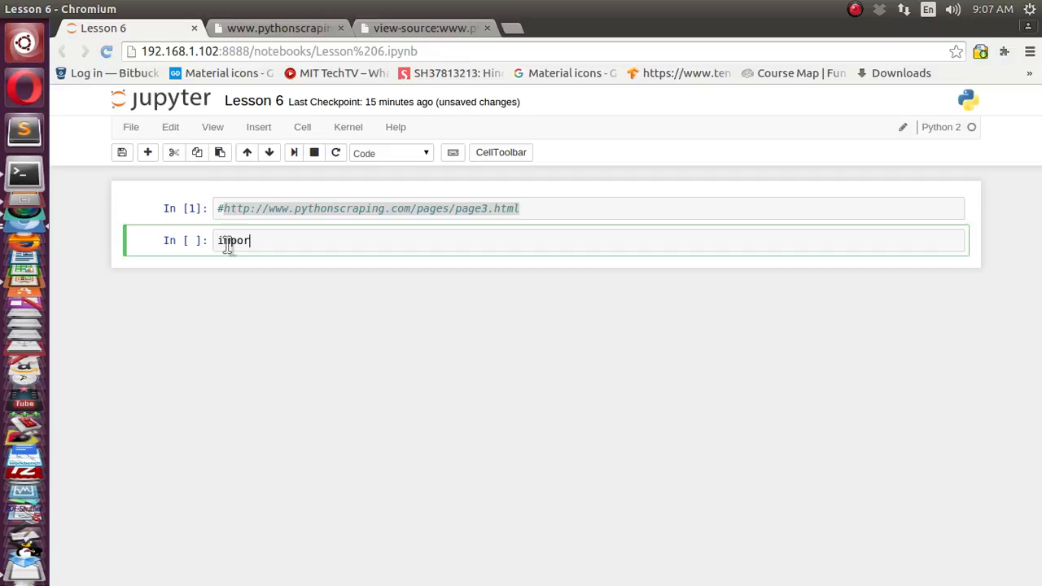
{"action": "type", "text": "t"}
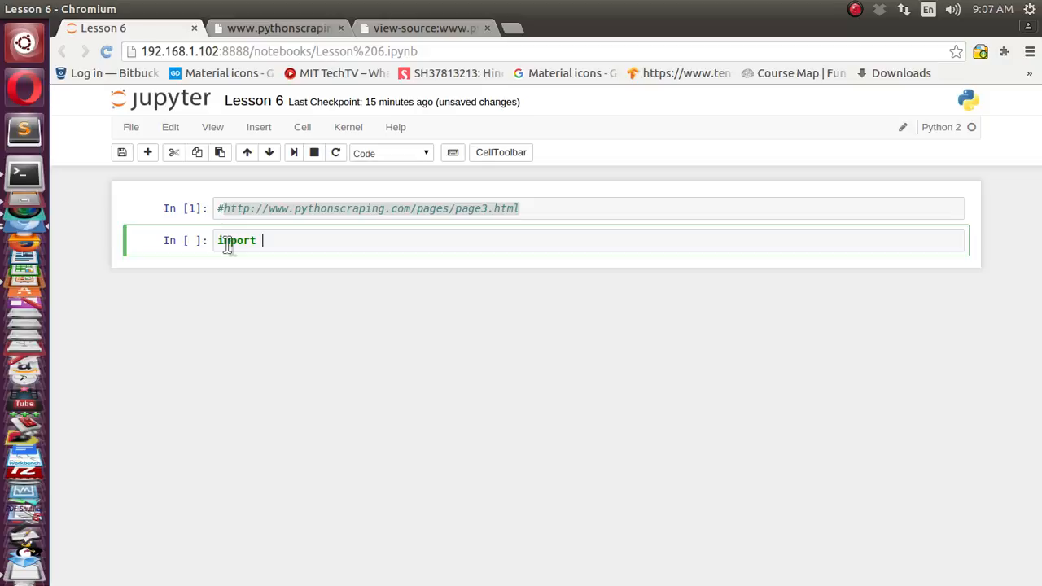
{"action": "type", "text": "urllib"}
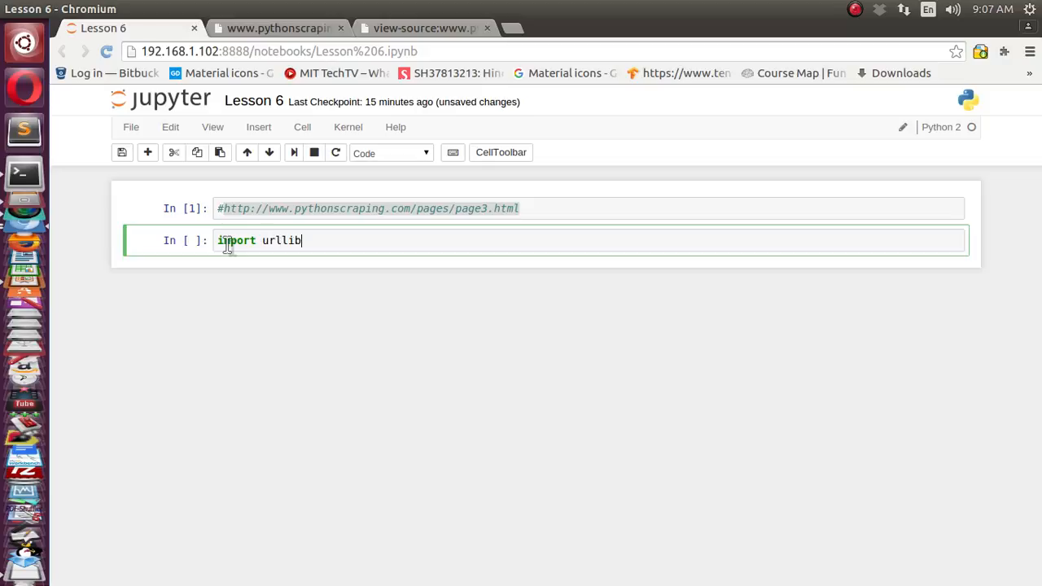
{"action": "type", "text": "2"}
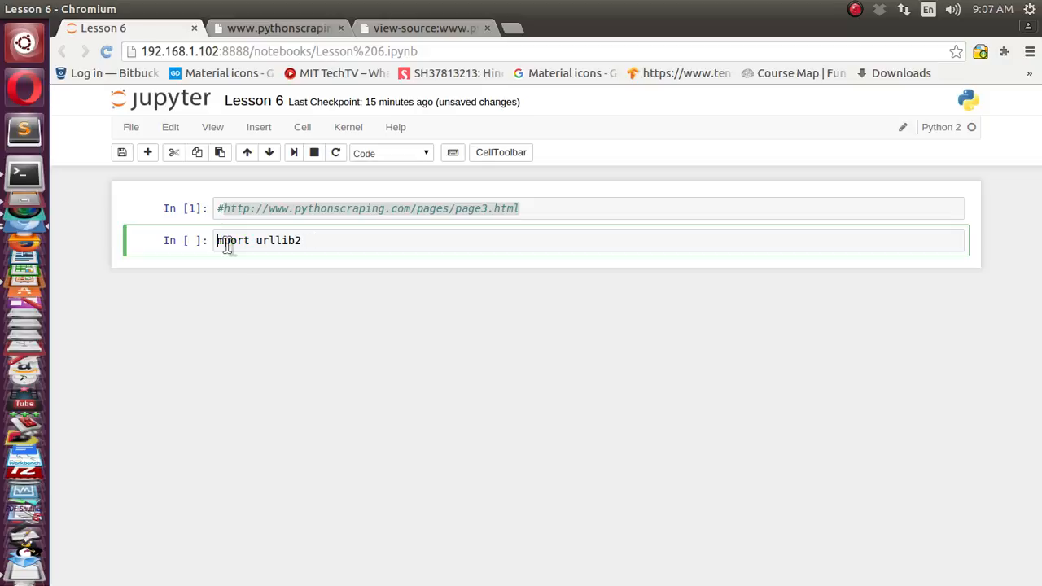
{"action": "type", "text": "fro"}
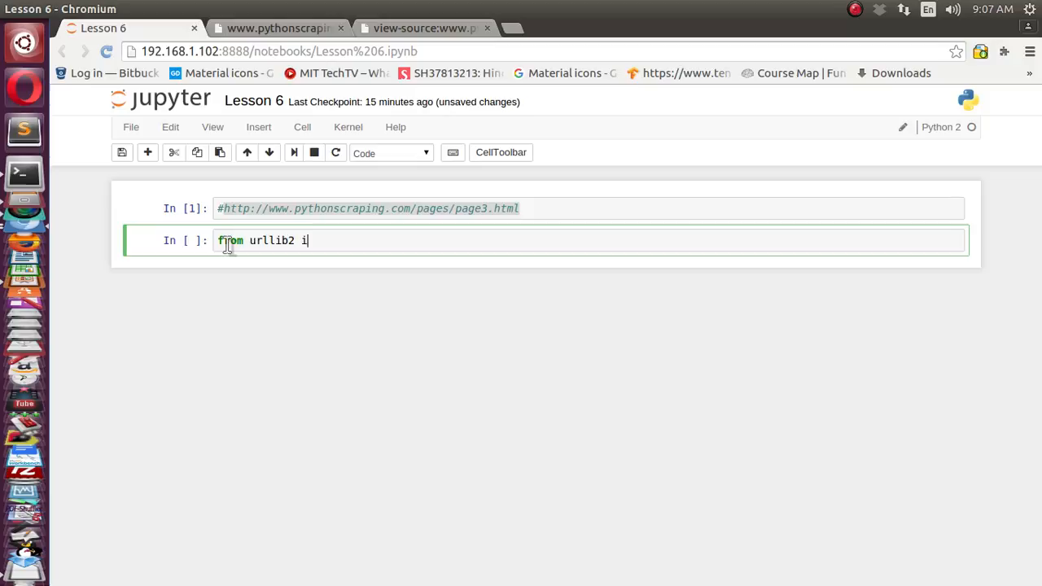
{"action": "type", "text": "mport"}
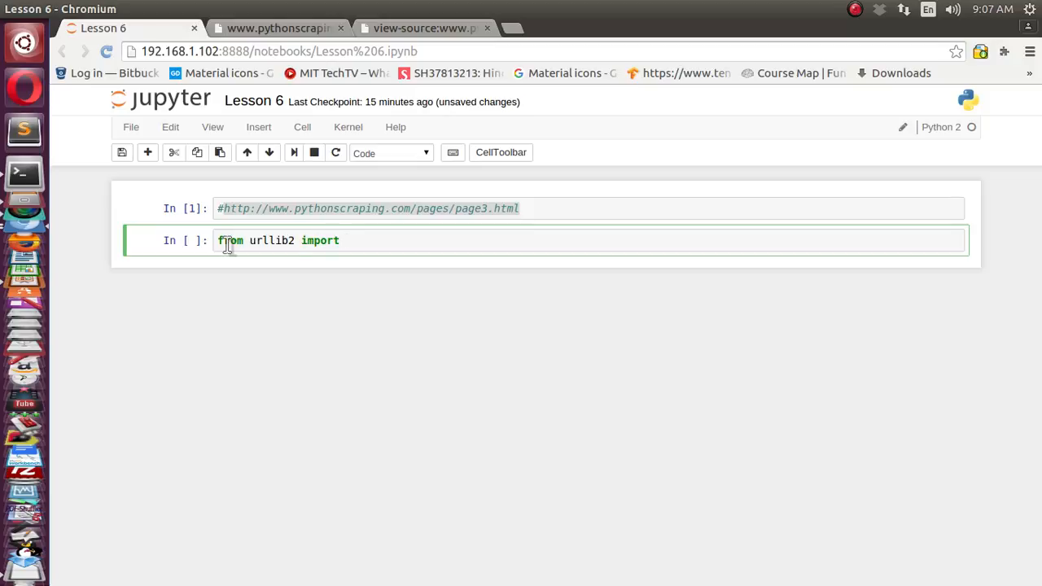
{"action": "type", "text": "*"}
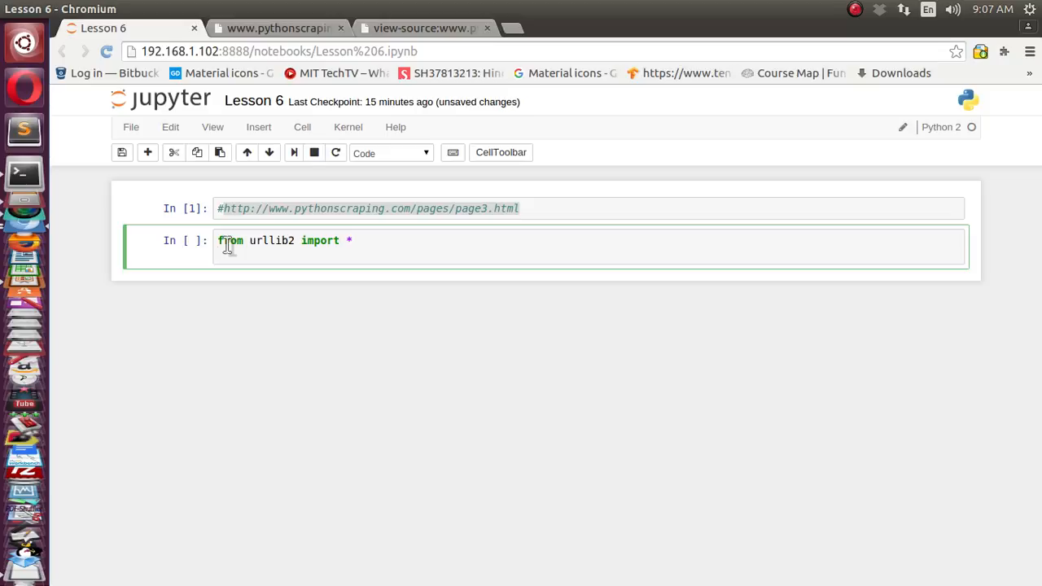
{"action": "type", "text": "from"}
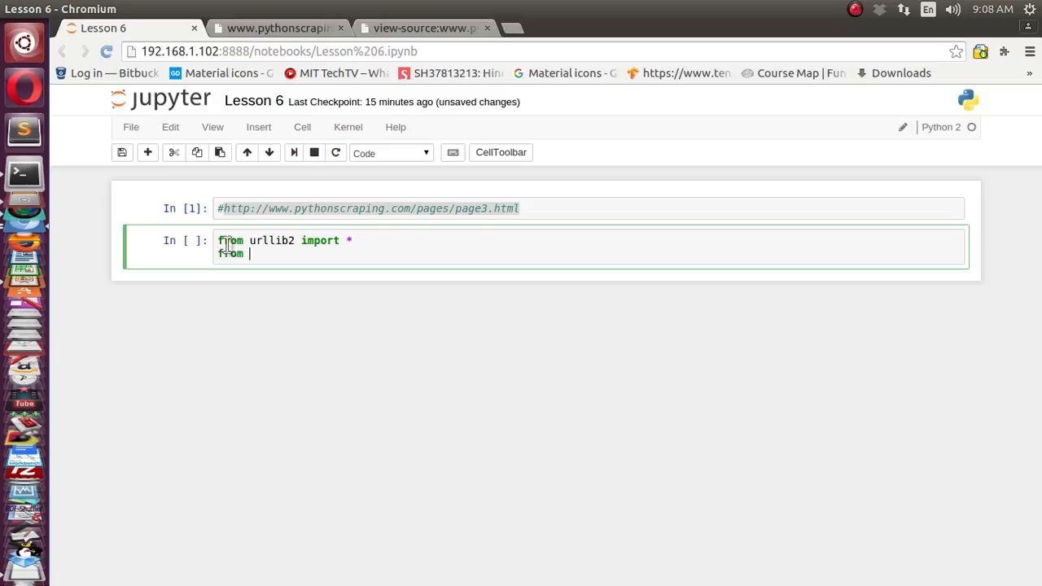
{"action": "type", "text": "bs4"}
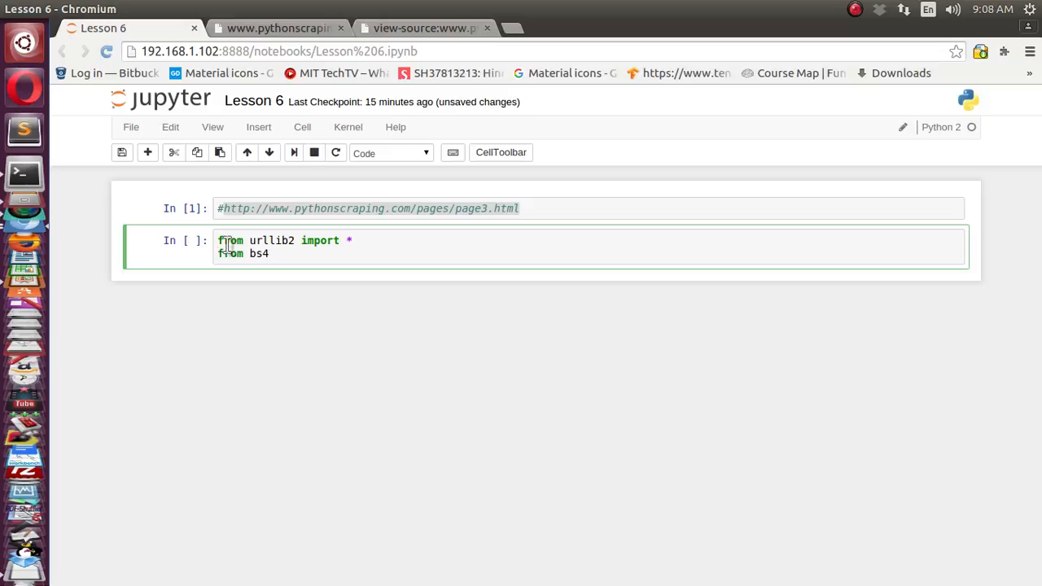
{"action": "type", "text": "import"}
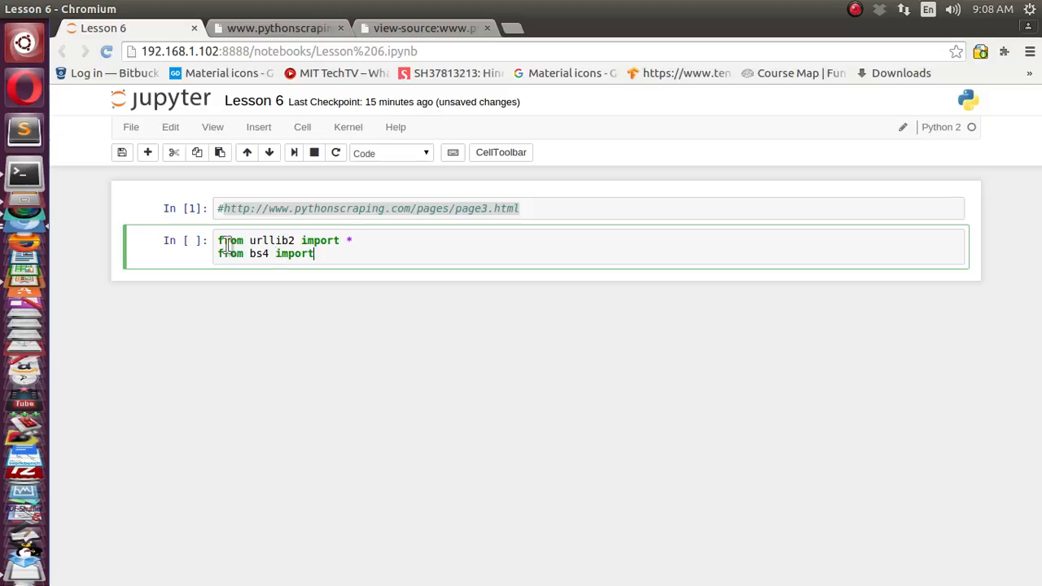
{"action": "type", "text": "Beaut"}
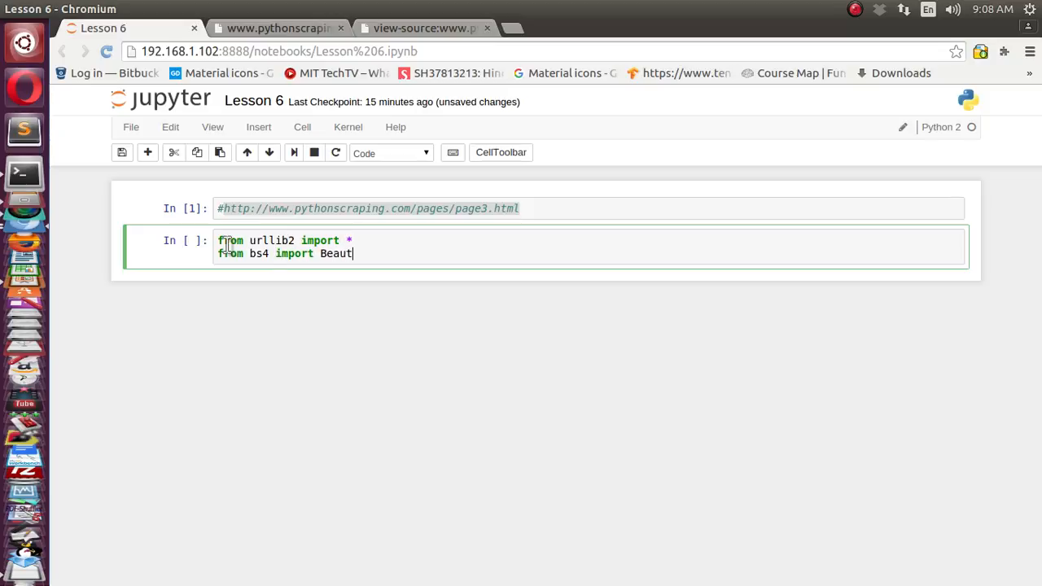
{"action": "type", "text": "ifulSou"}
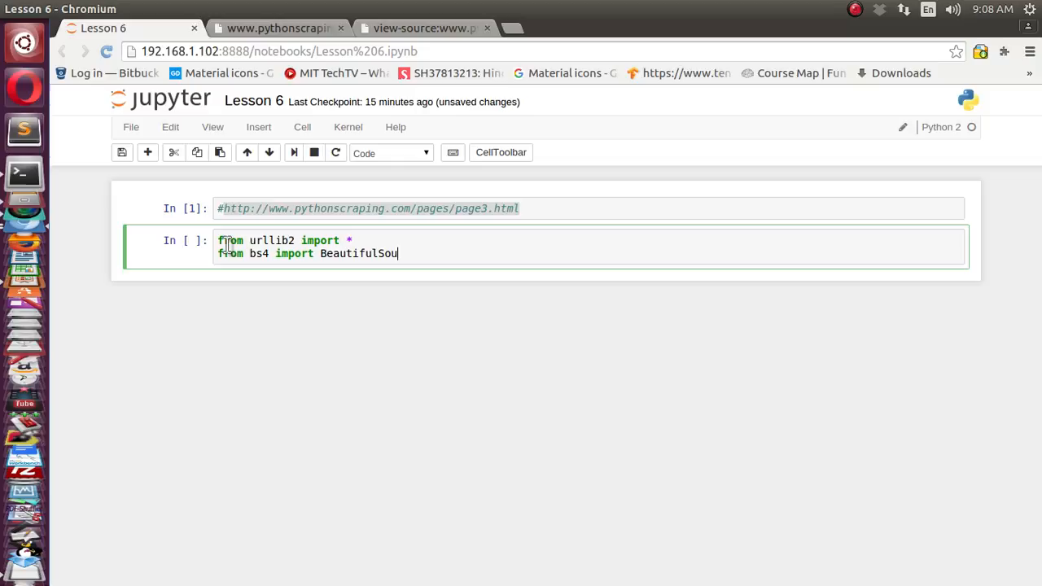
{"action": "type", "text": "p"}
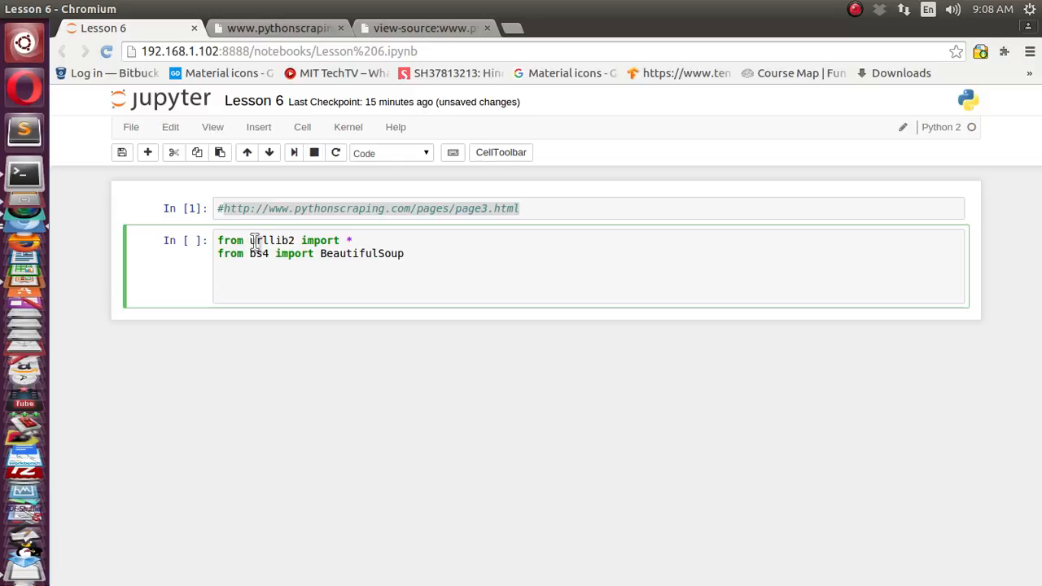
Add html = urllib2.urlopen() for the page3 gifts URL.
{"action": "type", "text": "h"}
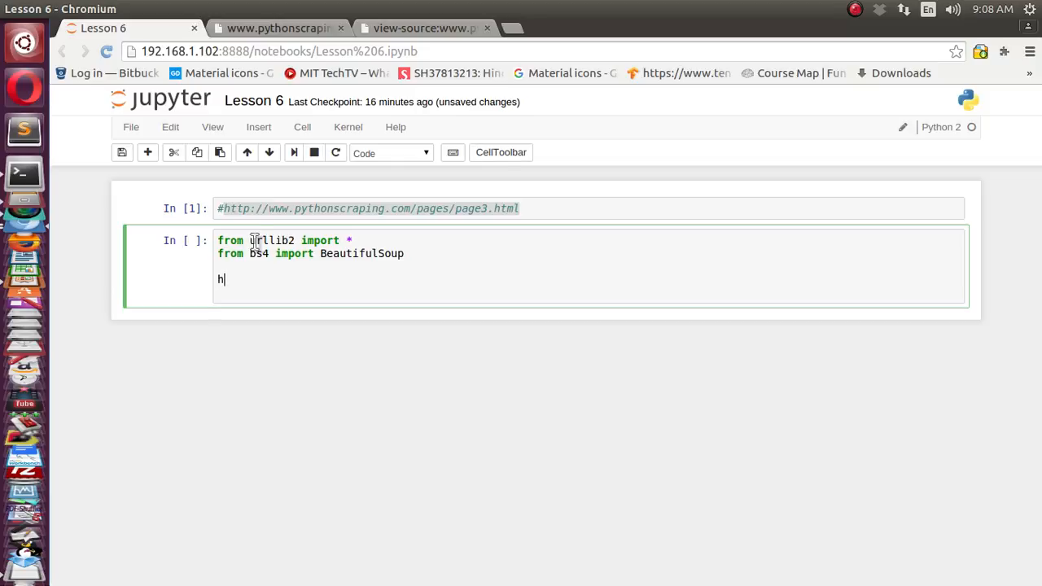
{"action": "type", "text": "tml ="}
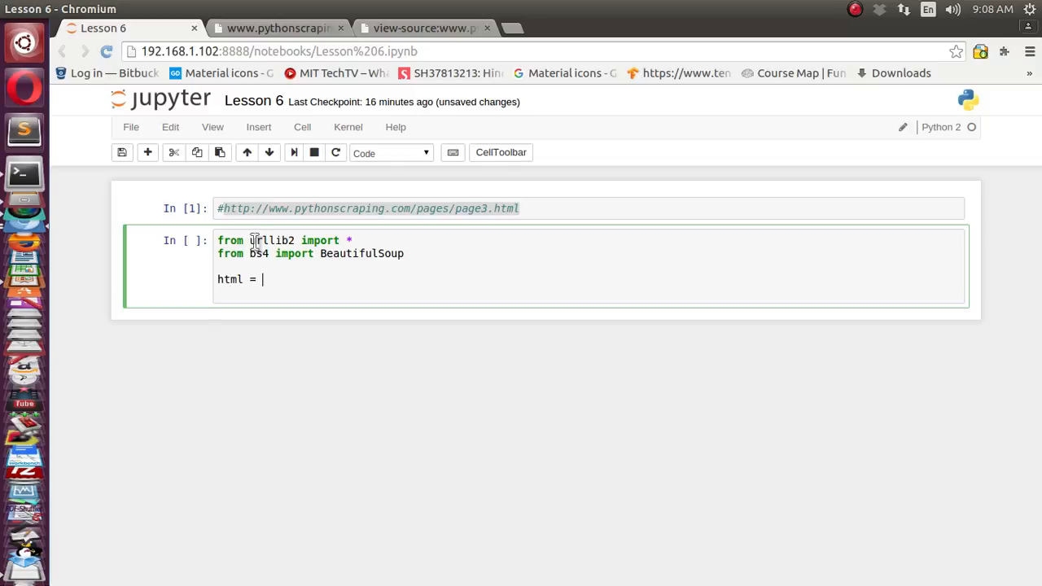
{"action": "type", "text": "urllib2"}
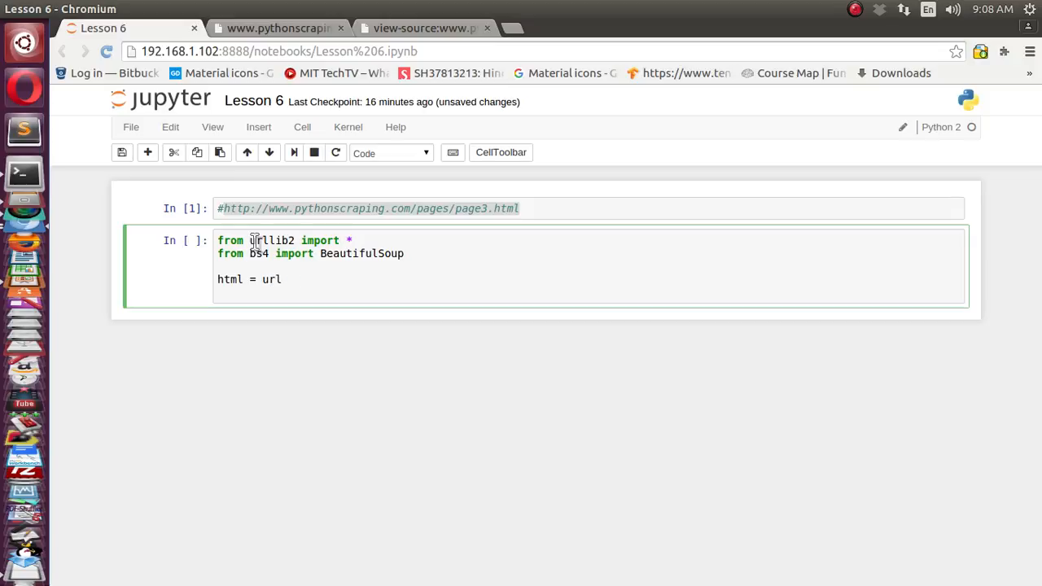
{"action": "type", "text": "open"}
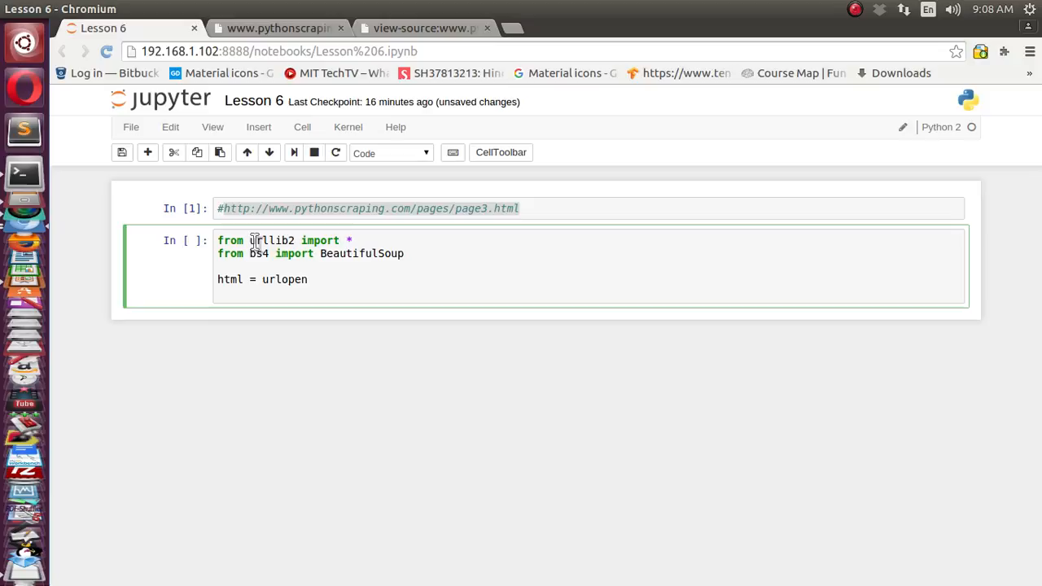
{"action": "type", "text": "(\"\")"}
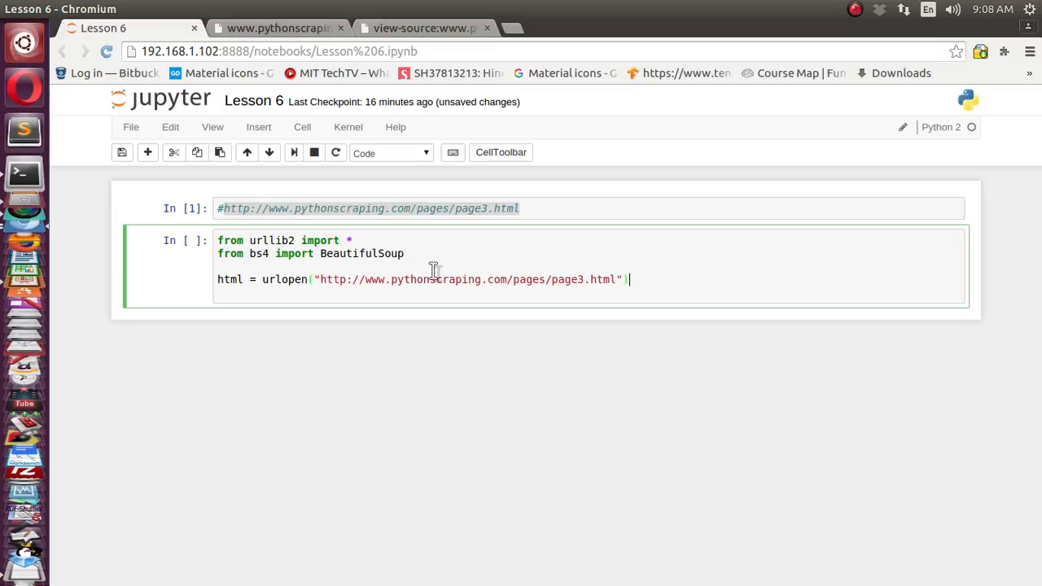
{"action": "key", "text": "Return"}
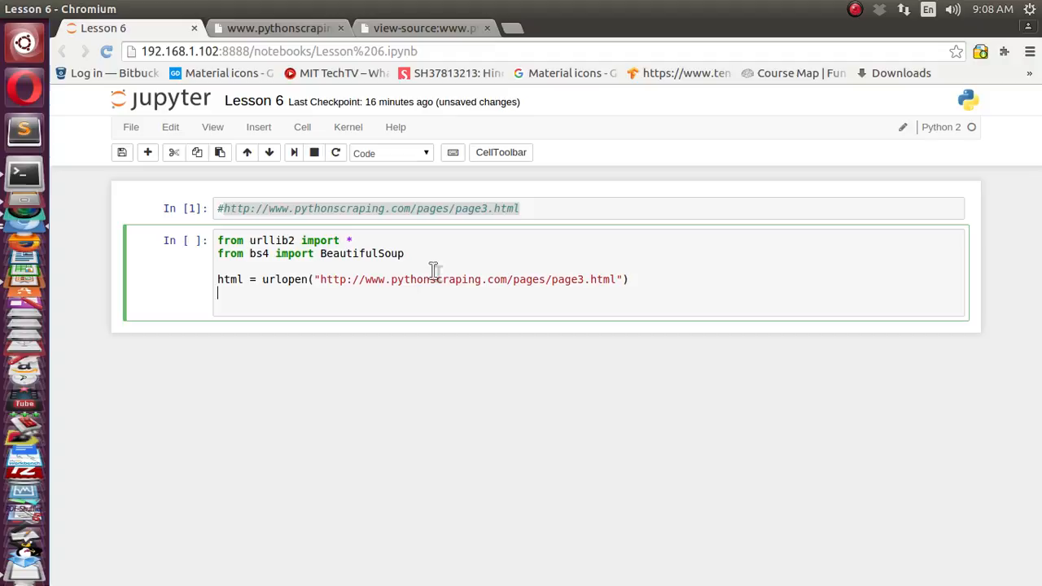
Parse the page with BeautifulSoup(html, "lxml").
{"action": "type", "text": "Beau"}
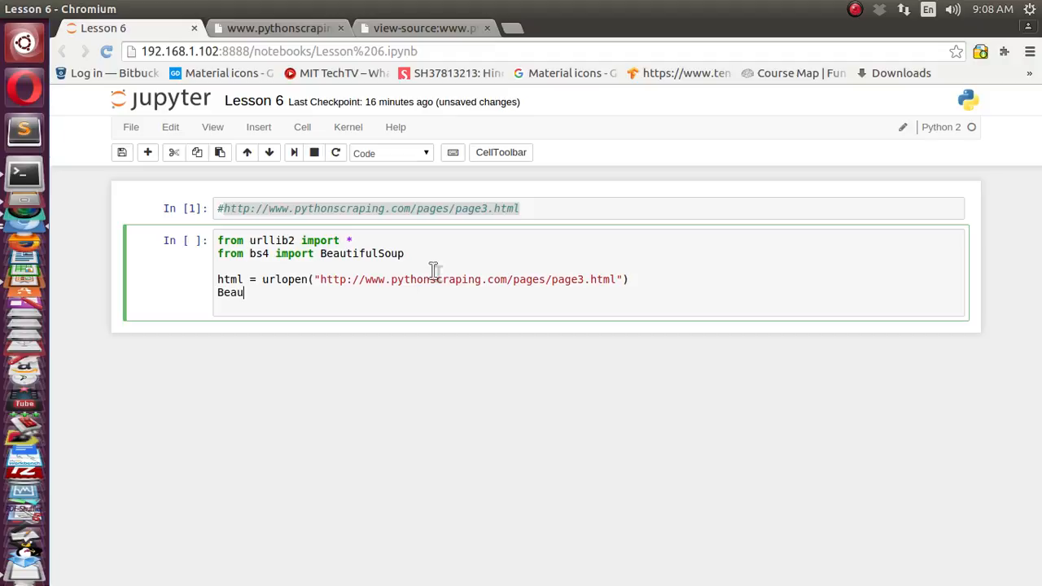
{"action": "type", "text": "tifu"}
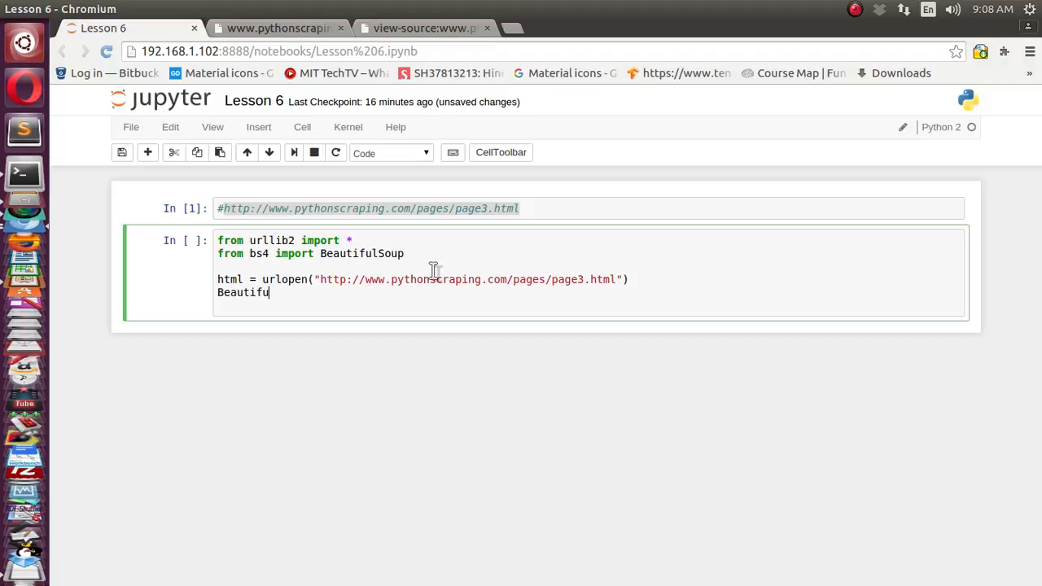
{"action": "type", "text": "lSoup"}
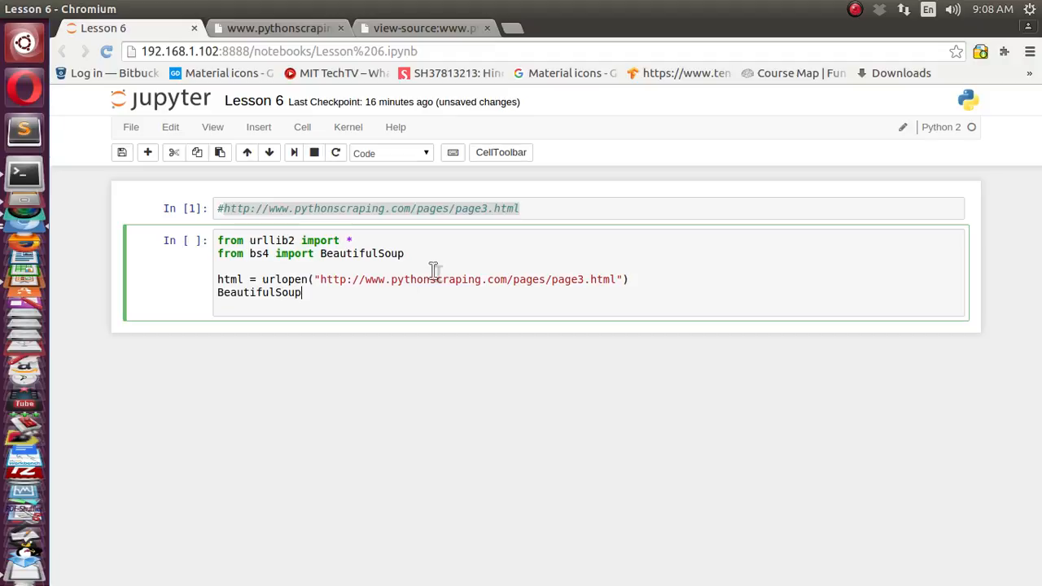
{"action": "type", "text": "()"}
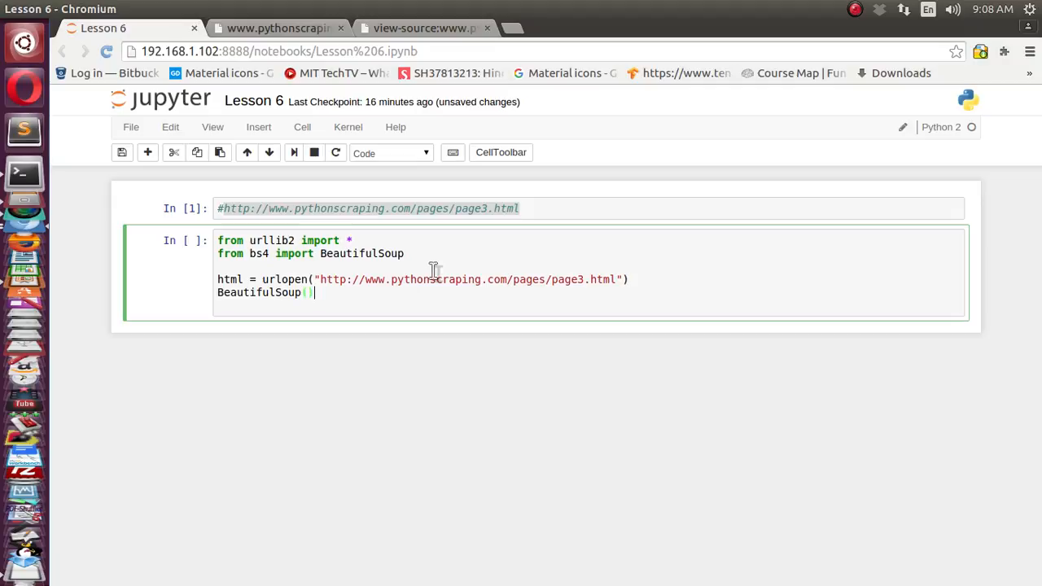
{"action": "type", "text": "html"}
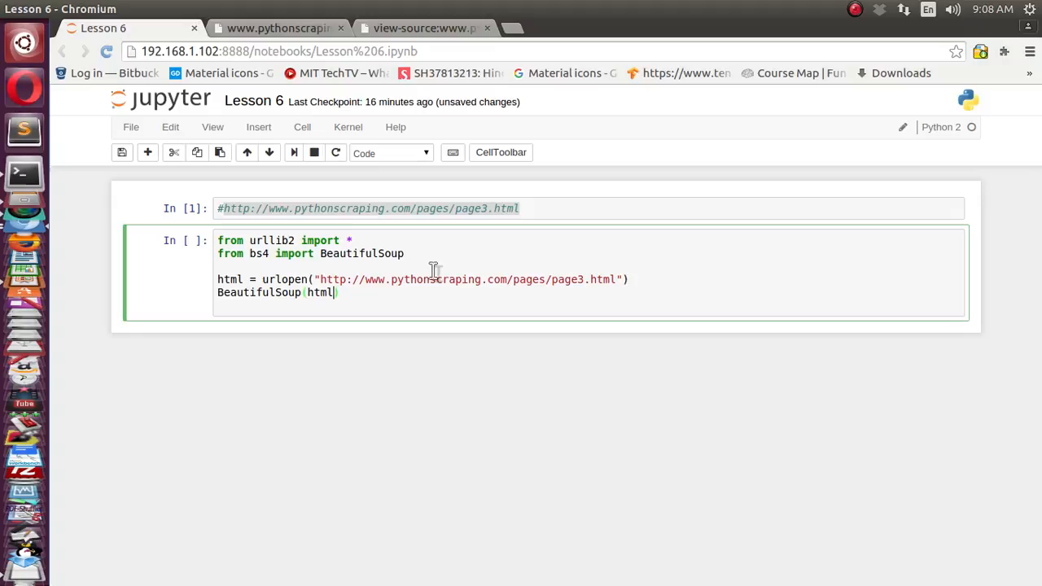
{"action": "type", "text": ","}
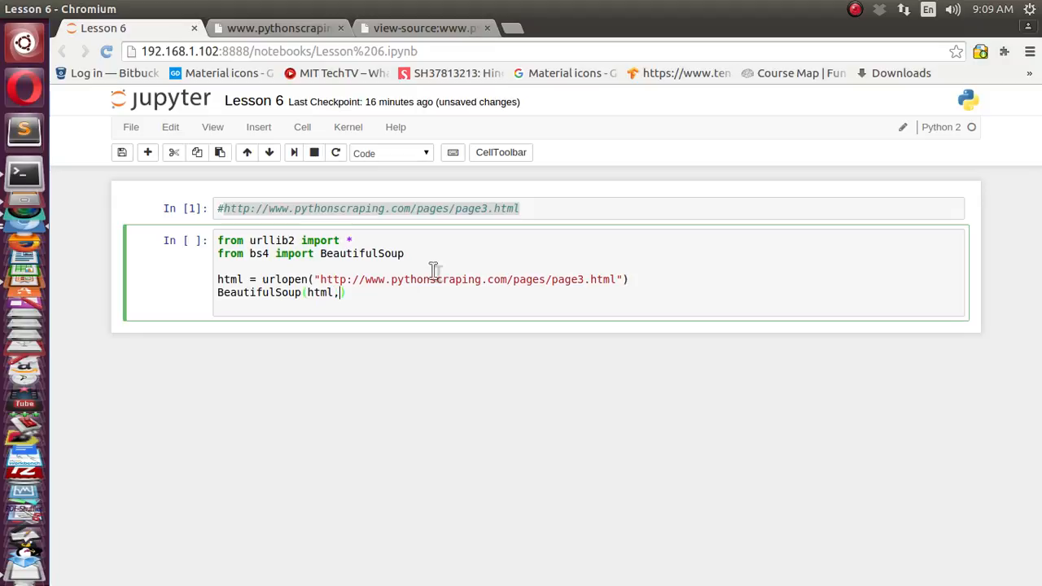
{"action": "type", "text": "\"l"}
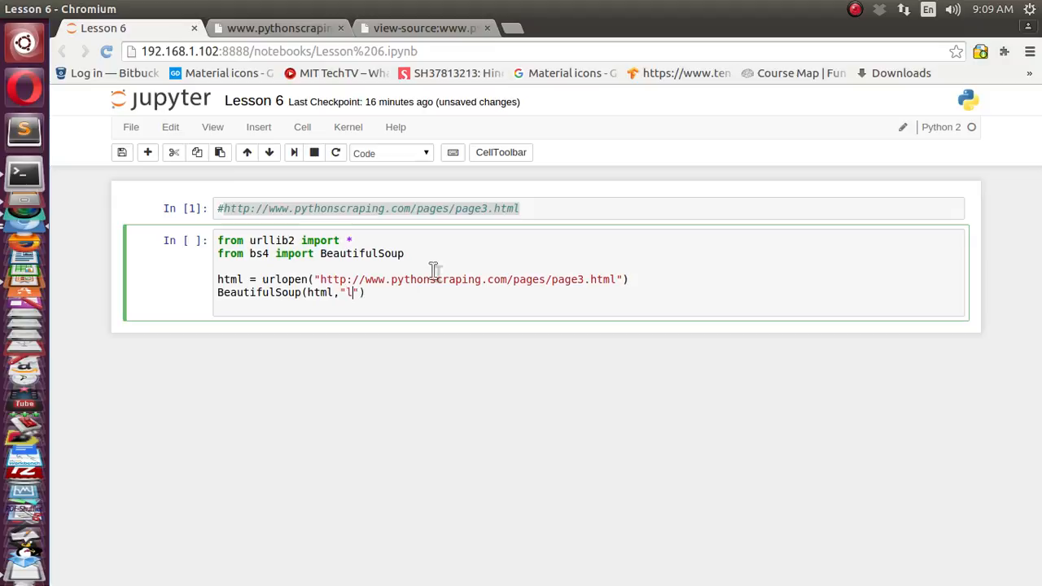
{"action": "type", "text": "xml"}
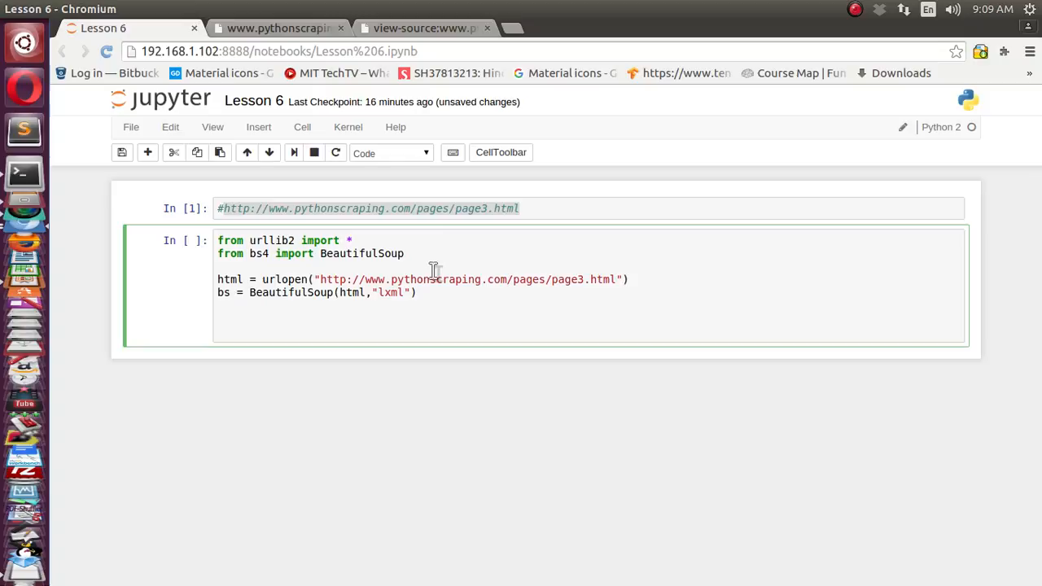
{"action": "left_click", "coordinate": [277, 28]}
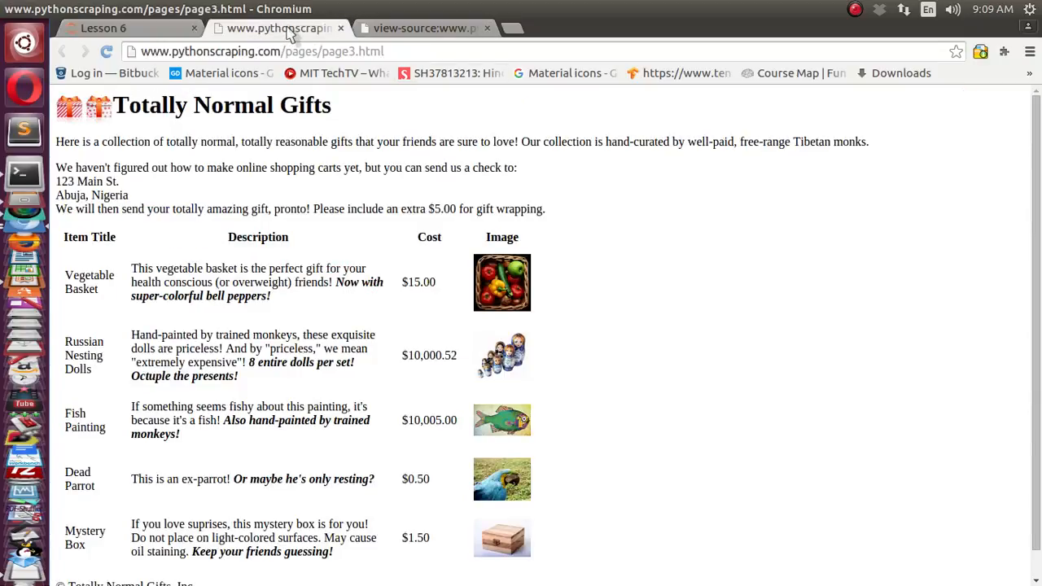
{"action": "left_click", "coordinate": [423, 28]}
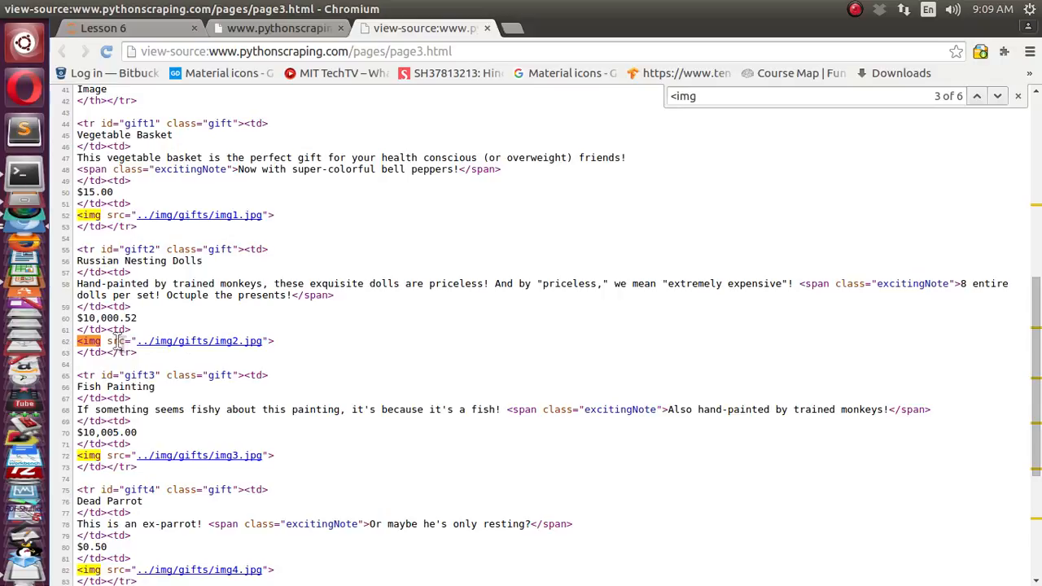
{"action": "mouse_move", "coordinate": [90, 219]}
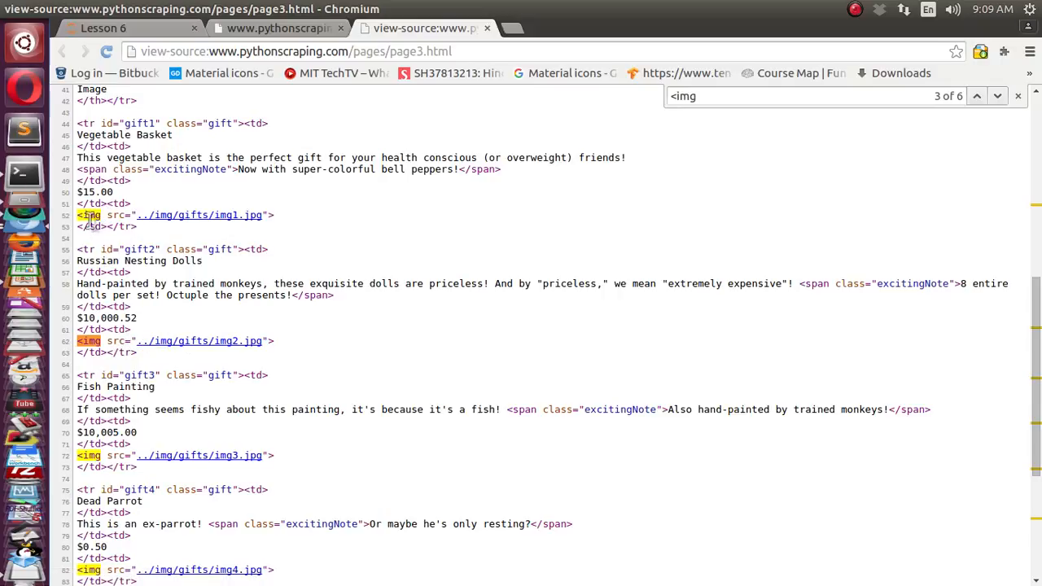
{"action": "mouse_move", "coordinate": [195, 229]}
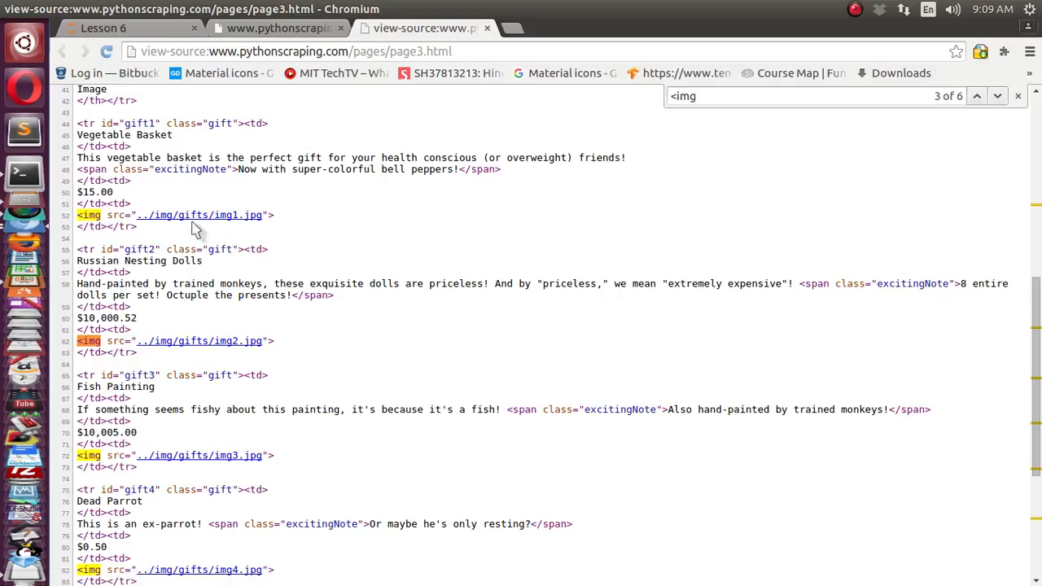
{"action": "mouse_move", "coordinate": [186, 245]}
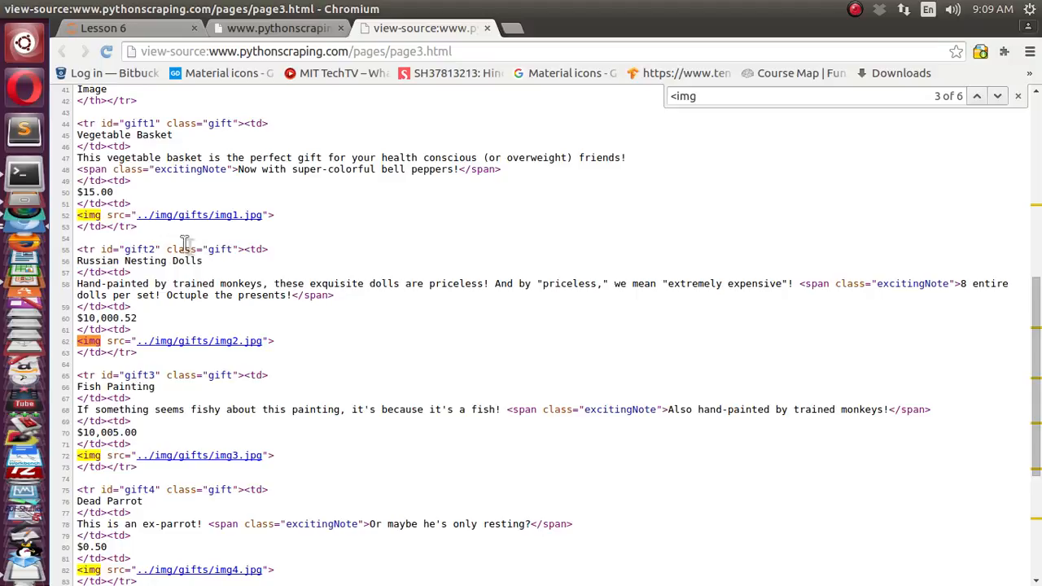
{"action": "mouse_move", "coordinate": [155, 249]}
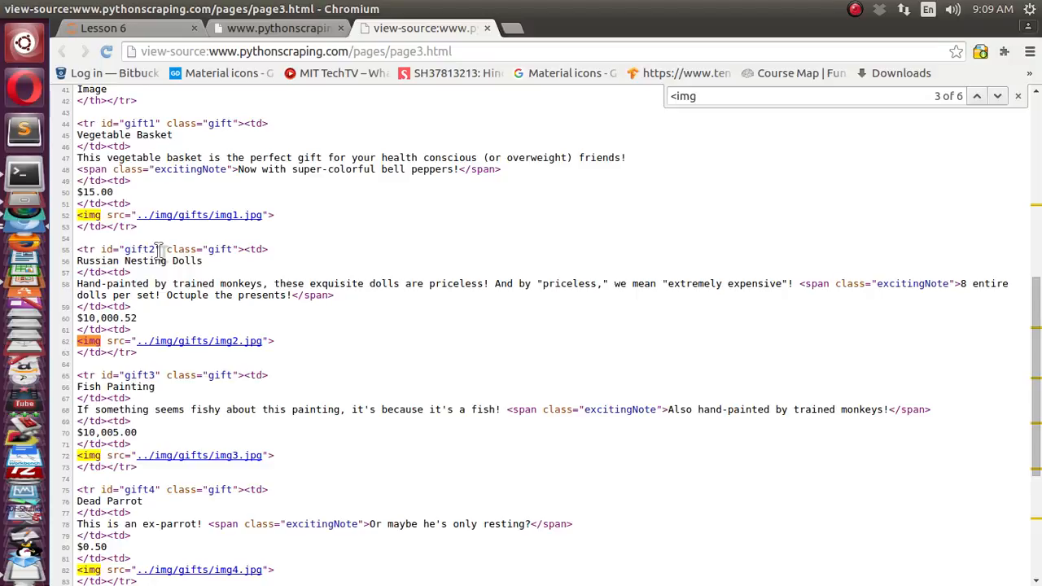
{"action": "mouse_move", "coordinate": [177, 244]}
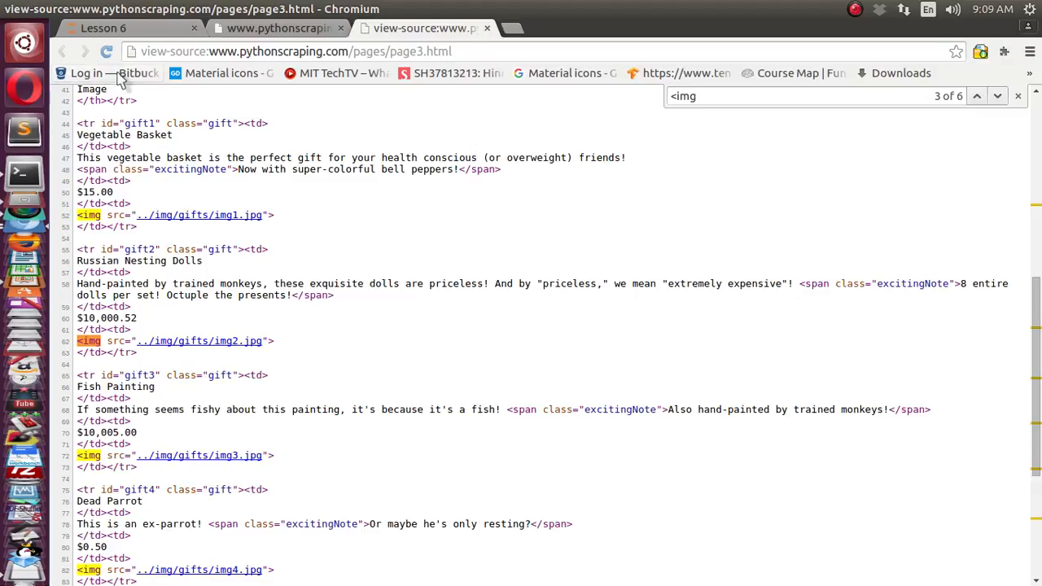
{"action": "left_click", "coordinate": [130, 28]}
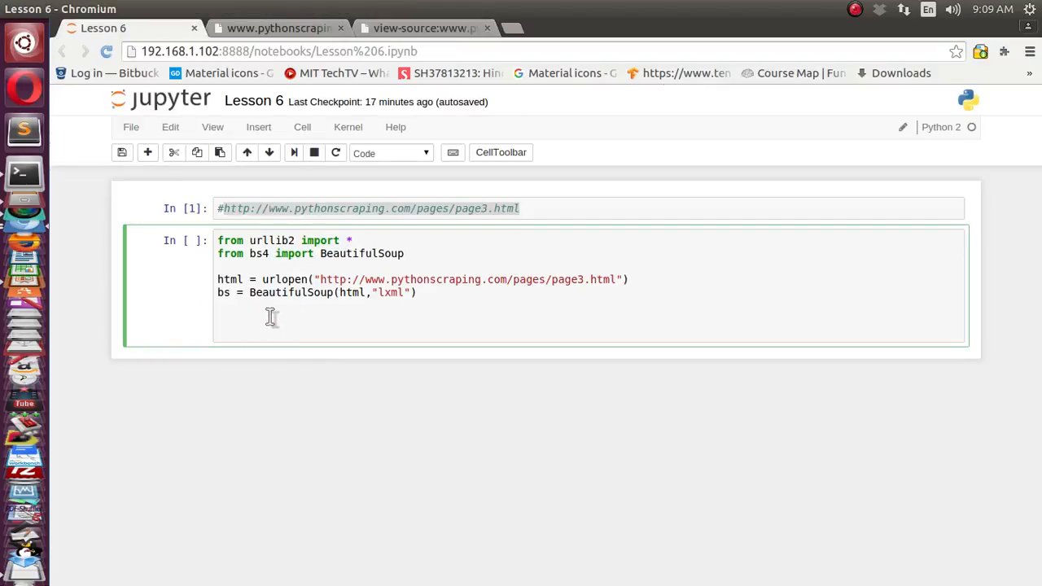
Type bs.findAll("img", ) and remove the #Pattern placeholder from the second argument.
{"action": "type", "text": "b"}
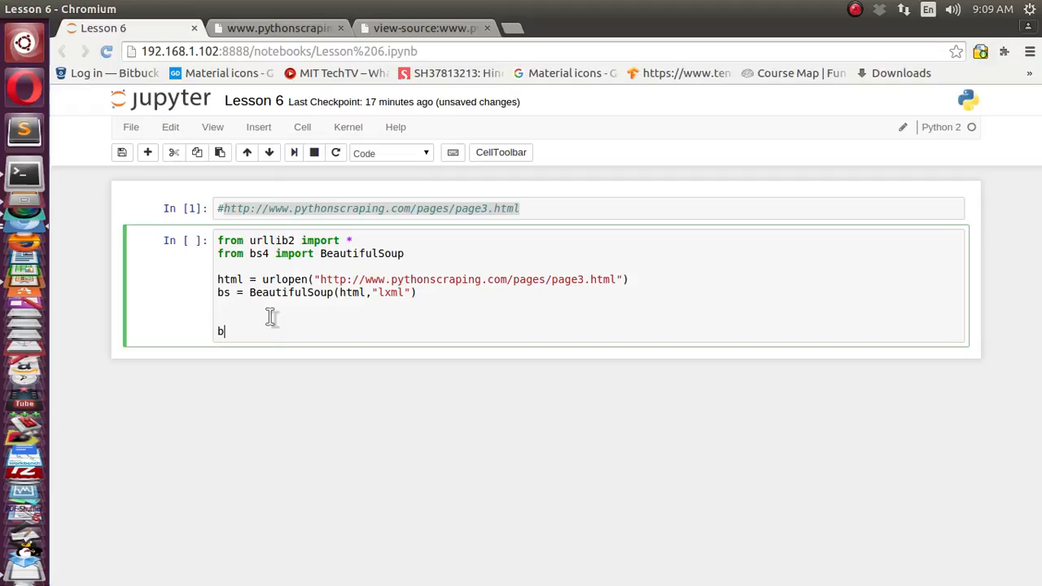
{"action": "type", "text": "s.find"}
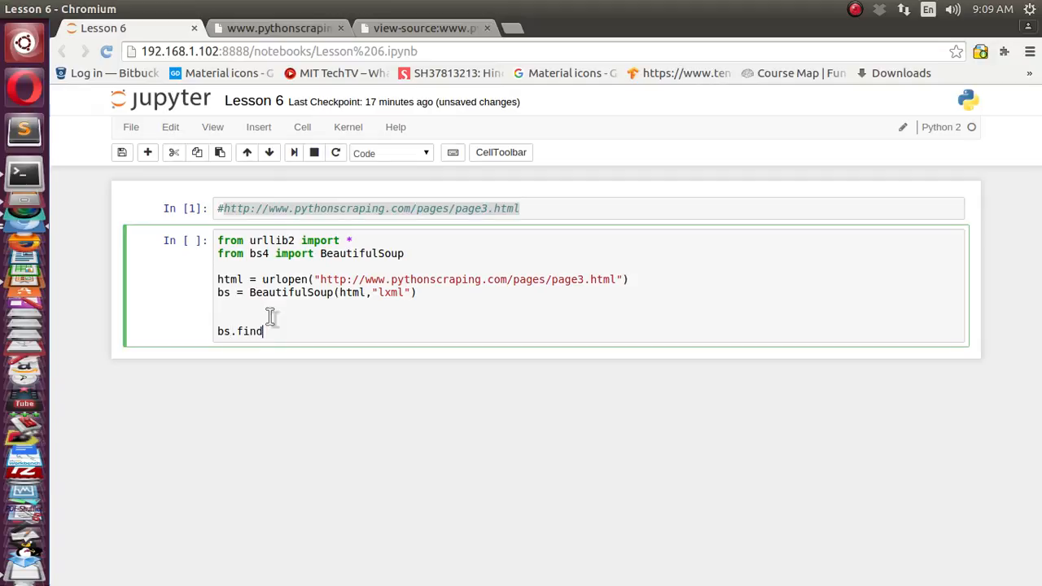
{"action": "type", "text": "All"}
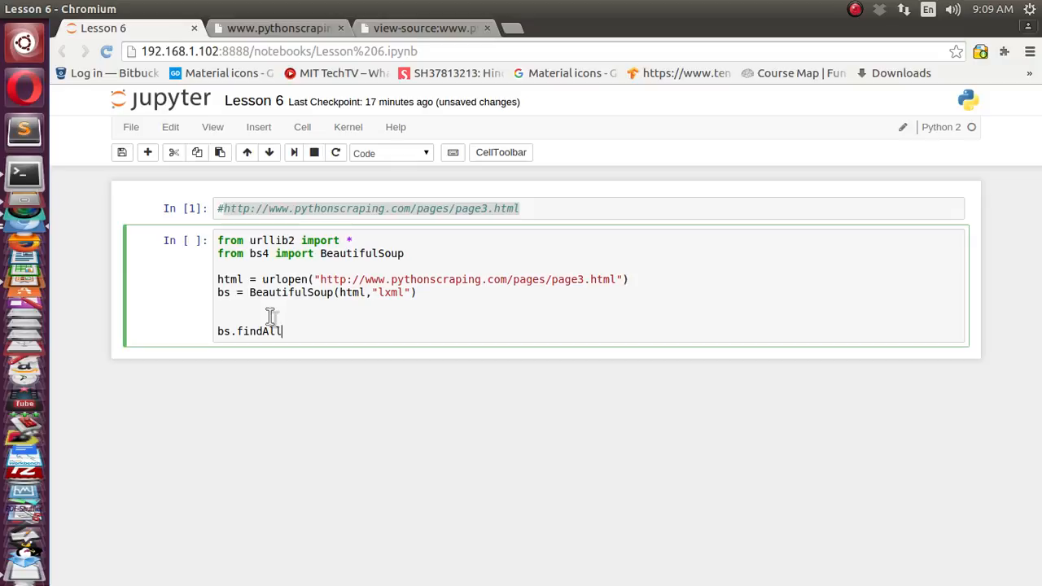
{"action": "type", "text": "()"}
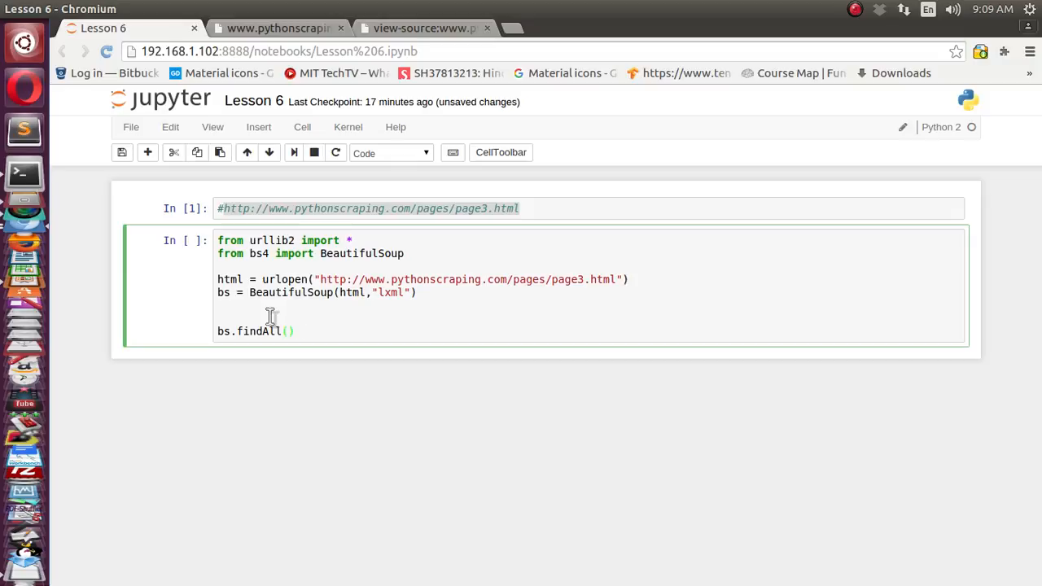
{"action": "type", "text": "\"im\""}
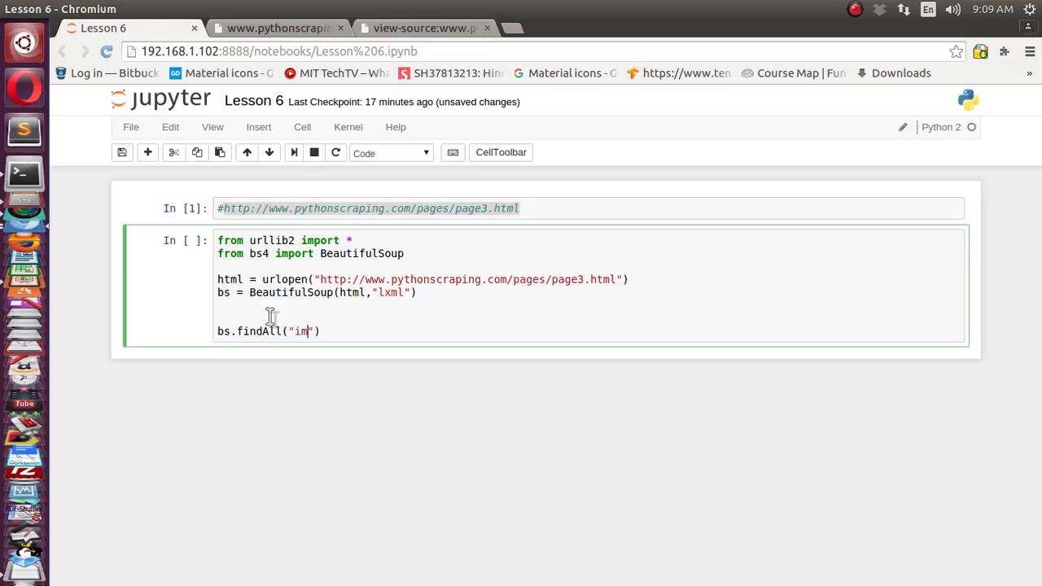
{"action": "type", "text": "g"}
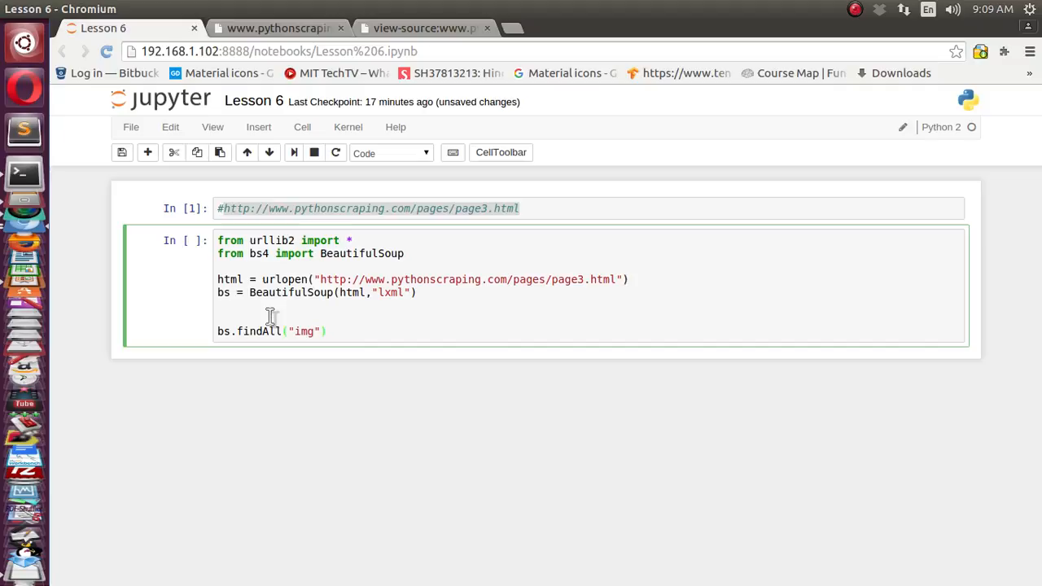
{"action": "type", "text": ","}
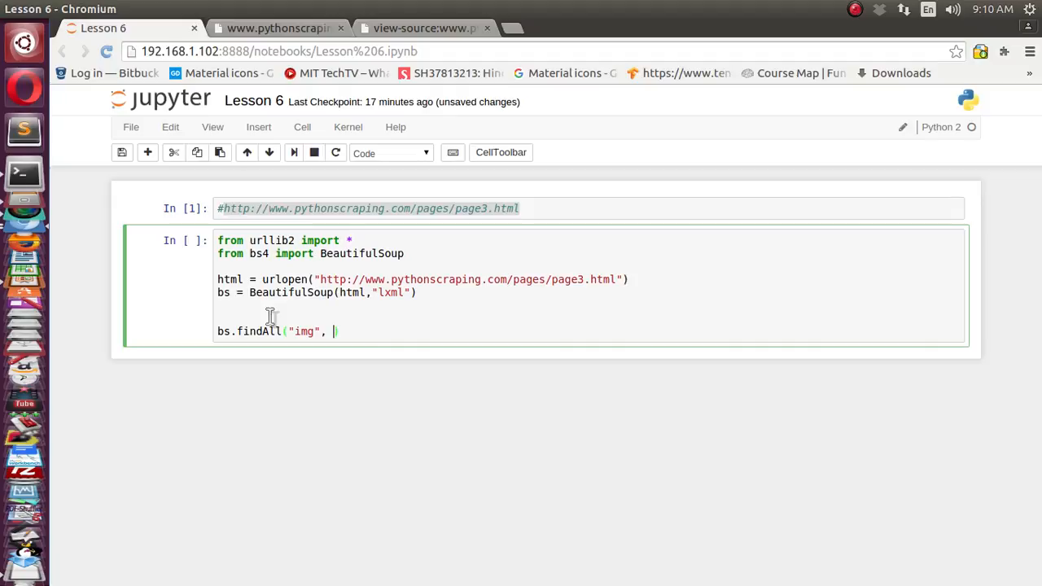
{"action": "type", "text": "#Pat"}
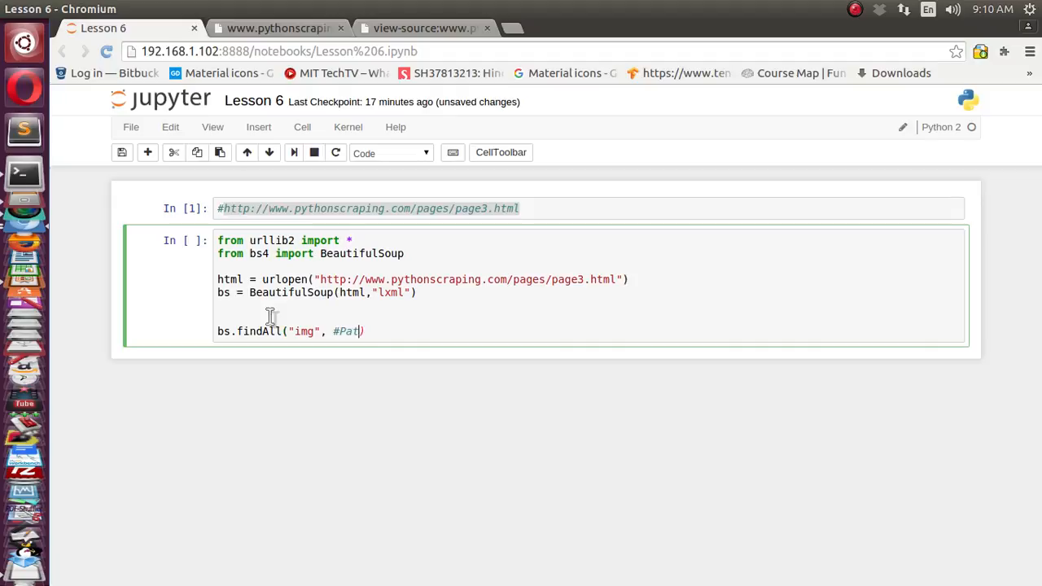
{"action": "type", "text": "tern"}
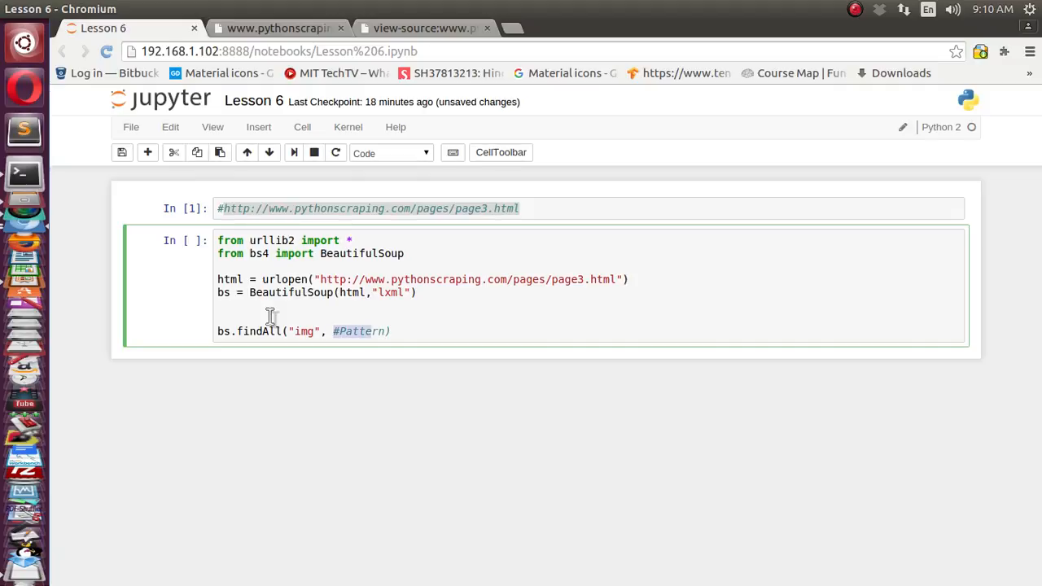
{"action": "key", "text": "Backspace"}
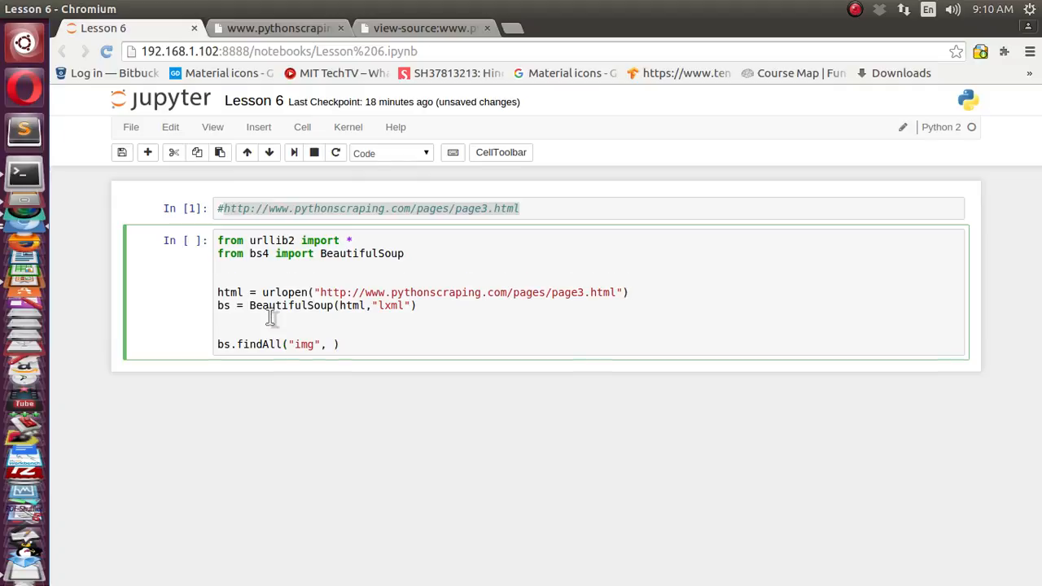
Add import re and re.compile("") as findAll's second argument, checking the page source.
{"action": "type", "text": "import"}
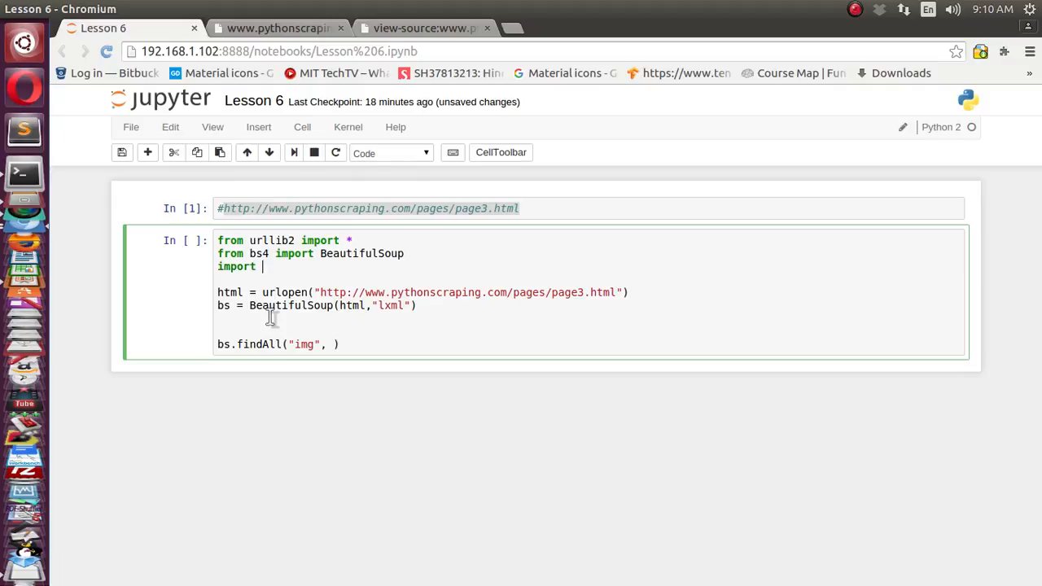
{"action": "type", "text": "re"}
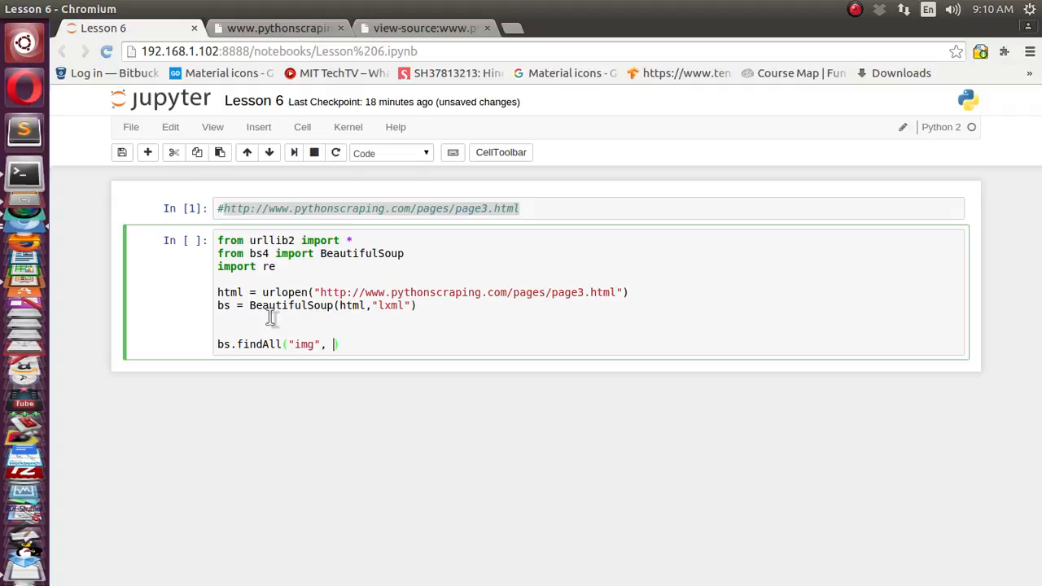
{"action": "type", "text": "re."}
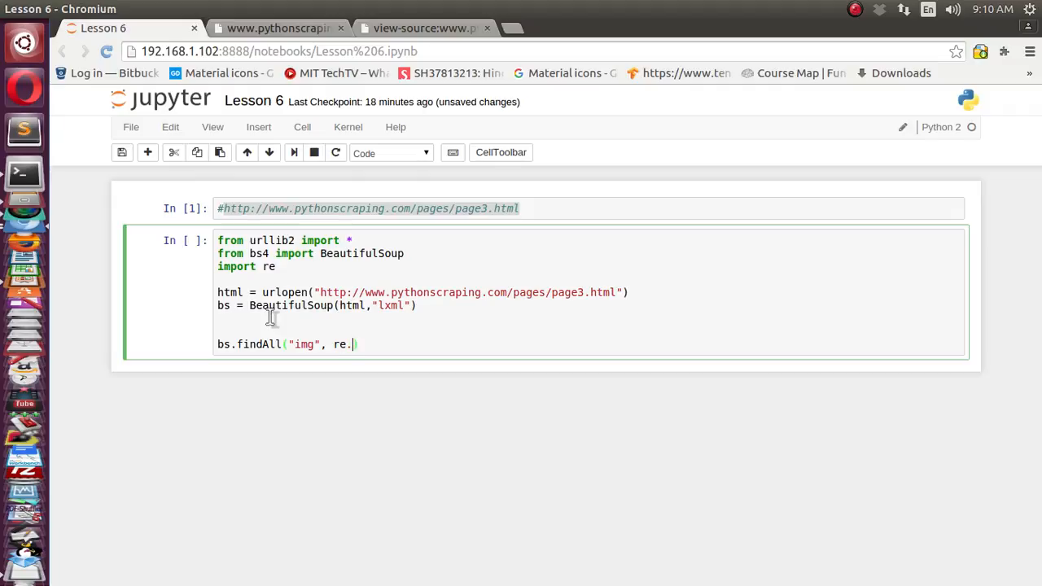
{"action": "type", "text": "com"}
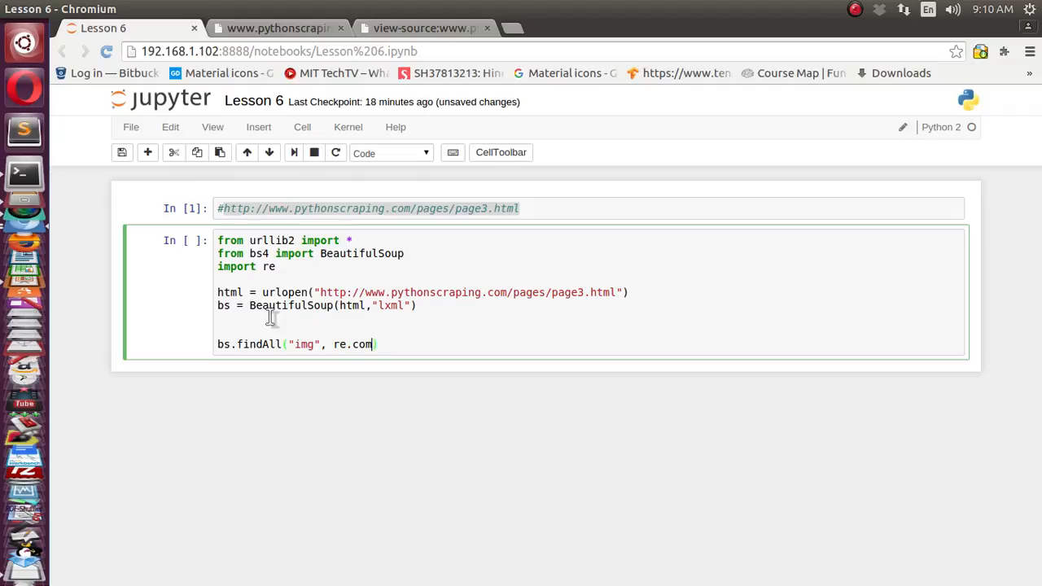
{"action": "type", "text": "ile("}
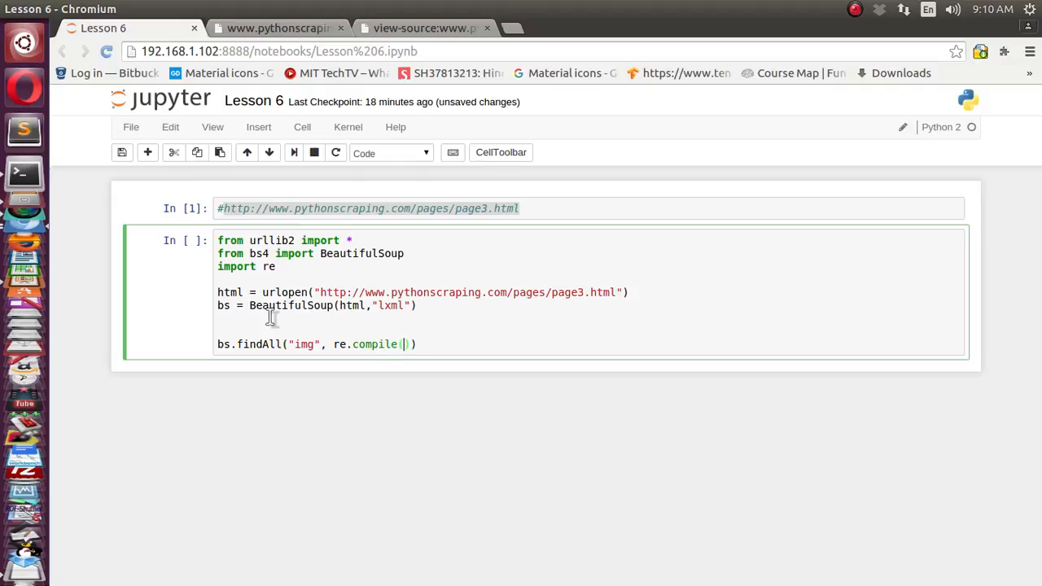
{"action": "type", "text": "\""}
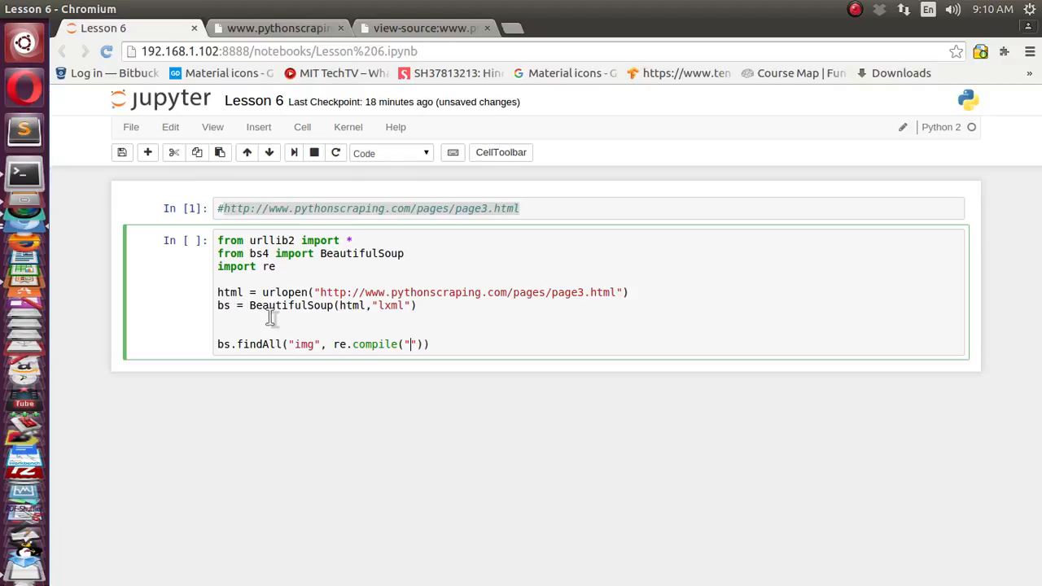
{"action": "left_click", "coordinate": [424, 28]}
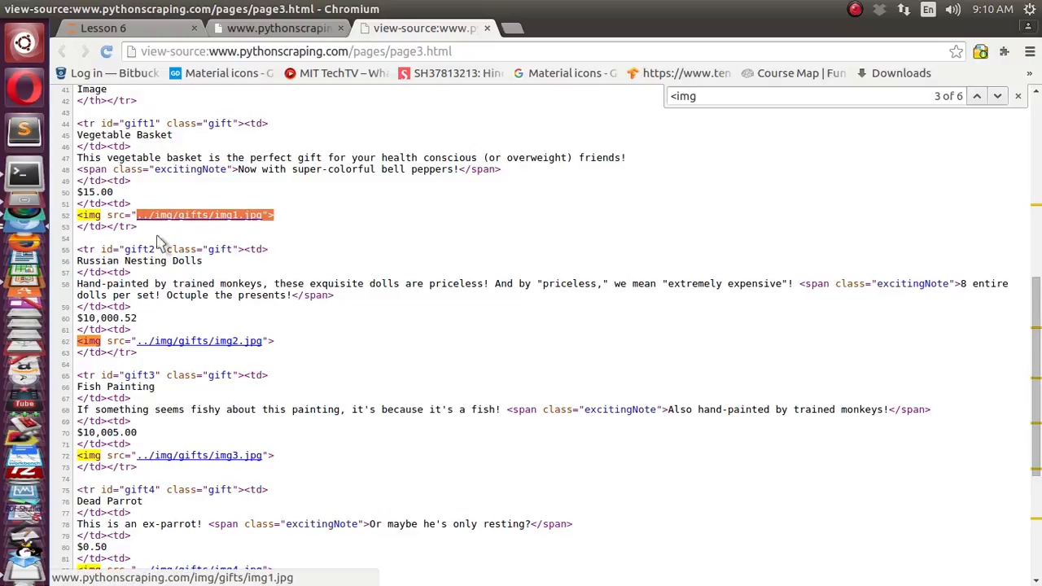
{"action": "left_click", "coordinate": [103, 28]}
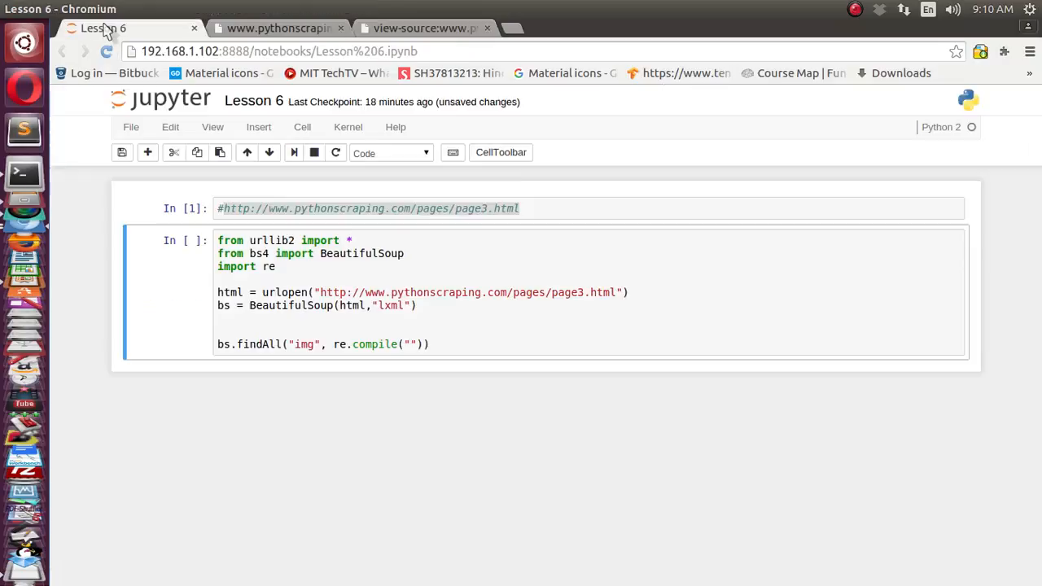
Set the regex to \.\.\/img\/gifts\/img.*\.jpg from the pasted img1.jpg path.
{"action": "type", "text": "../img/gifts/img1.jpg\">"}
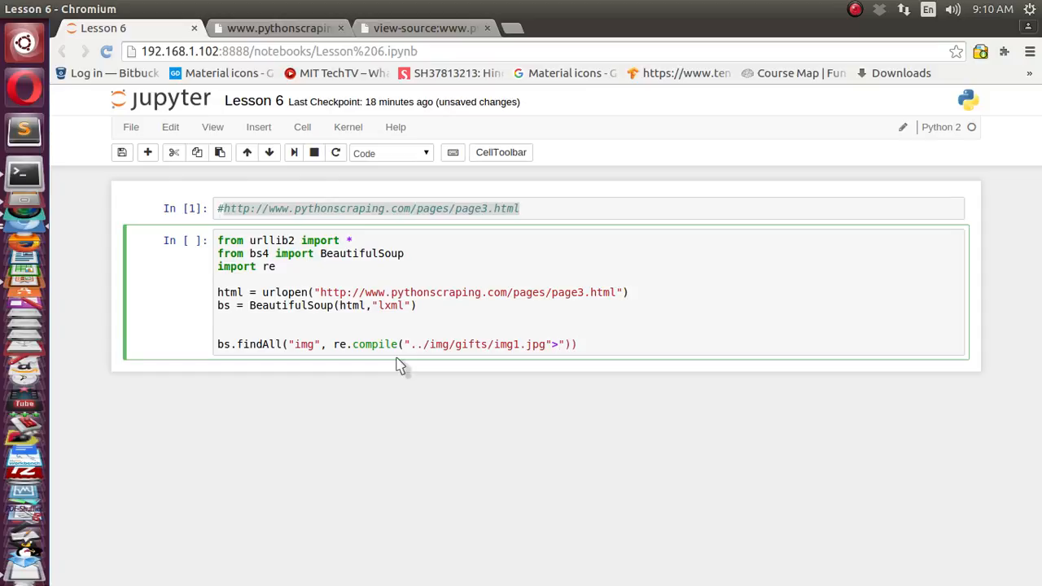
{"action": "key", "text": "BackSpace"}
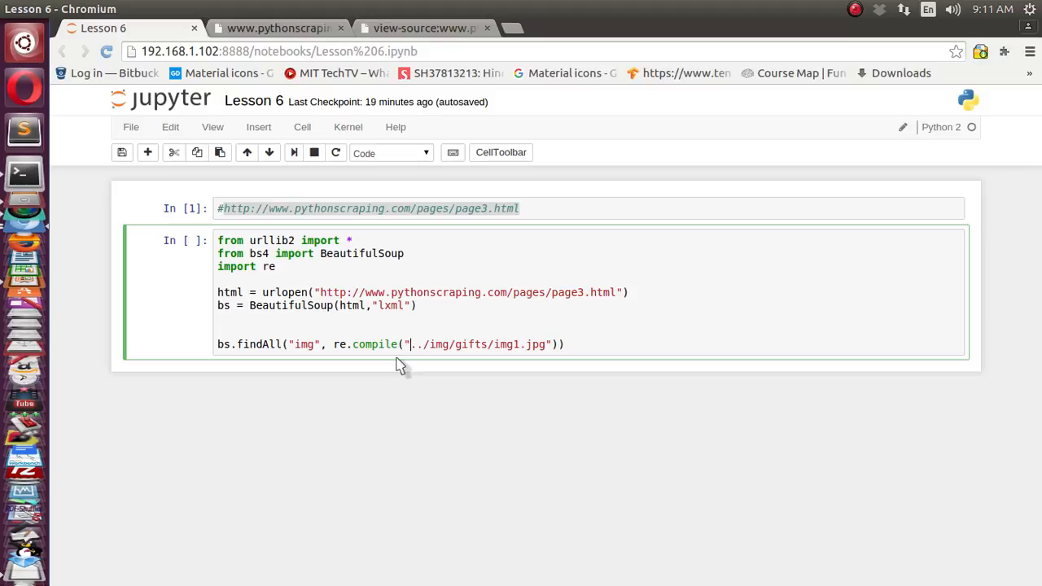
{"action": "type", "text": "\\."}
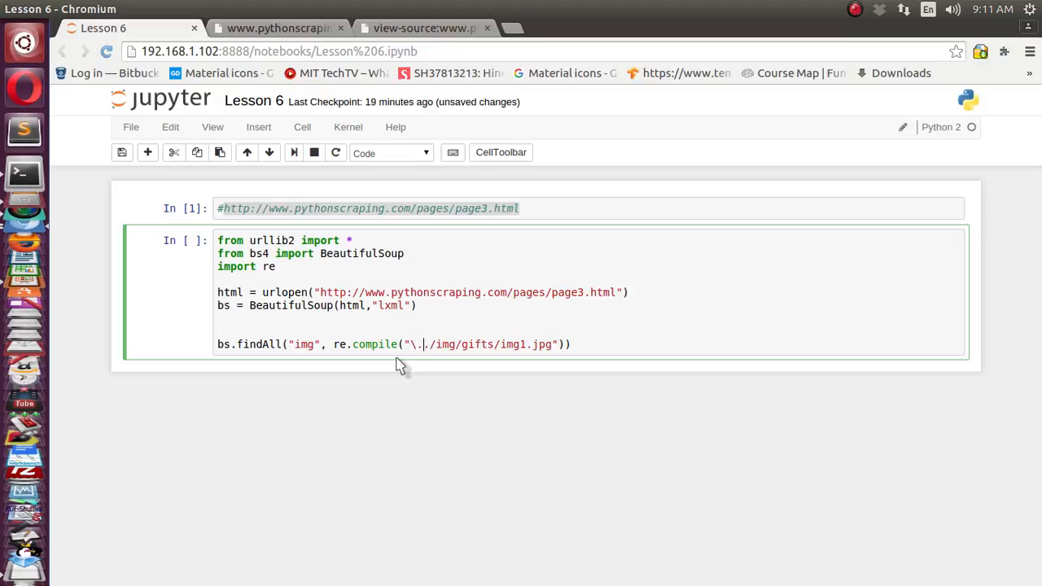
{"action": "type", "text": "\\."}
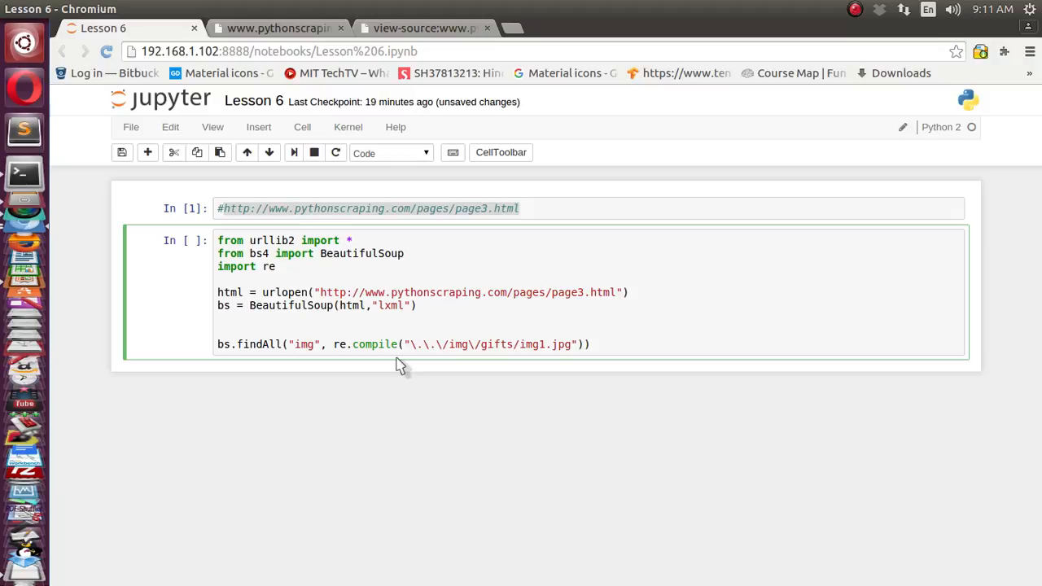
{"action": "type", "text": "\\"}
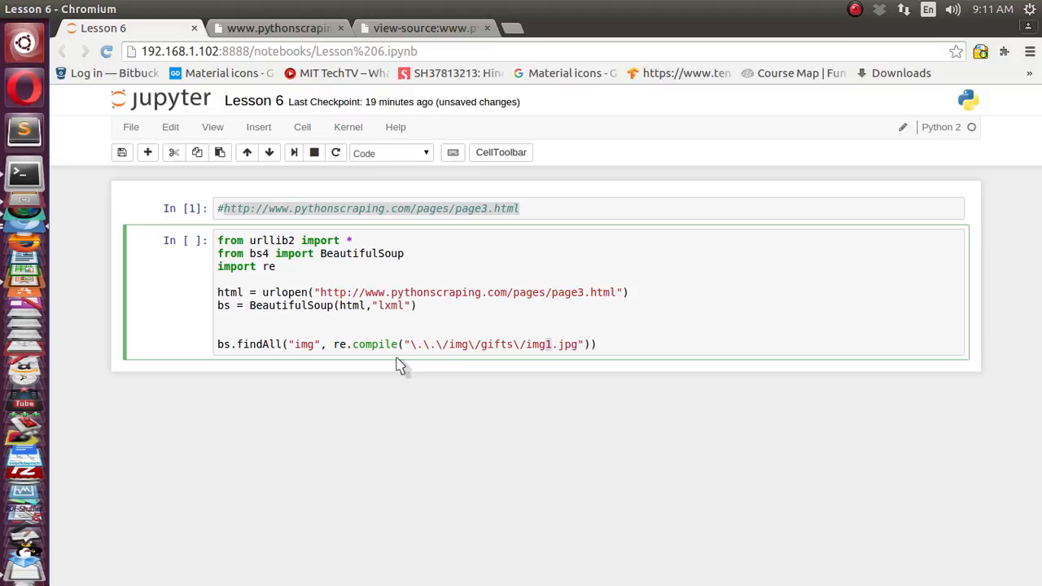
{"action": "key", "text": "Backspace"}
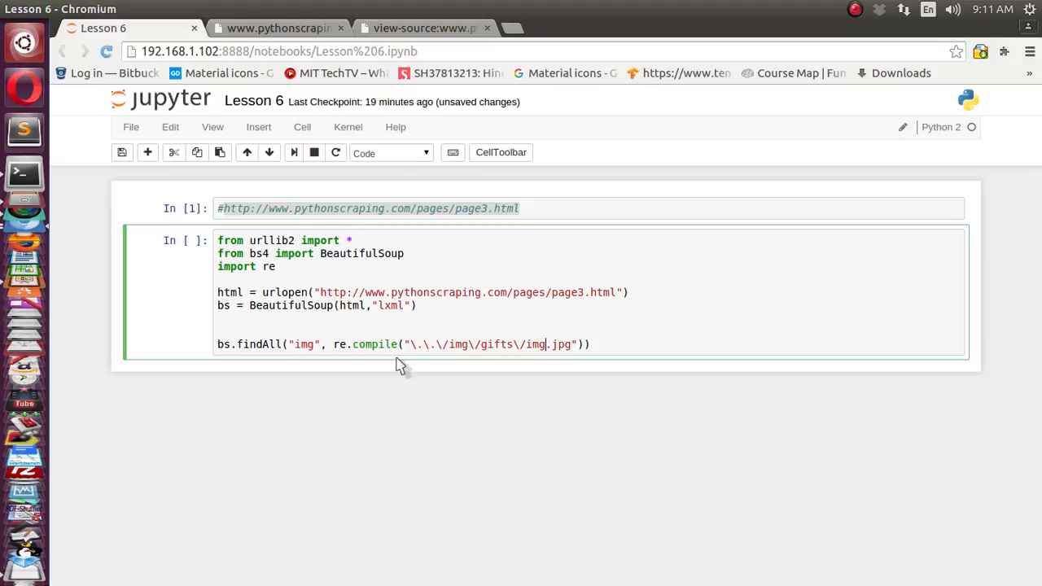
{"action": "type", "text": "."}
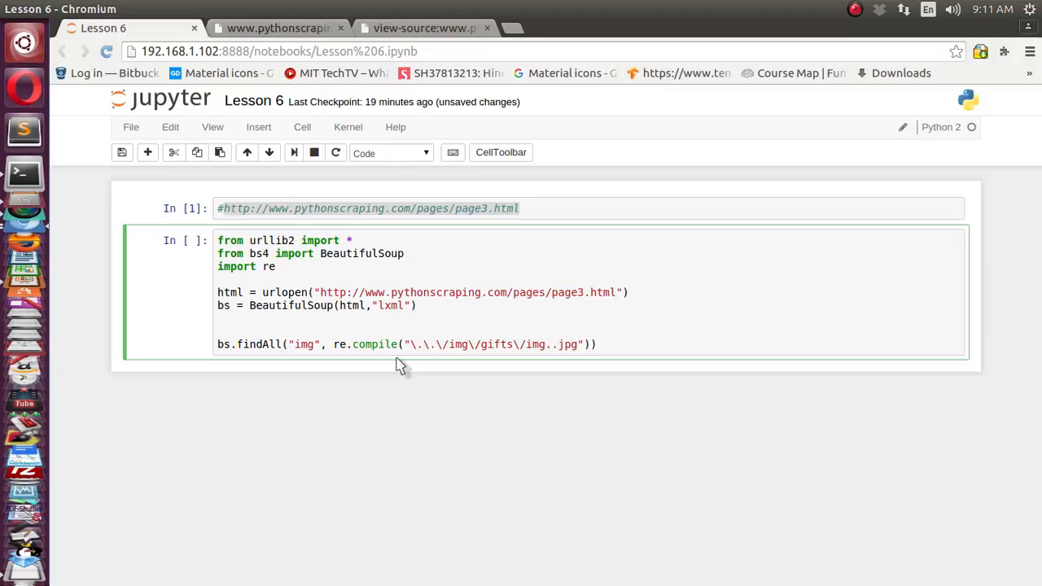
{"action": "type", "text": "*"}
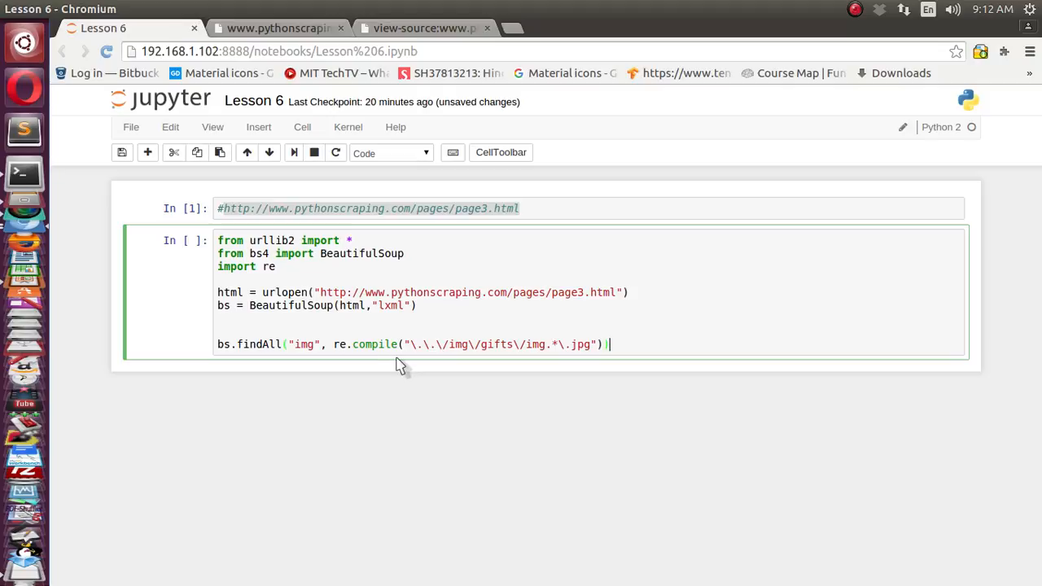
{"action": "mouse_move", "coordinate": [275, 346]}
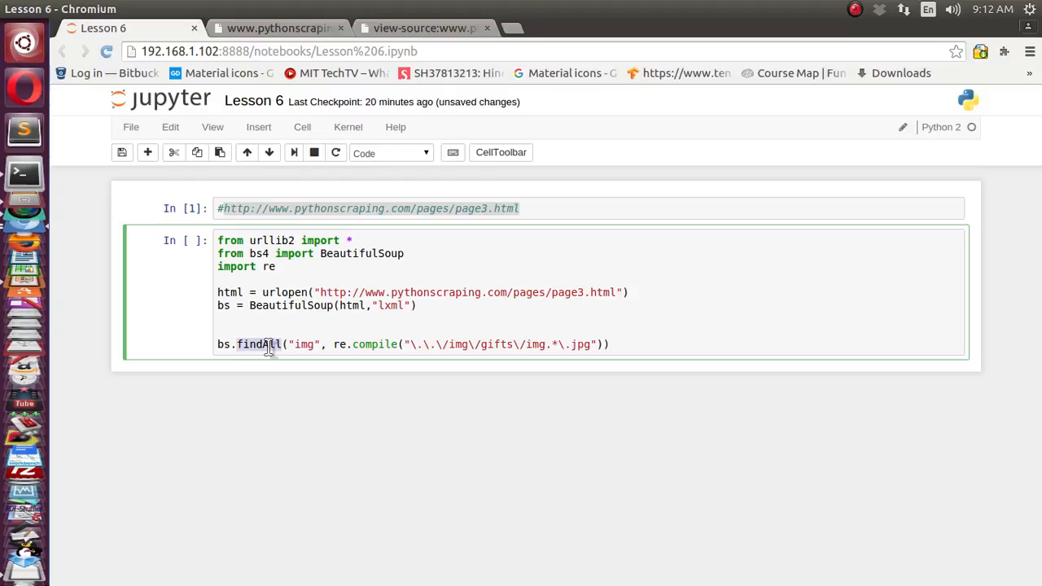
{"action": "mouse_move", "coordinate": [312, 350]}
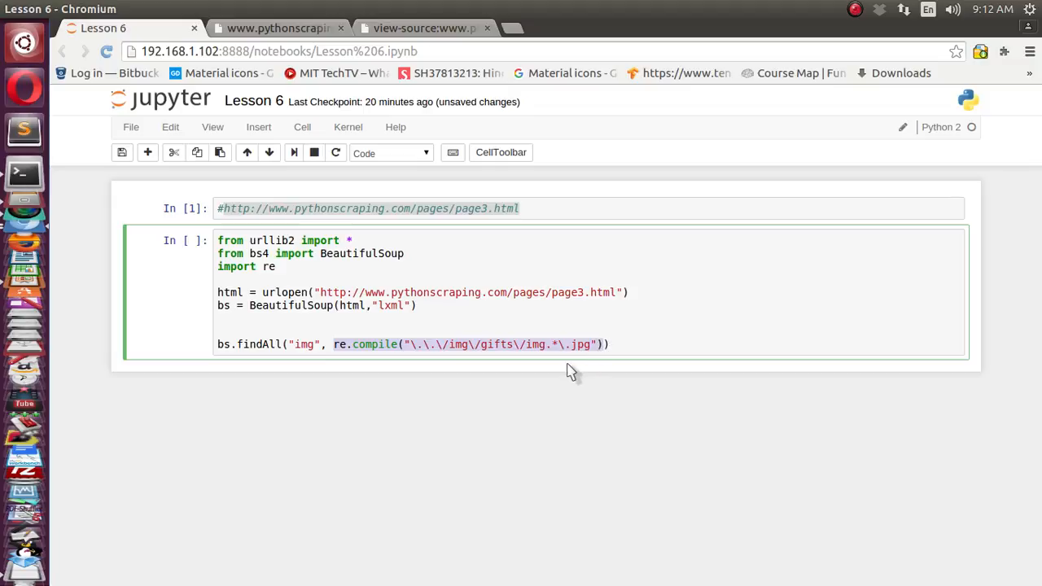
{"action": "mouse_move", "coordinate": [509, 345]}
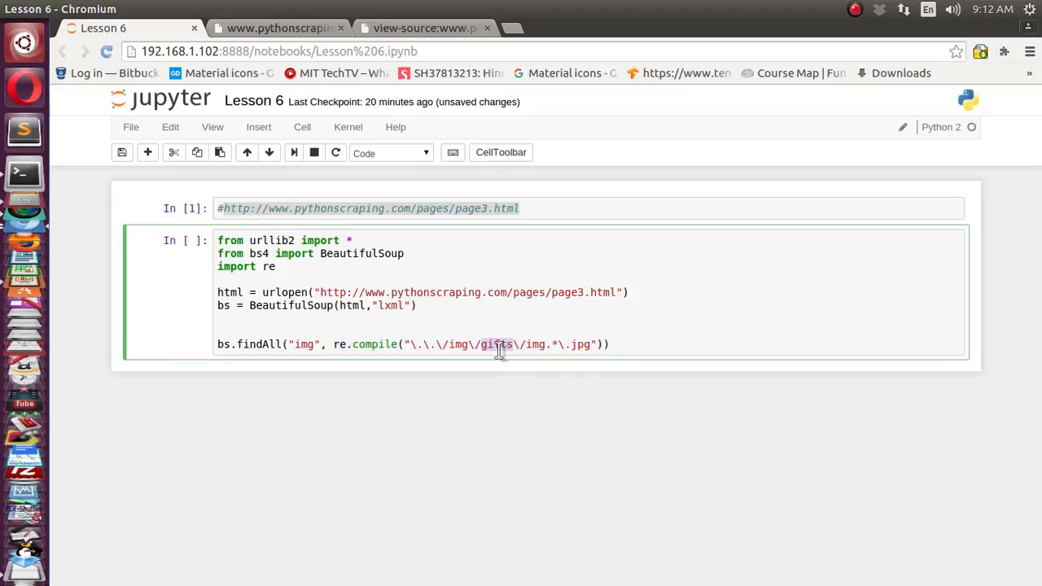
{"action": "mouse_move", "coordinate": [584, 353]}
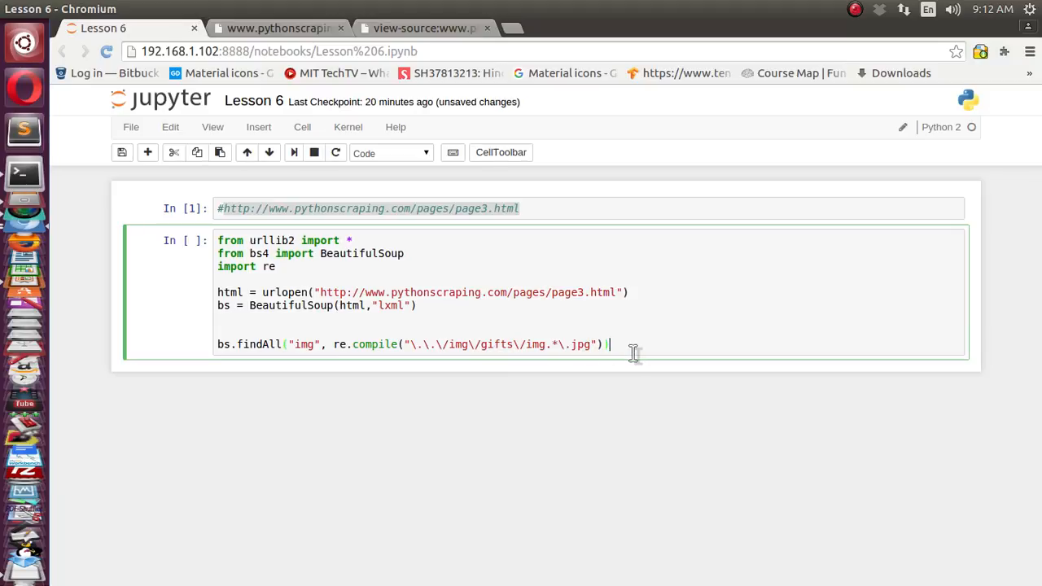
Assign the findAll result to images and loop printing each img['src'].
{"action": "type", "text": "images"}
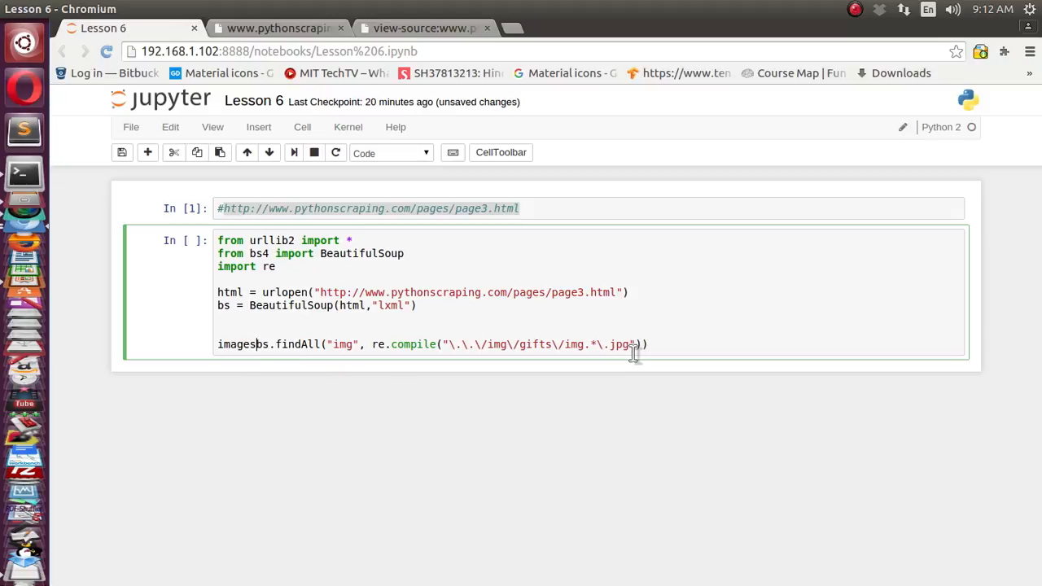
{"action": "type", "text": "="}
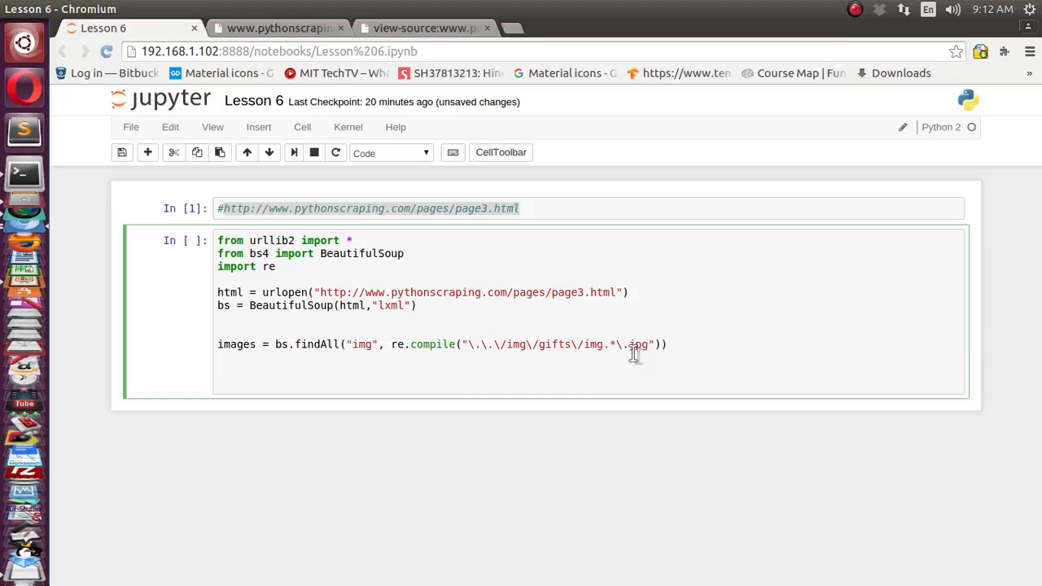
{"action": "mouse_move", "coordinate": [324, 350]}
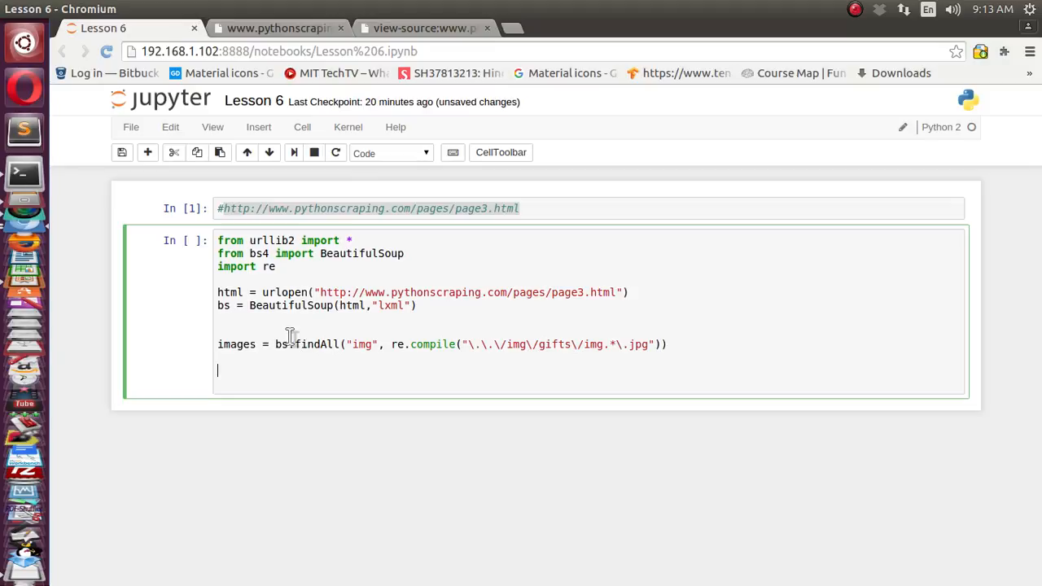
{"action": "mouse_move", "coordinate": [287, 313]}
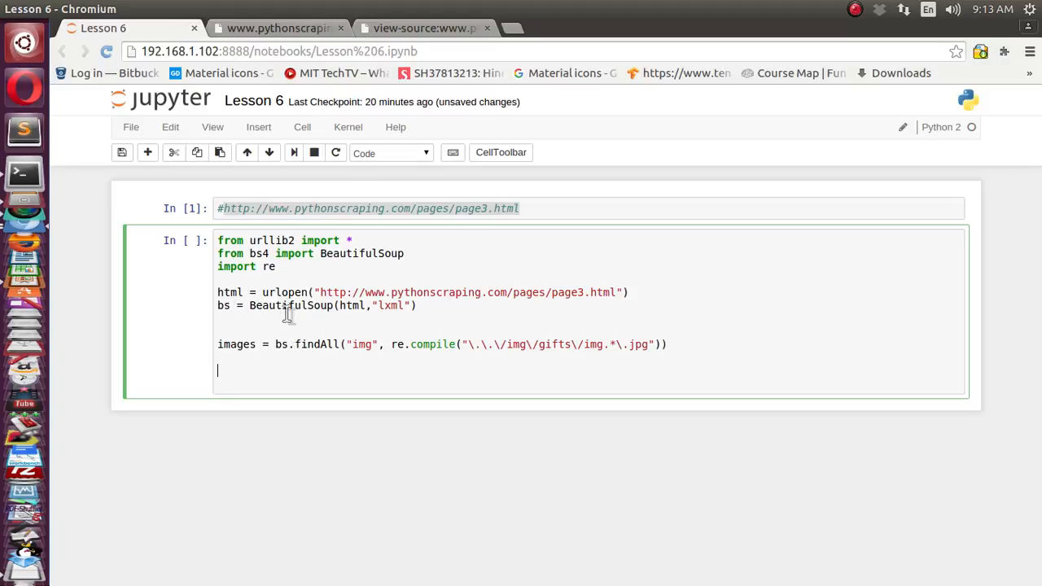
{"action": "mouse_move", "coordinate": [280, 364]}
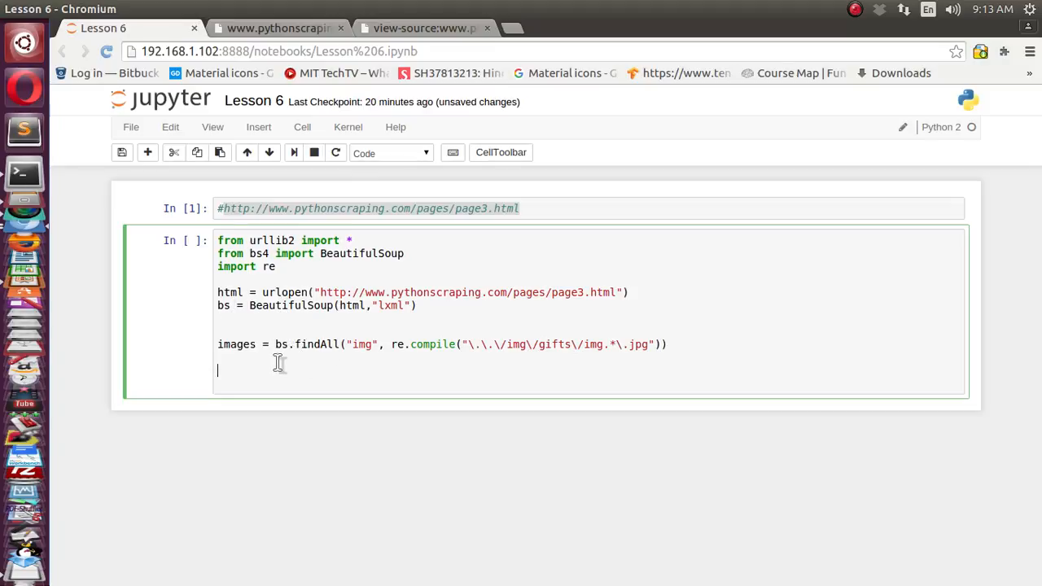
{"action": "type", "text": "for"}
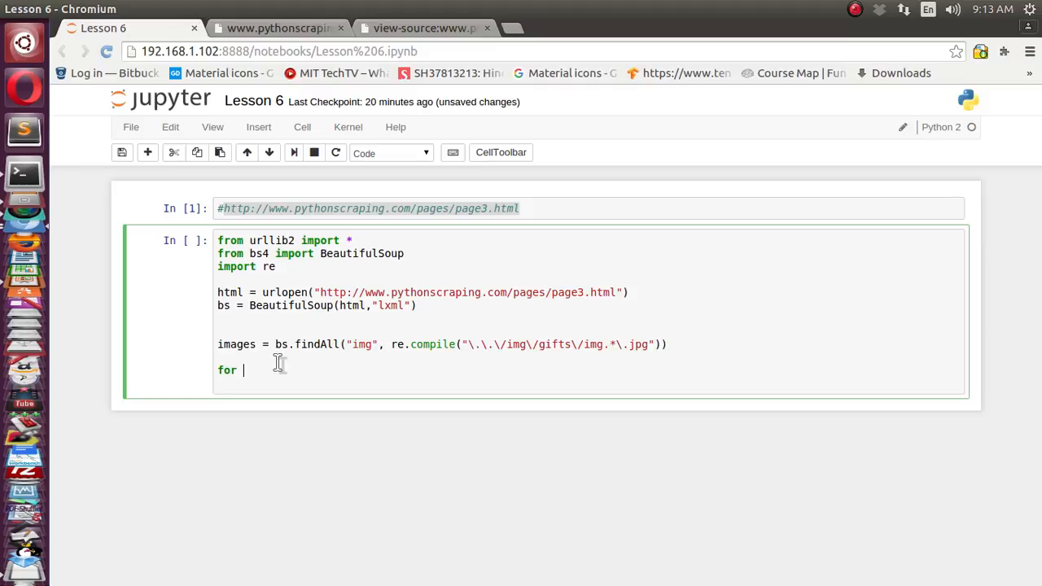
{"action": "type", "text": "img in ima"}
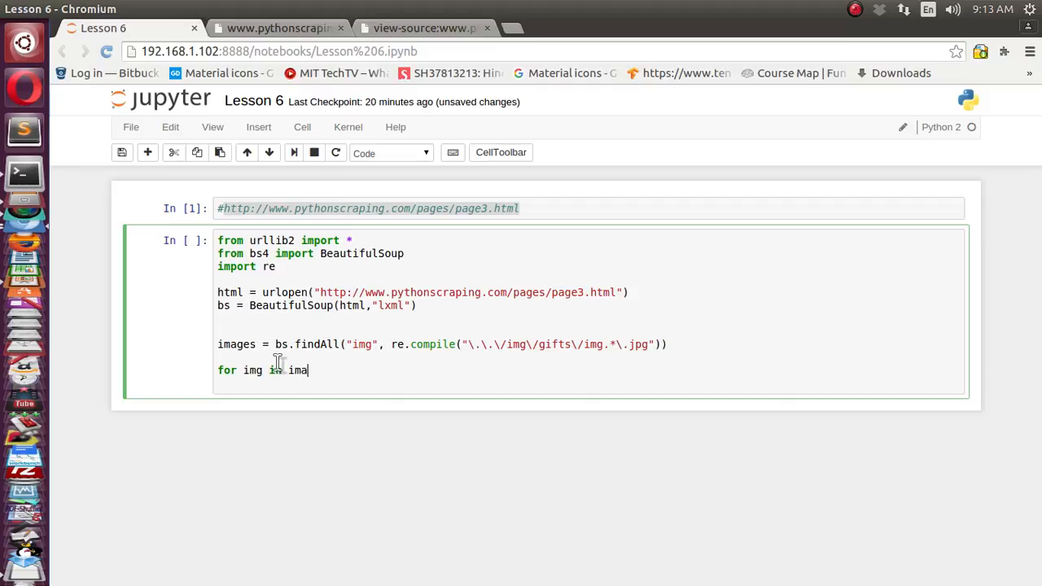
{"action": "type", "text": "ges:"}
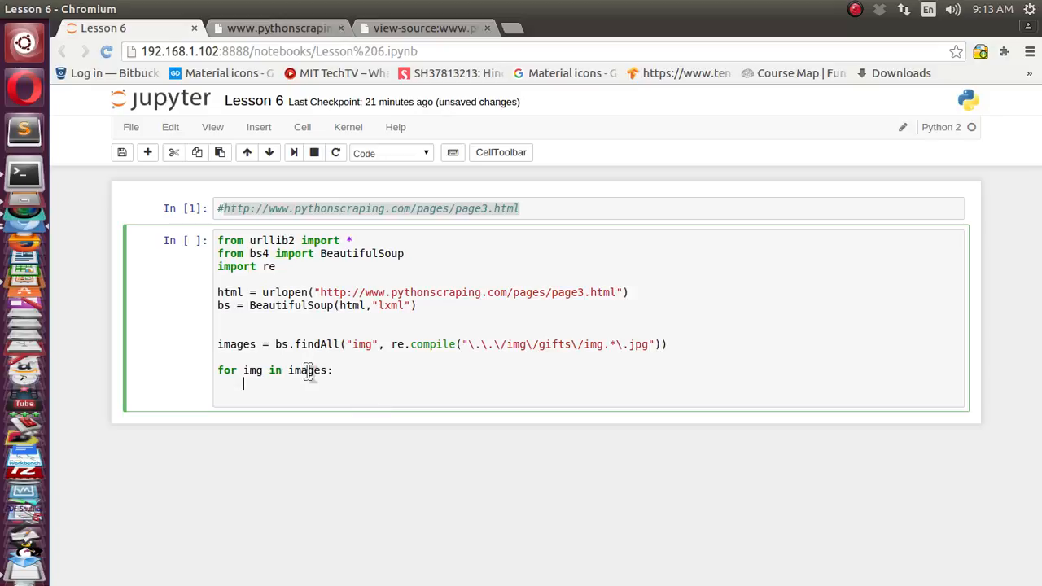
{"action": "mouse_move", "coordinate": [283, 389]}
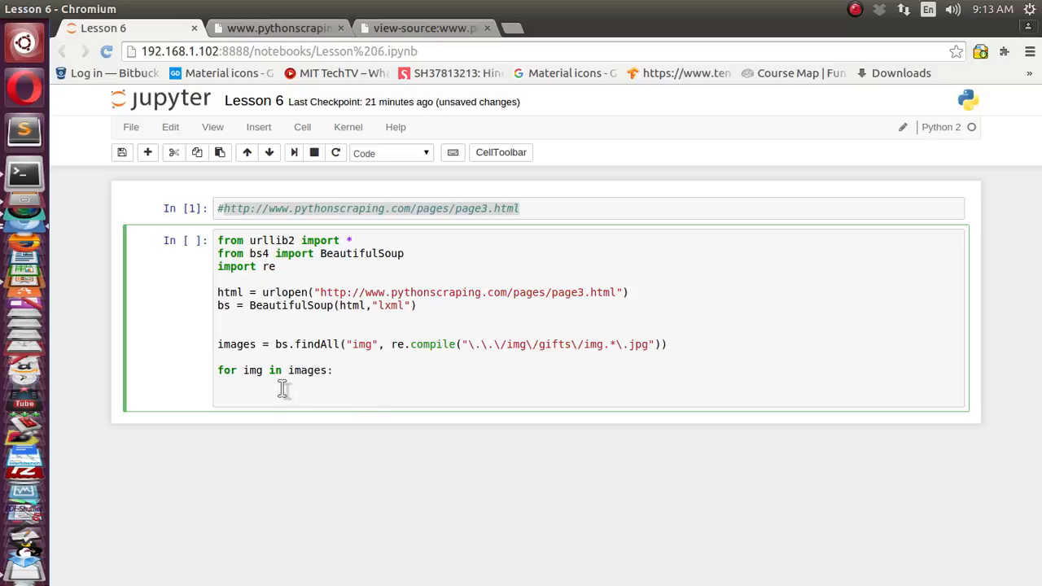
{"action": "type", "text": "print("}
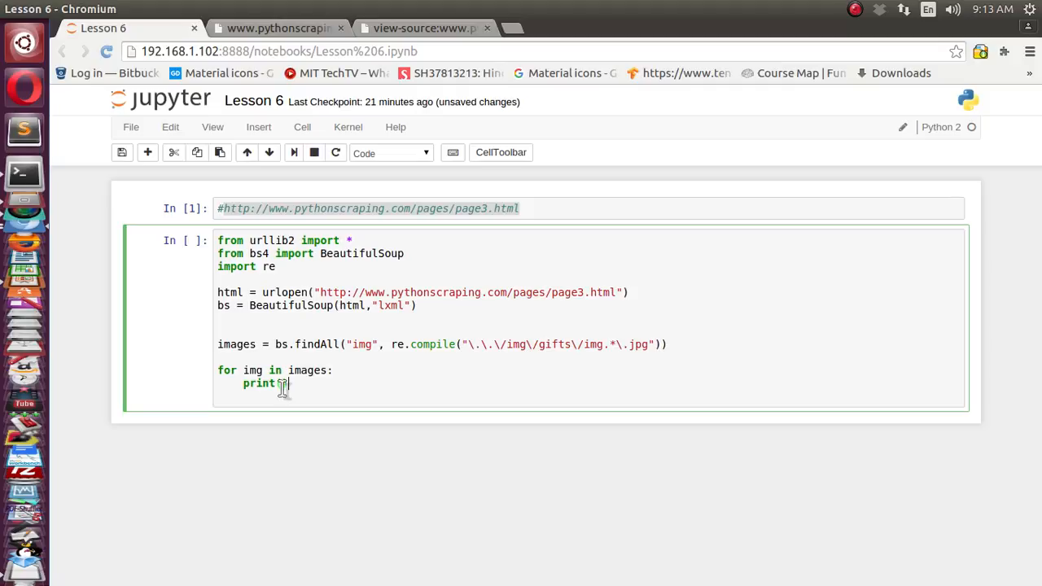
{"action": "type", "text": "img['"}
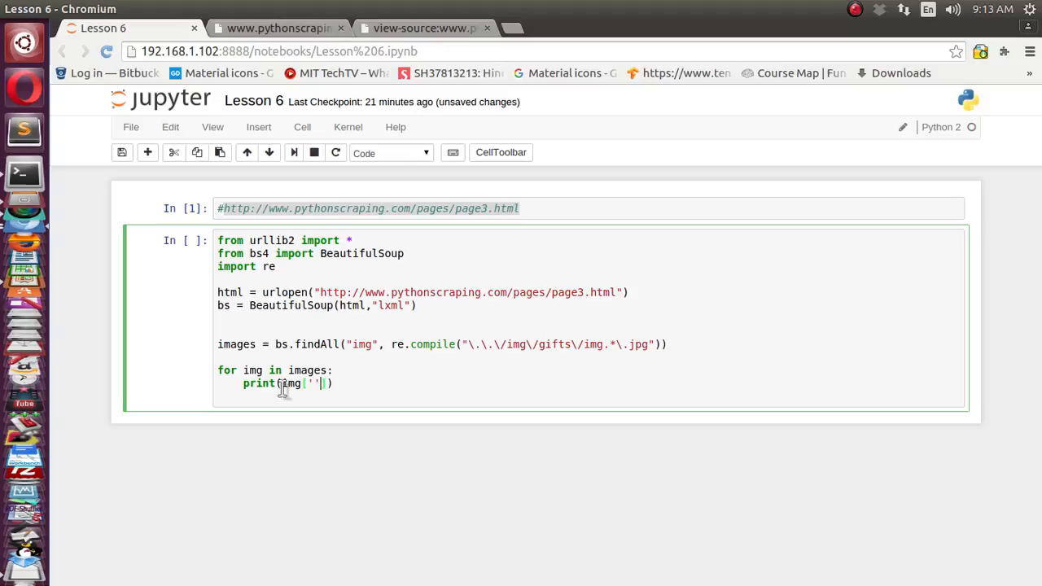
{"action": "type", "text": "src"}
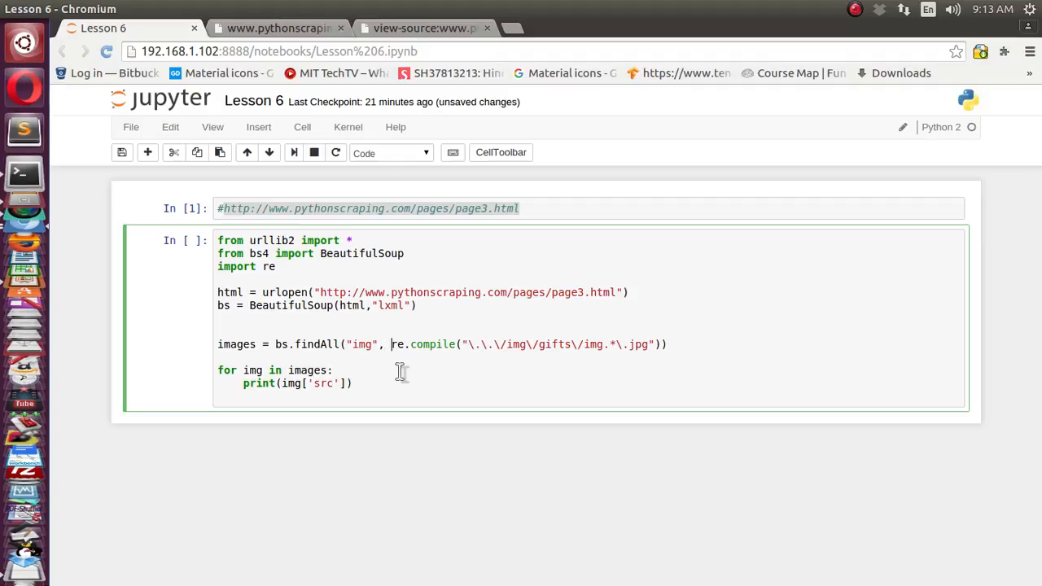
Wrap the compiled regex in a {"src": ...} dictionary inside findAll.
{"action": "type", "text": "{"}
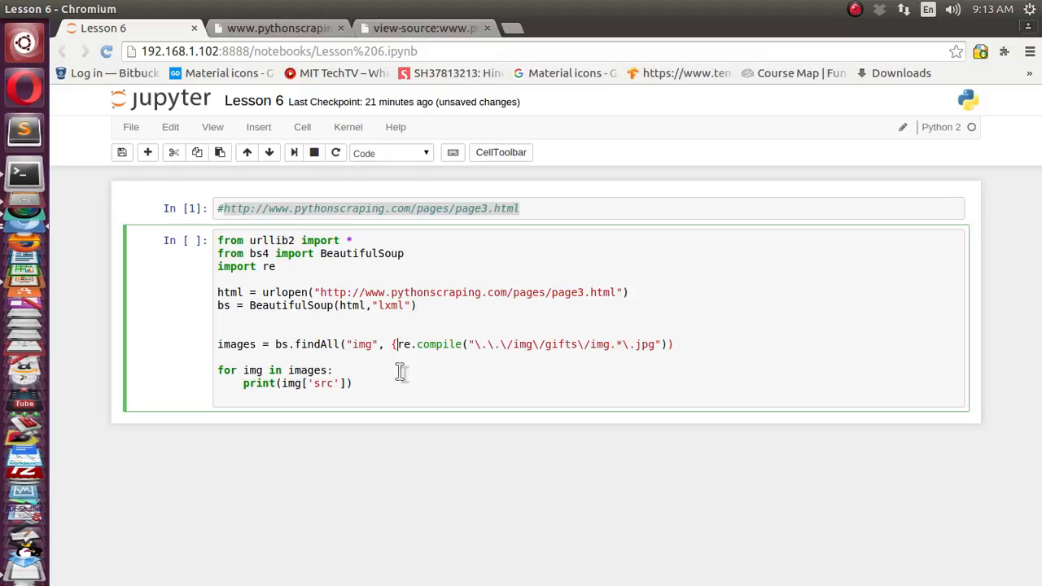
{"action": "type", "text": "\""}
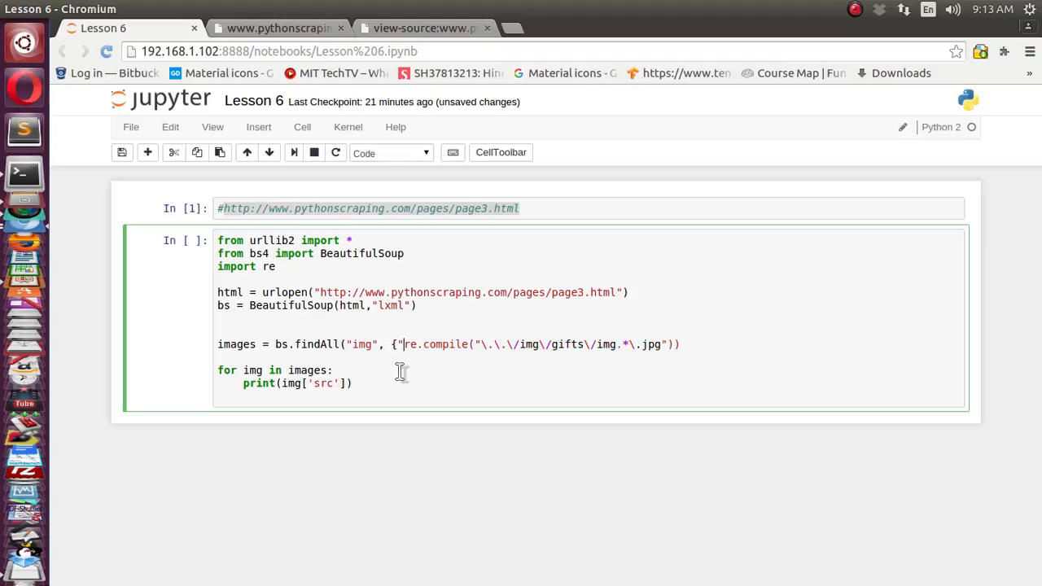
{"action": "type", "text": "src"}
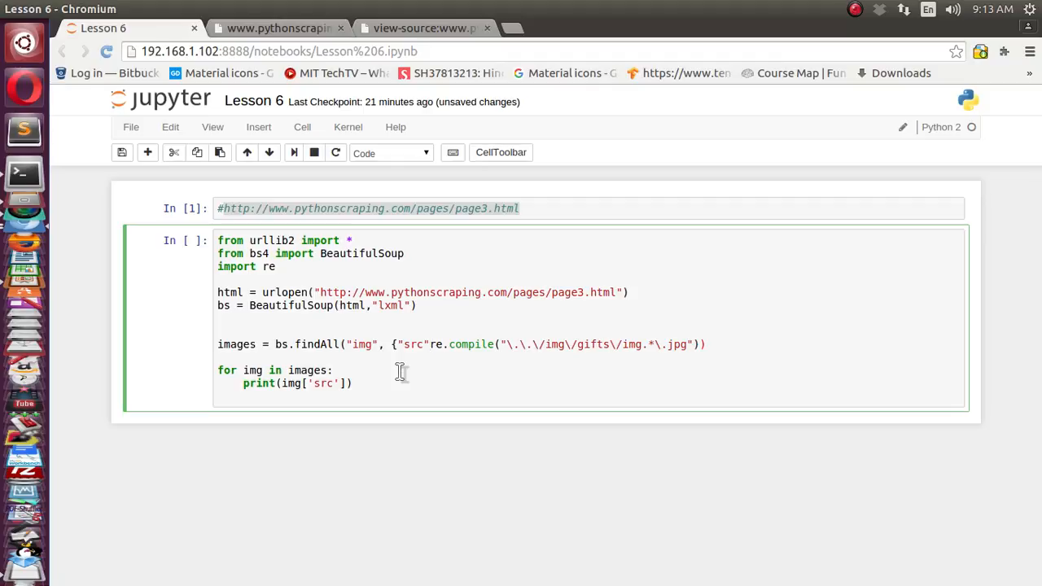
{"action": "type", "text": ":"}
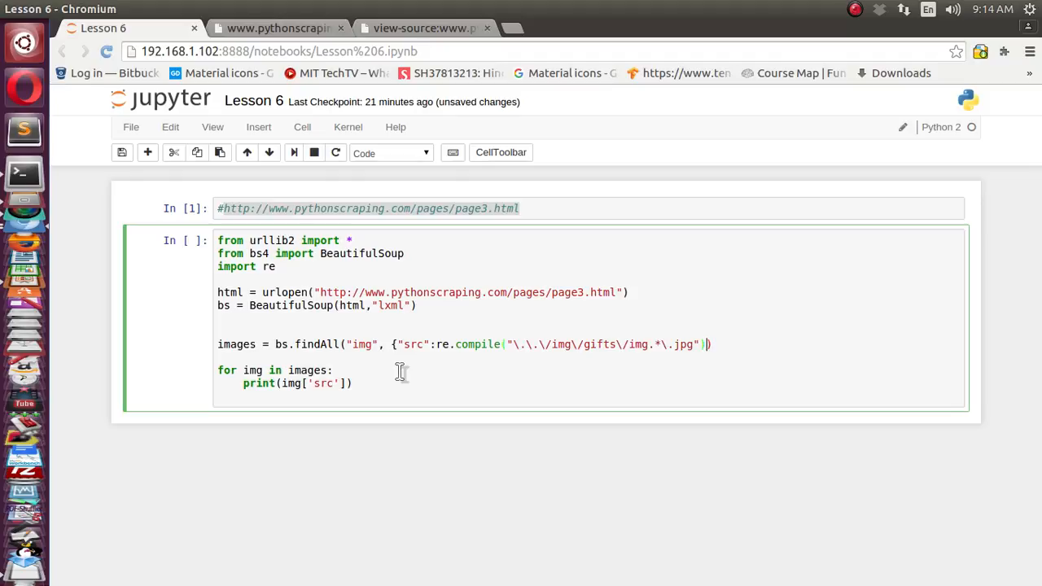
{"action": "type", "text": "})"}
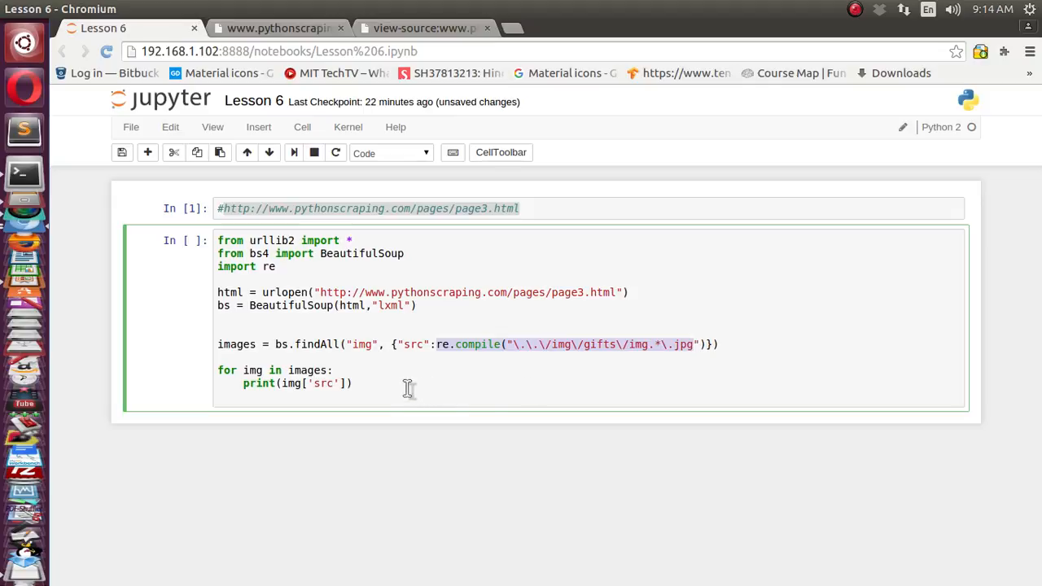
{"action": "mouse_move", "coordinate": [519, 350]}
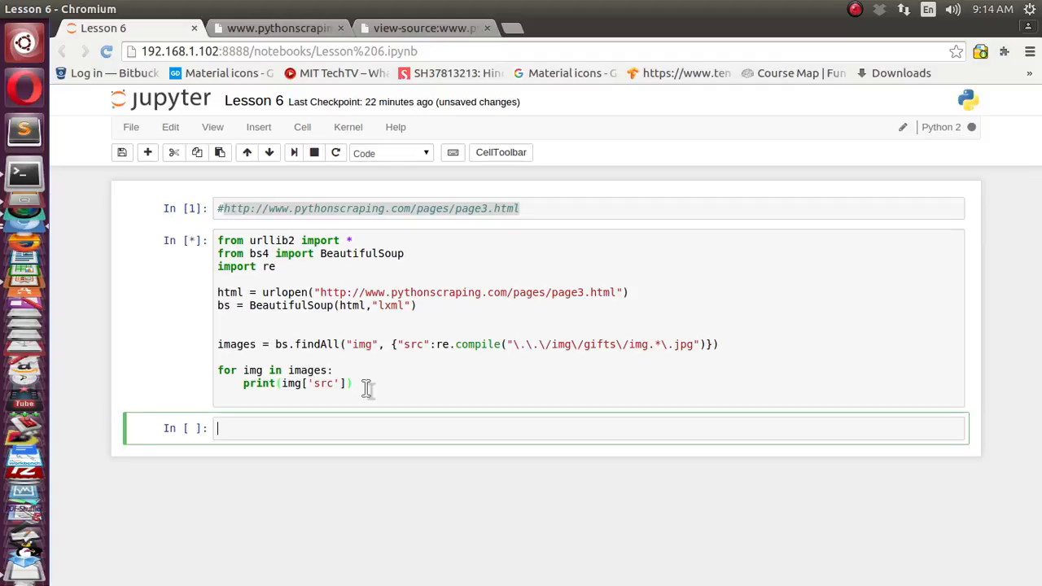
Run the cell to print the gift image paths ../img/gifts/img1.jpg through img6.jpg.
{"action": "key", "text": "shift+Return"}
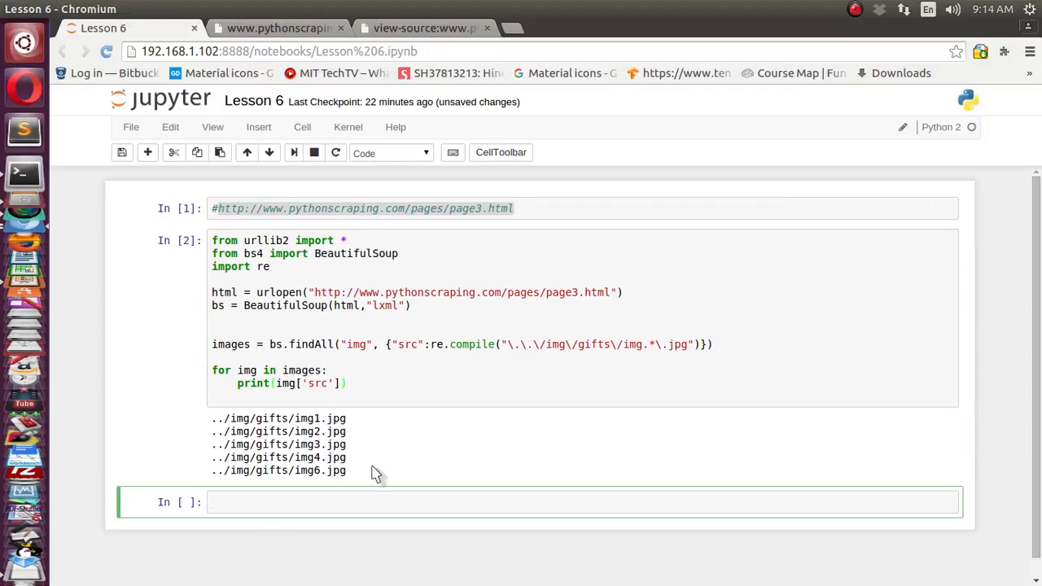
{"action": "mouse_move", "coordinate": [336, 457]}
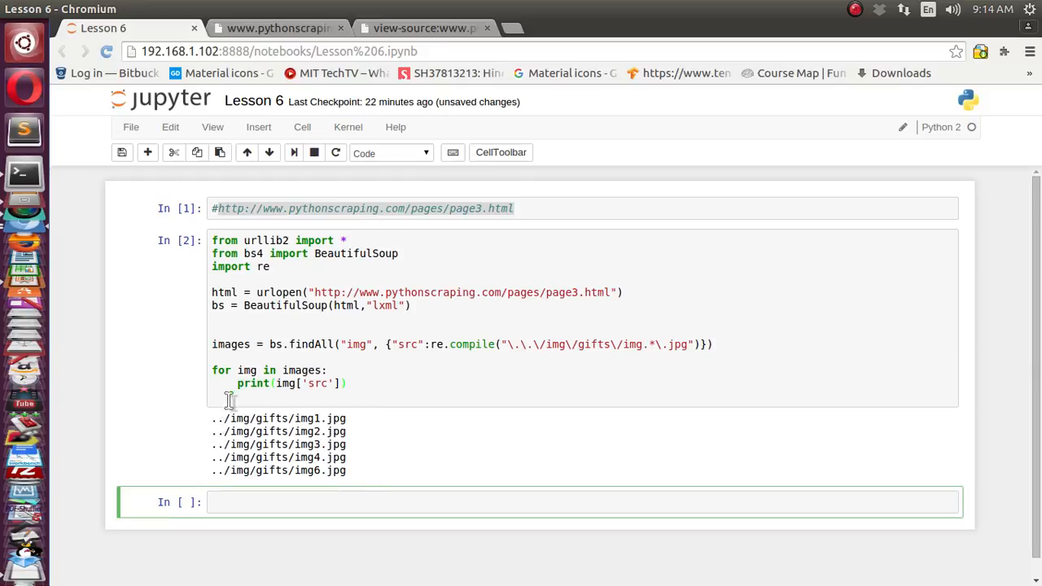
{"action": "mouse_move", "coordinate": [218, 429]}
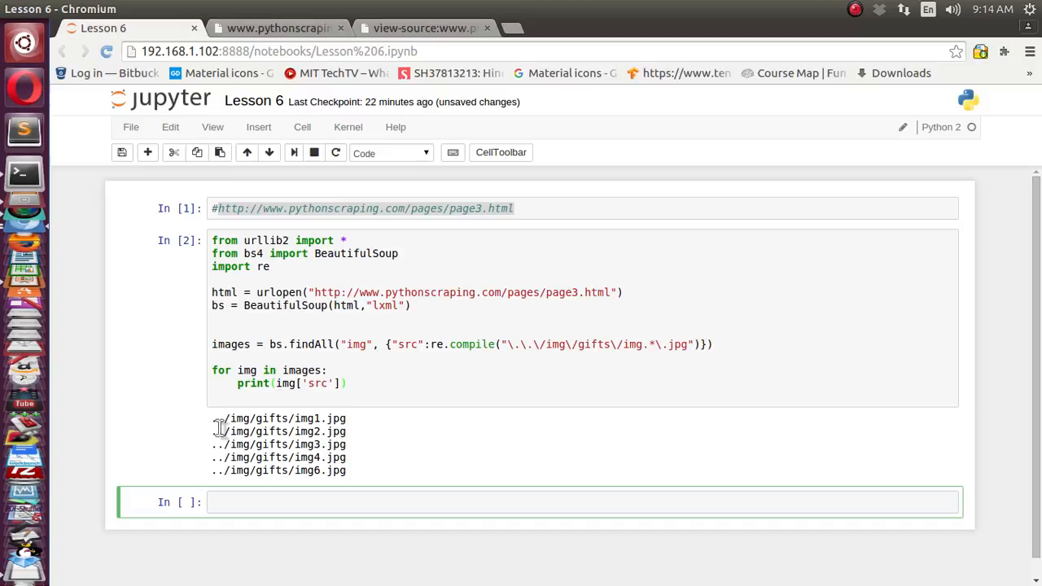
{"action": "mouse_move", "coordinate": [436, 348]}
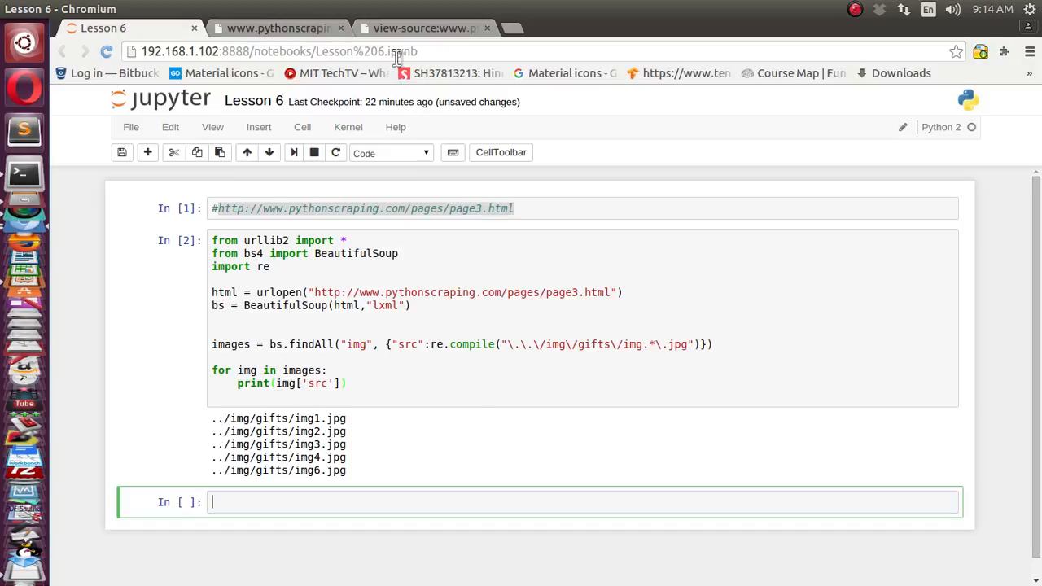
{"action": "left_click", "coordinate": [423, 28]}
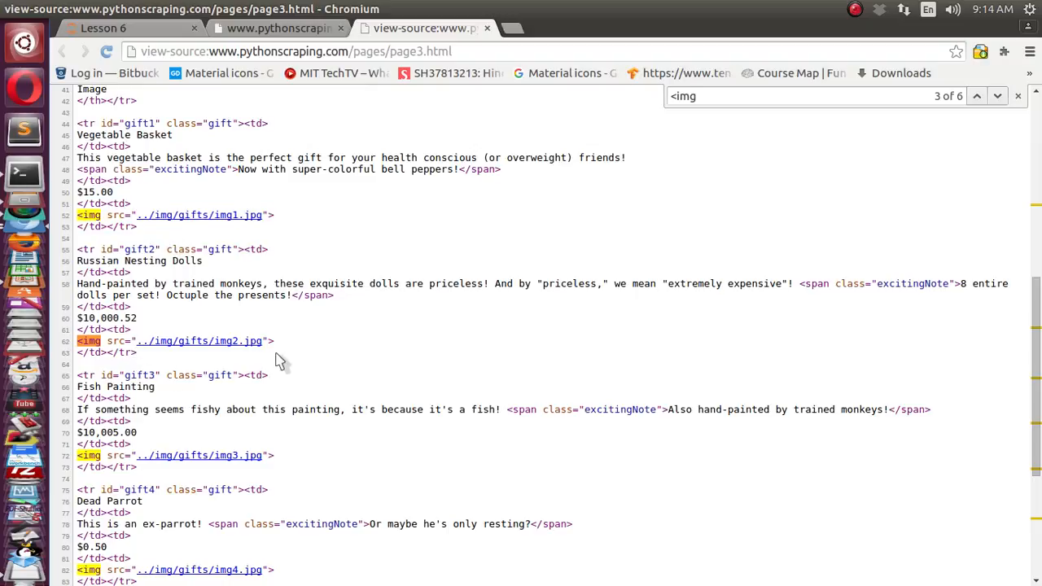
{"action": "scroll", "scroll_direction": "down", "scroll_amount": 3}
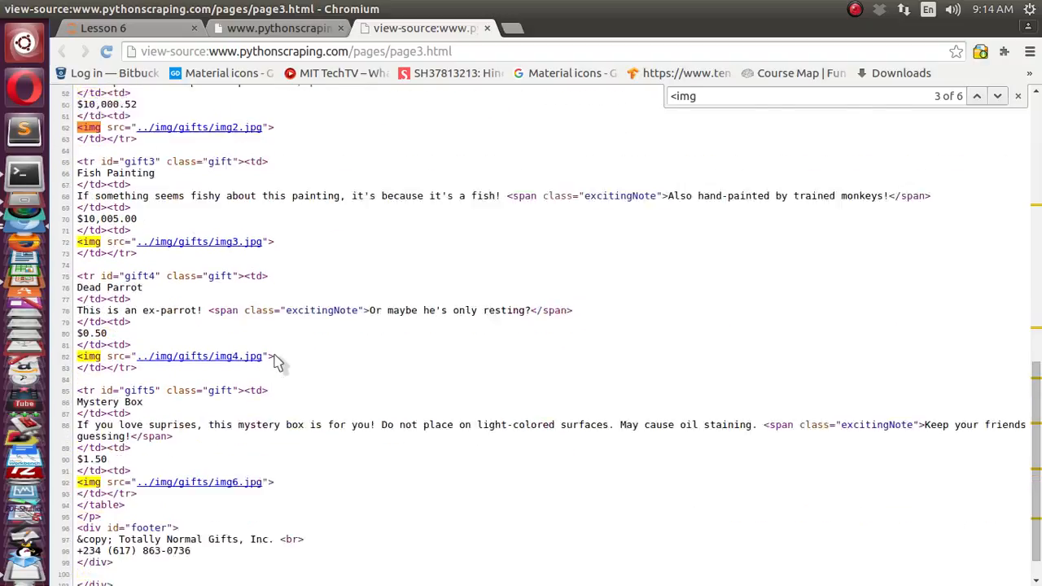
{"action": "scroll", "scroll_direction": "up", "scroll_amount": 3}
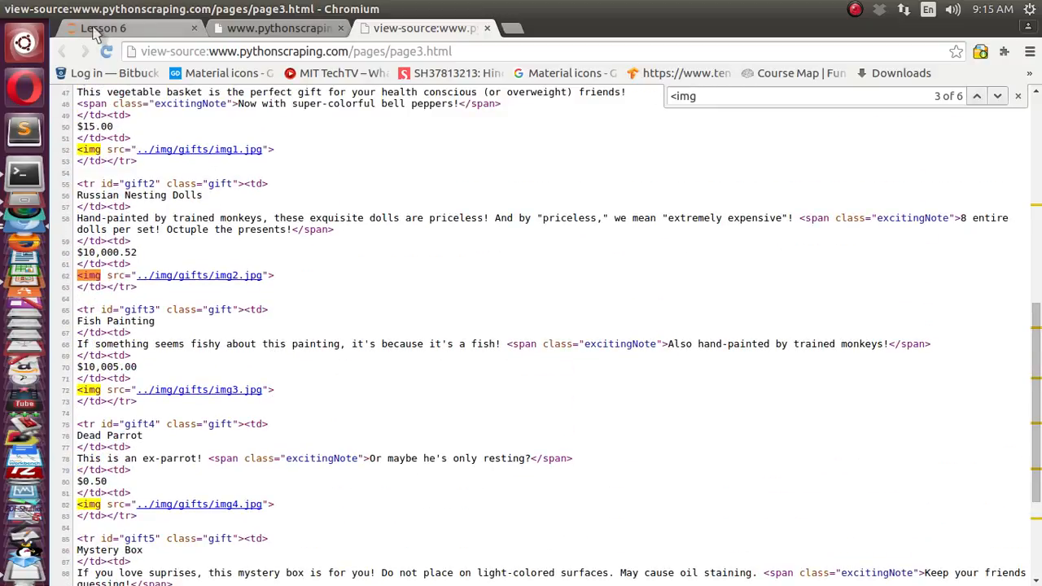
{"action": "left_click", "coordinate": [103, 28]}
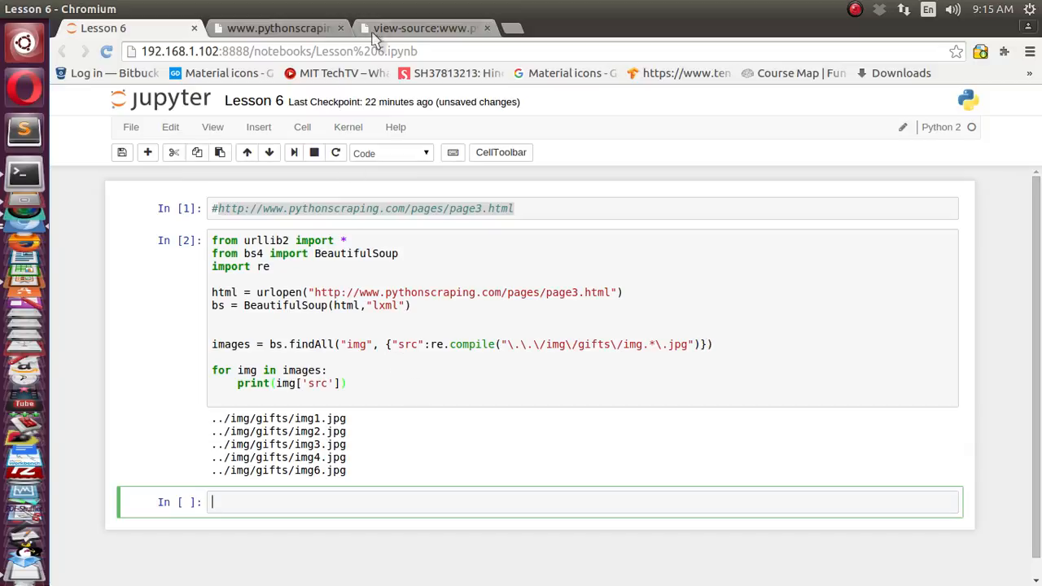
{"action": "left_click", "coordinate": [423, 28]}
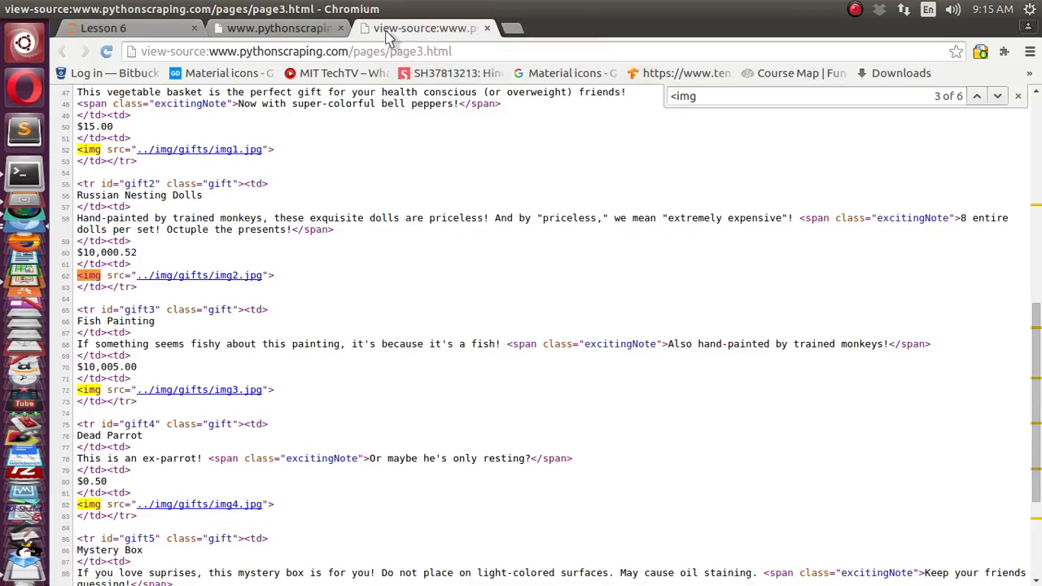
{"action": "mouse_move", "coordinate": [432, 407]}
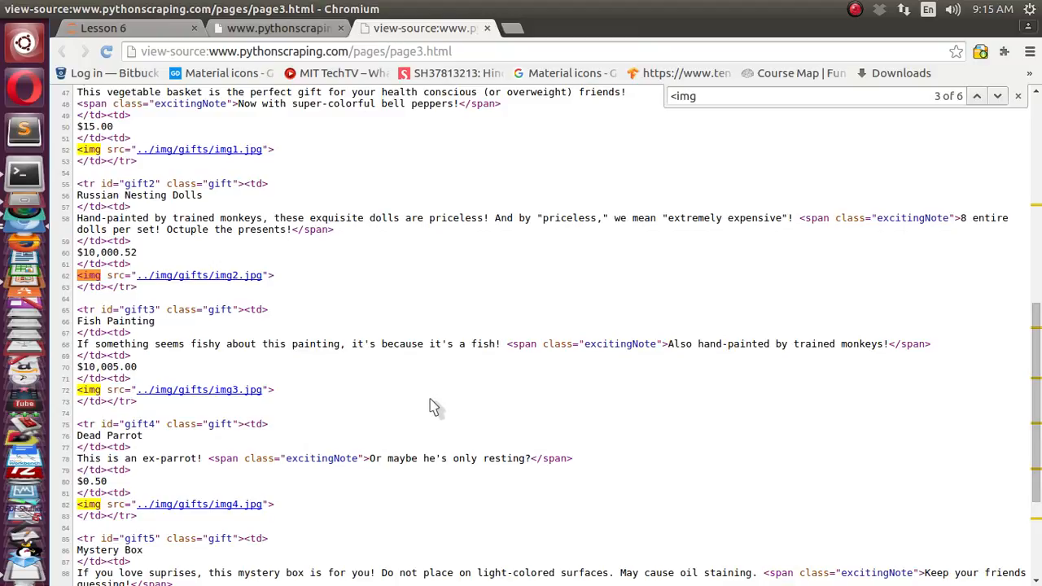
{"action": "scroll", "scroll_direction": "down", "scroll_amount": 3}
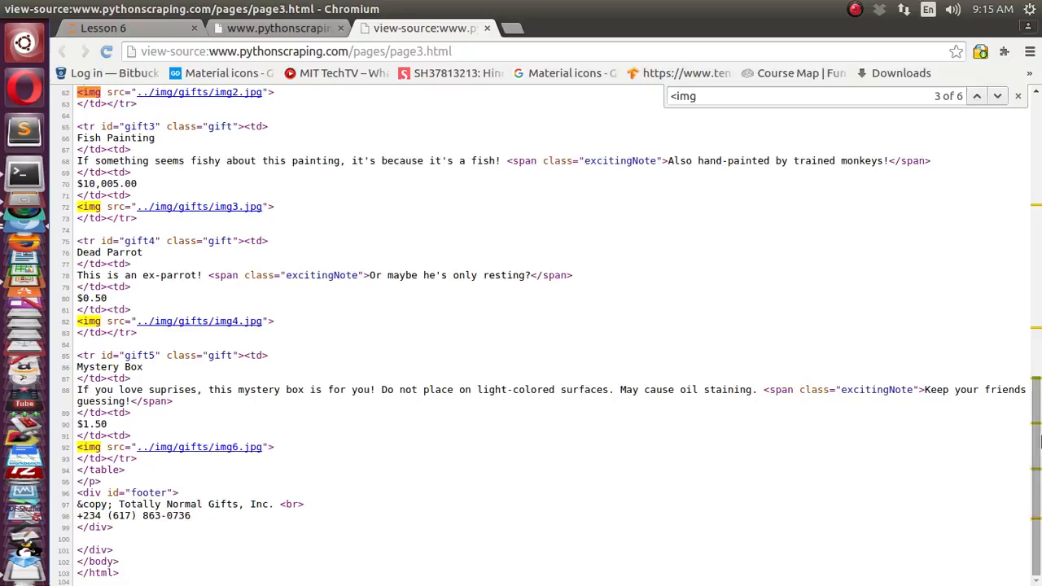
{"action": "scroll", "scroll_direction": "up", "scroll_amount": 3}
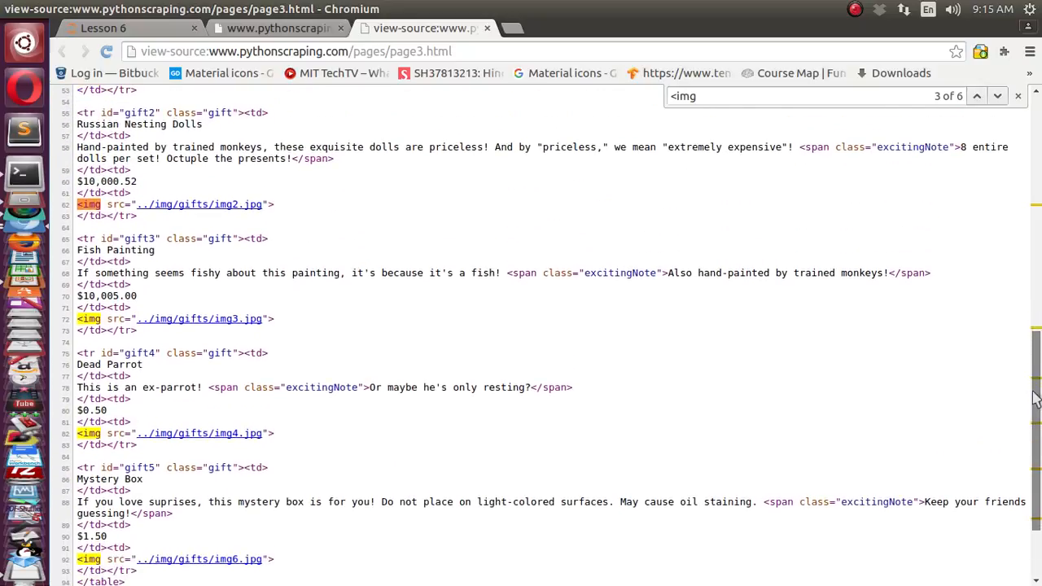
{"action": "scroll", "scroll_direction": "down", "scroll_amount": 3}
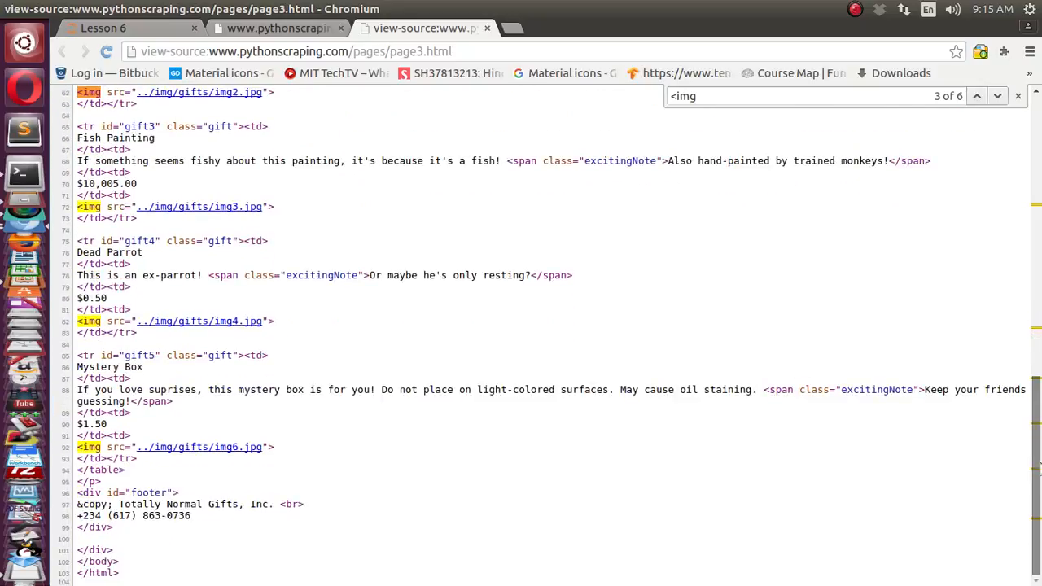
{"action": "left_click", "coordinate": [104, 28]}
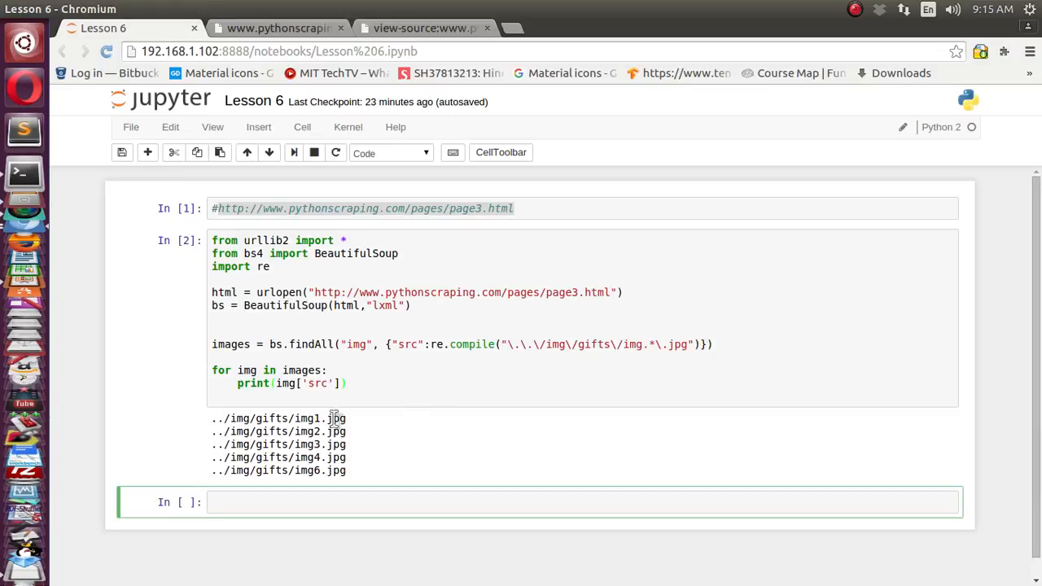
{"action": "mouse_move", "coordinate": [210, 421]}
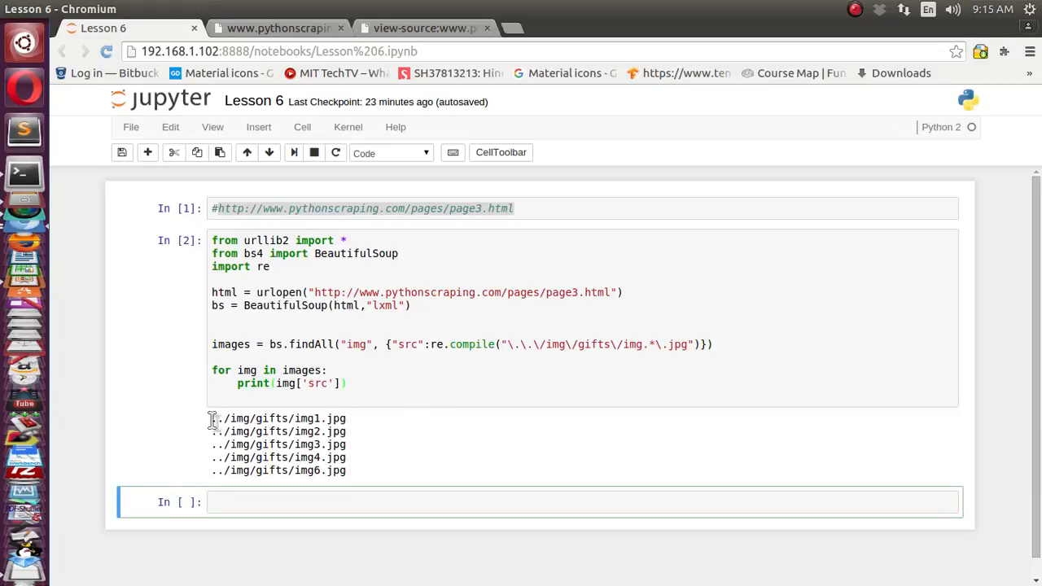
Highlight the five printed gift image paths in the output of cell In [2].
{"action": "left_click_drag", "start_coordinate": [210, 419], "coordinate": [346, 472]}
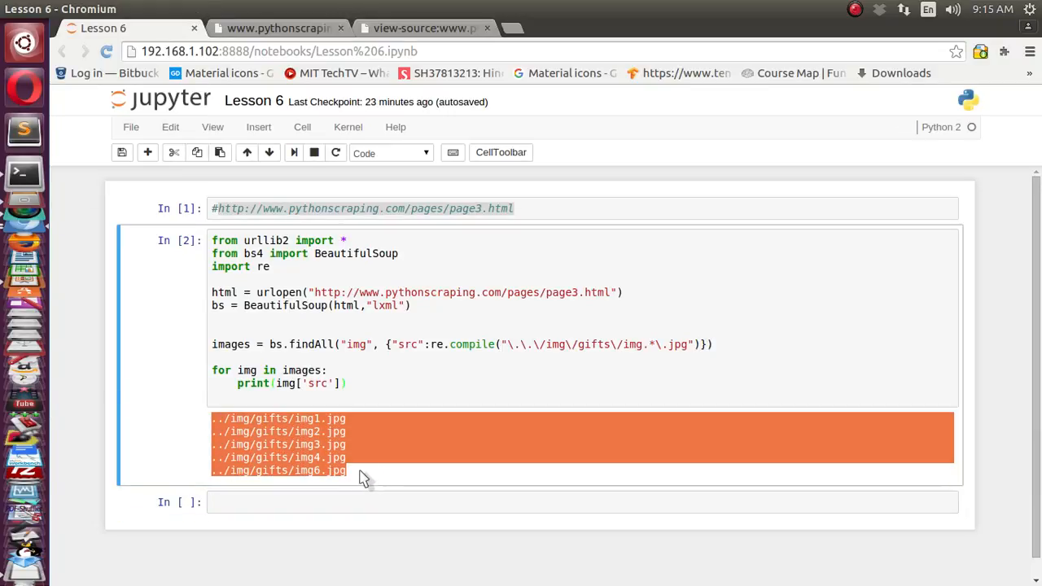